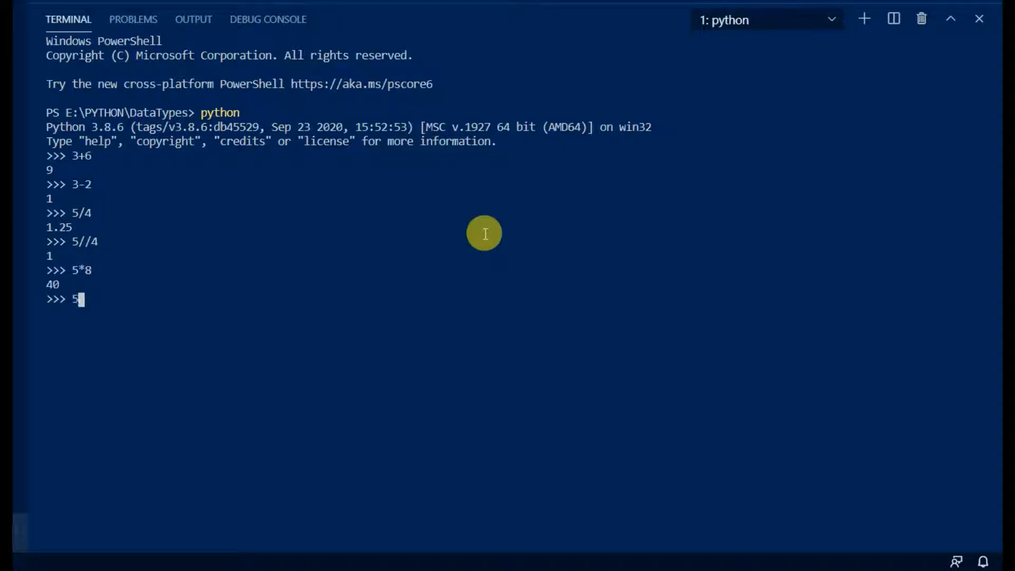
Step: Finish a quick power calculation (**3) in the interactive Python terminal
{"action": "type", "text": "**3"}
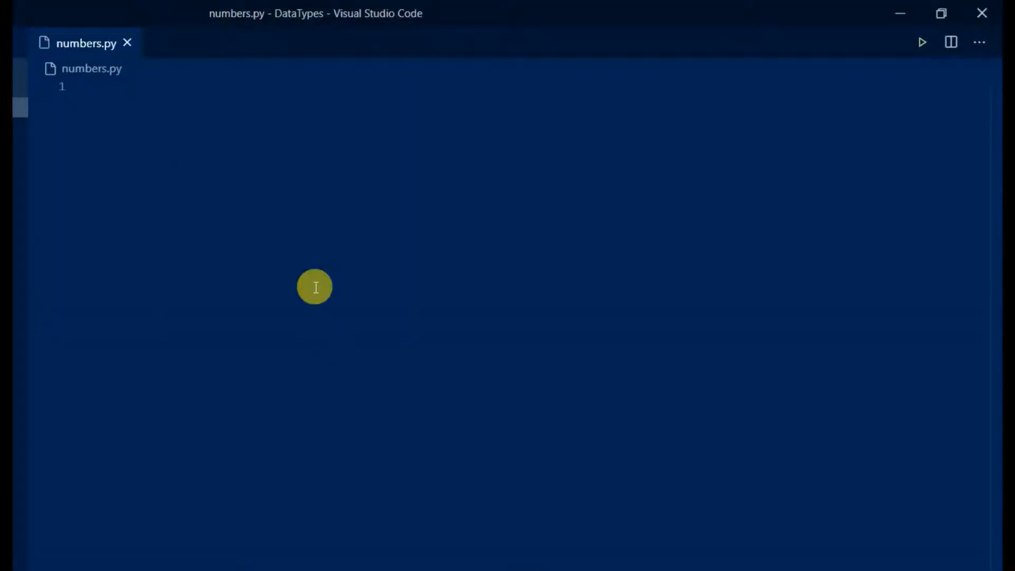
Step: Write import math, radius = 30, and the area and perimeter declarations
{"action": "type", "text": "import math"}
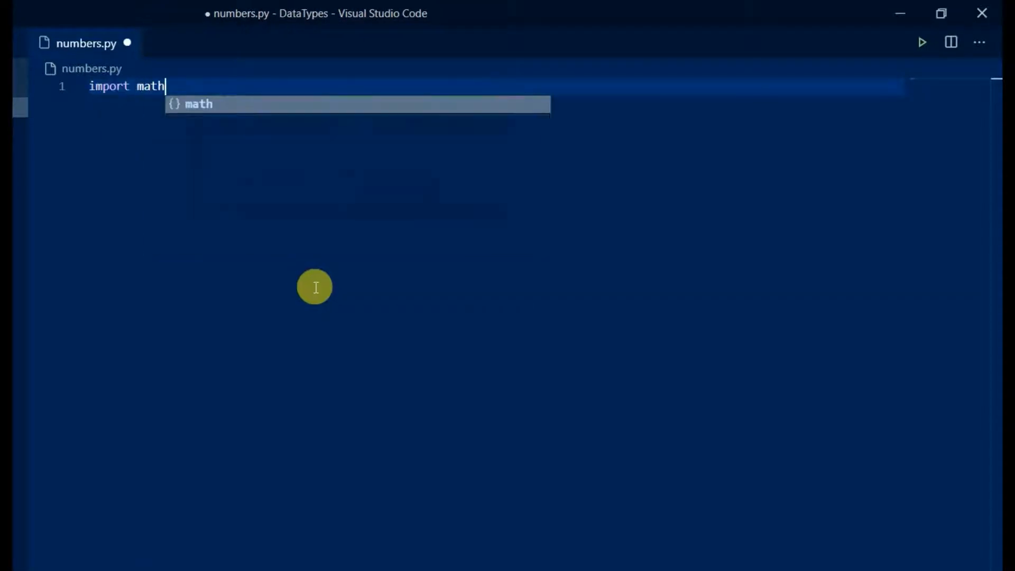
{"action": "key", "text": "Enter"}
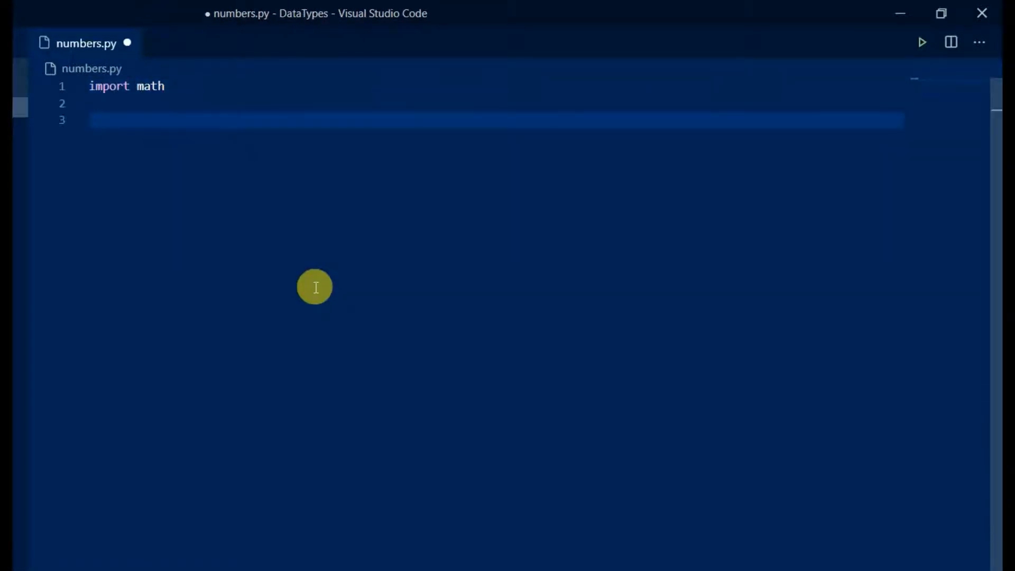
{"action": "type", "text": "radi"}
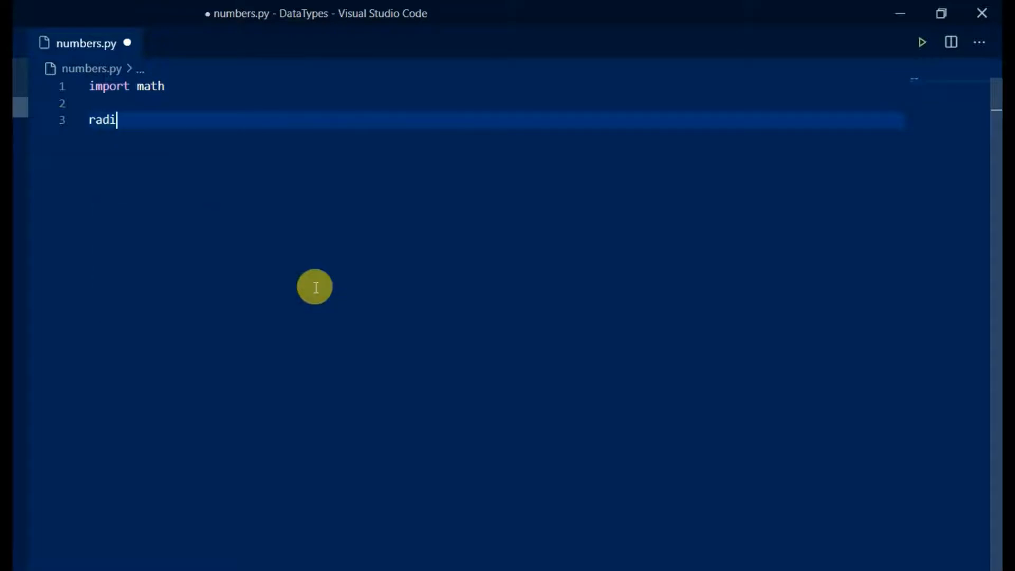
{"action": "type", "text": "us = 30"}
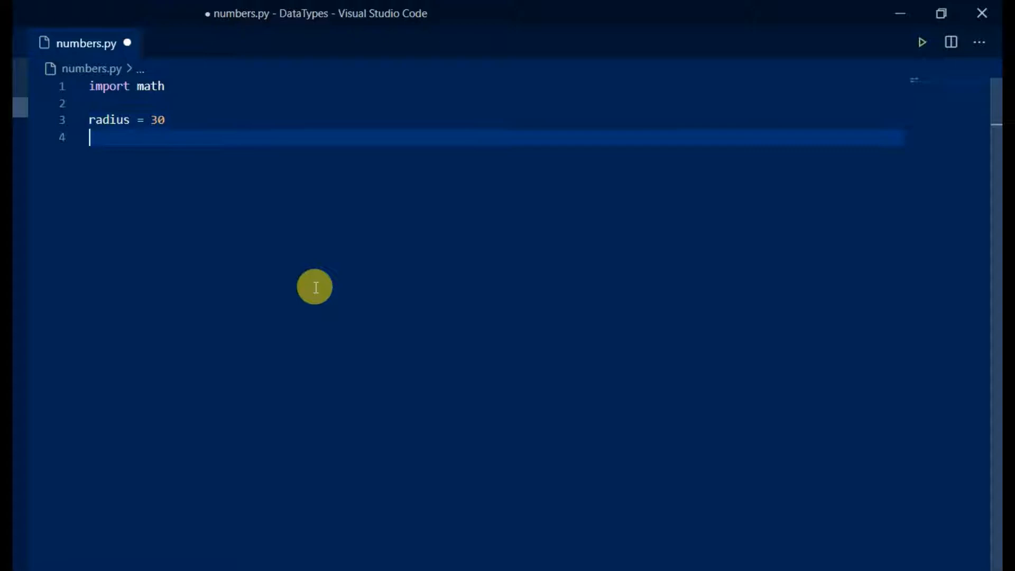
{"action": "key", "text": "Return"}
{"action": "type", "text": "area ="}
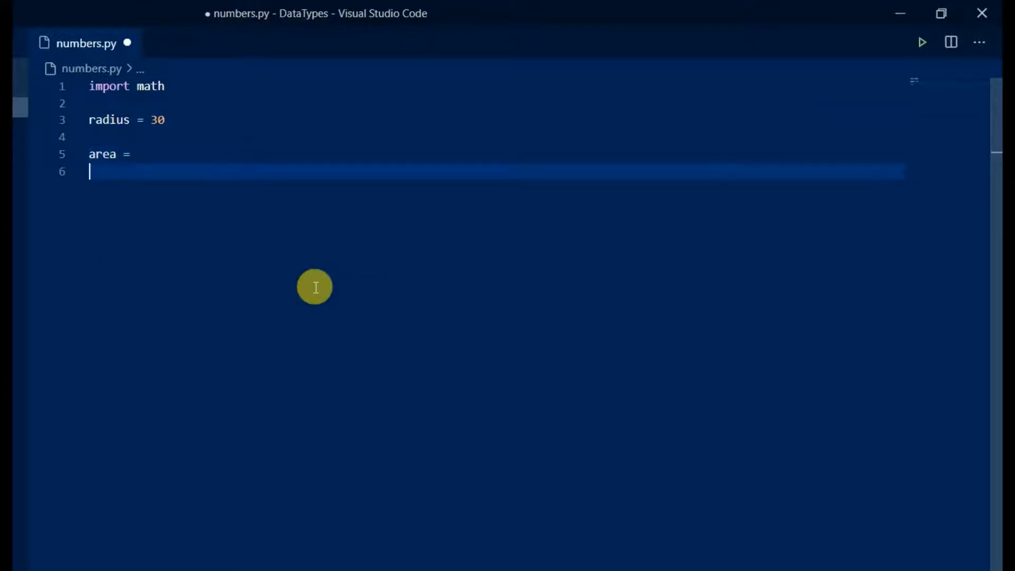
{"action": "type", "text": "perimeter ="}
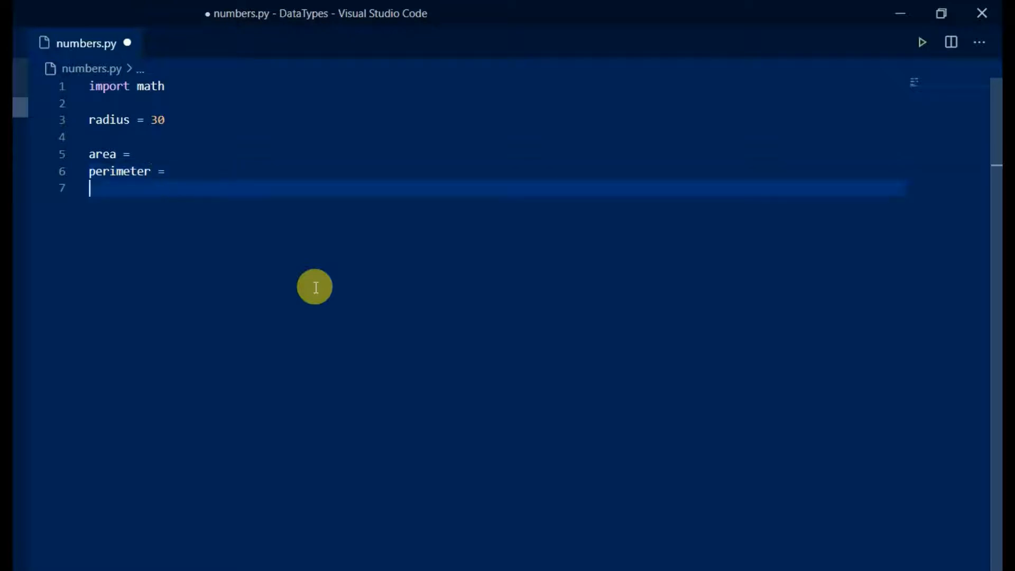
Step: Add print statements labelling 'Area is:' with area and the perimeter value
{"action": "type", "text": "p"}
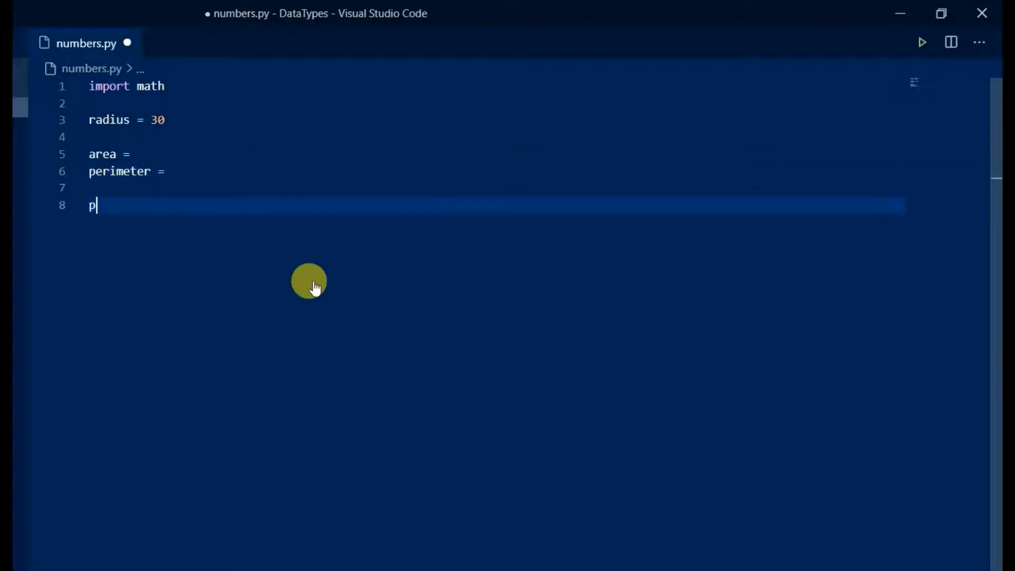
{"action": "type", "text": "rint(\"\")"}
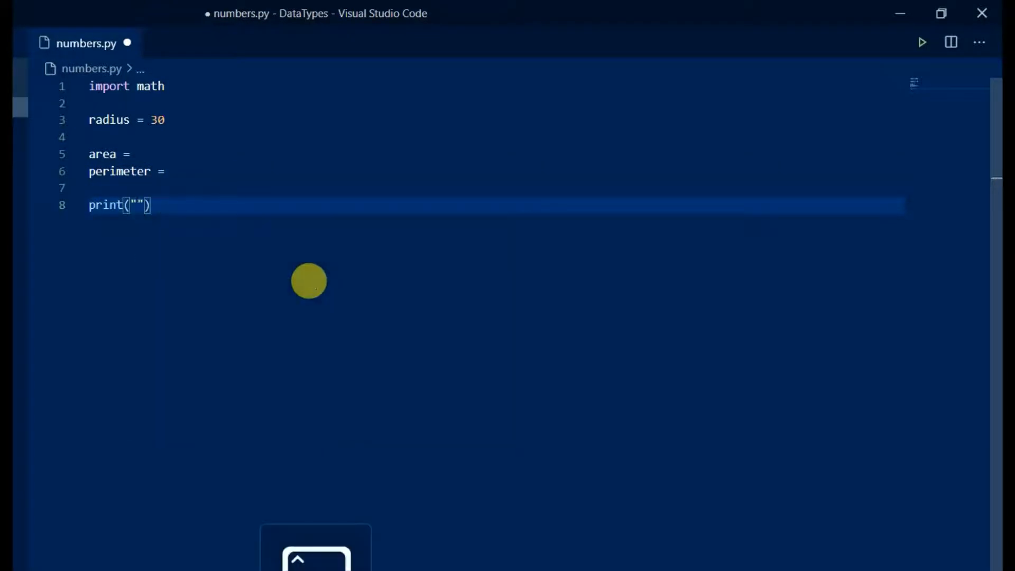
{"action": "type", "text": "Area is"}
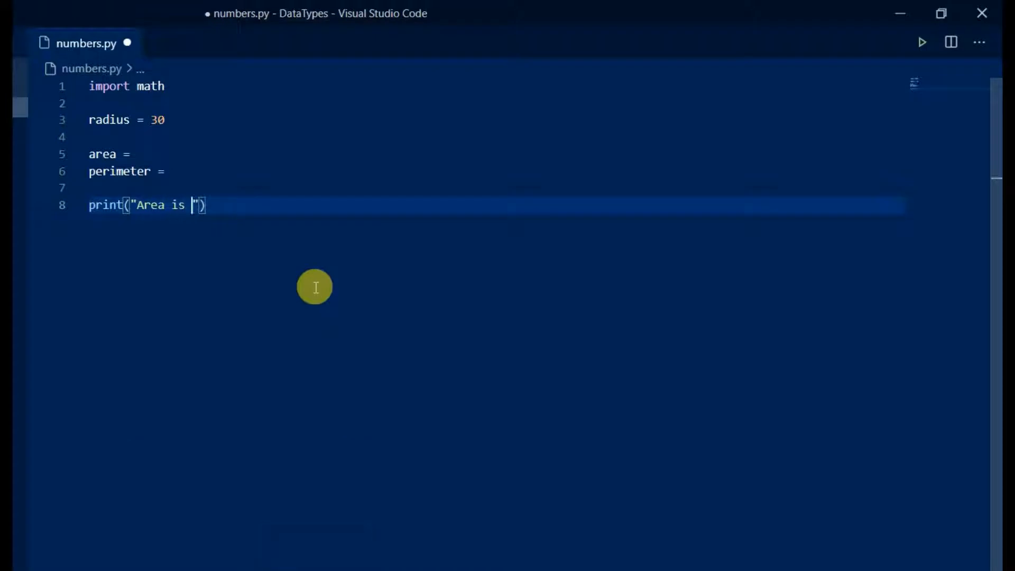
{"action": "type", "text": ":"}
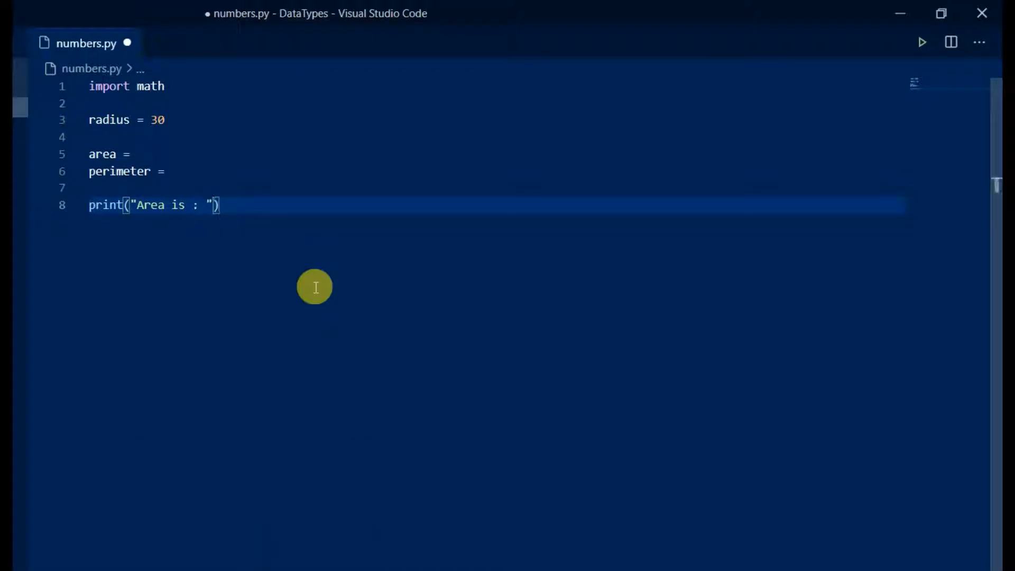
{"action": "type", "text": "+area"}
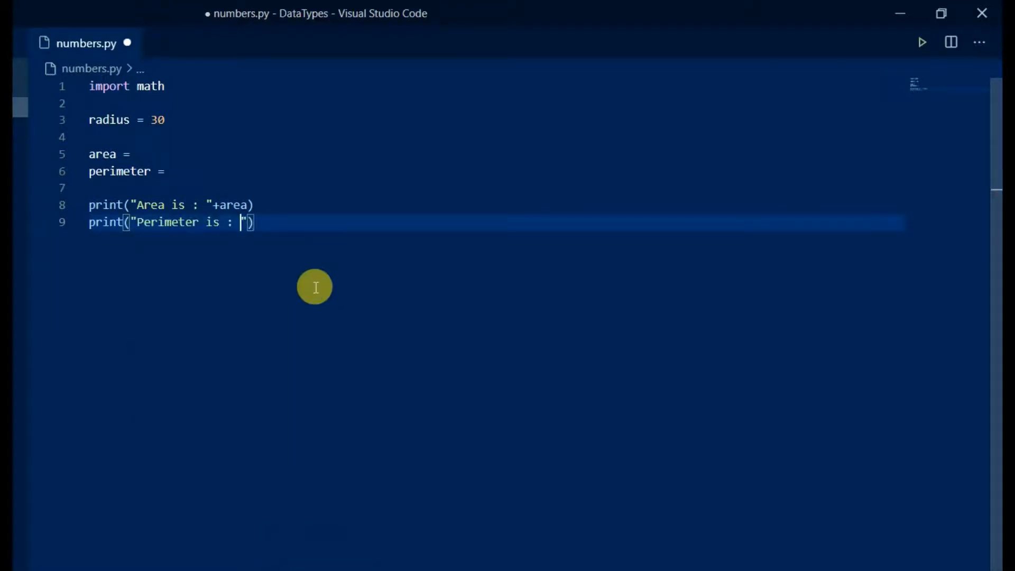
{"action": "type", "text": "+perimeter"}
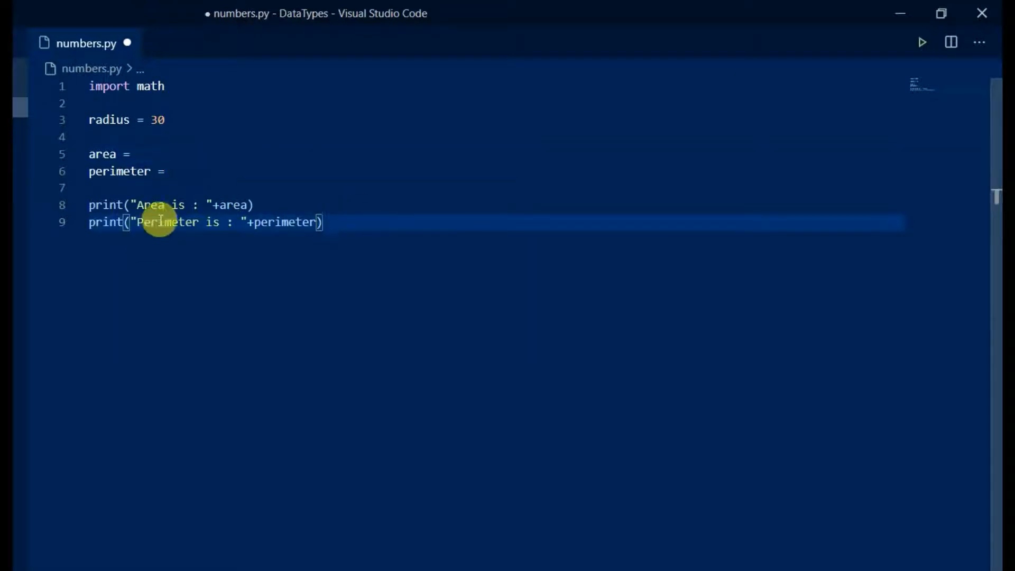
Step: Fill in area = math.pi*(radius**2) and the perimeter formula 2*math.pi*radius
{"action": "left_click", "coordinate": [154, 154]}
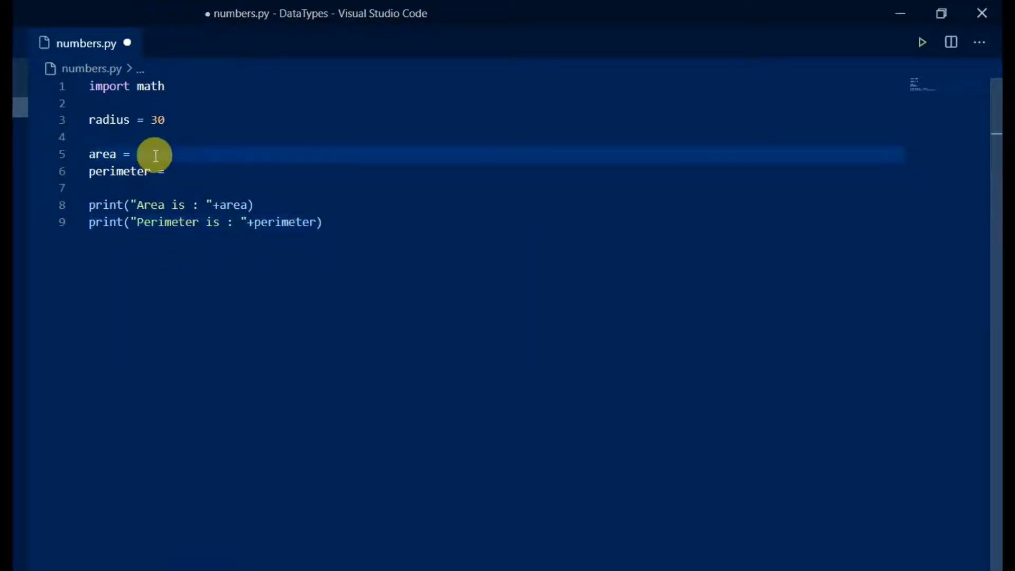
{"action": "type", "text": "math.pi"}
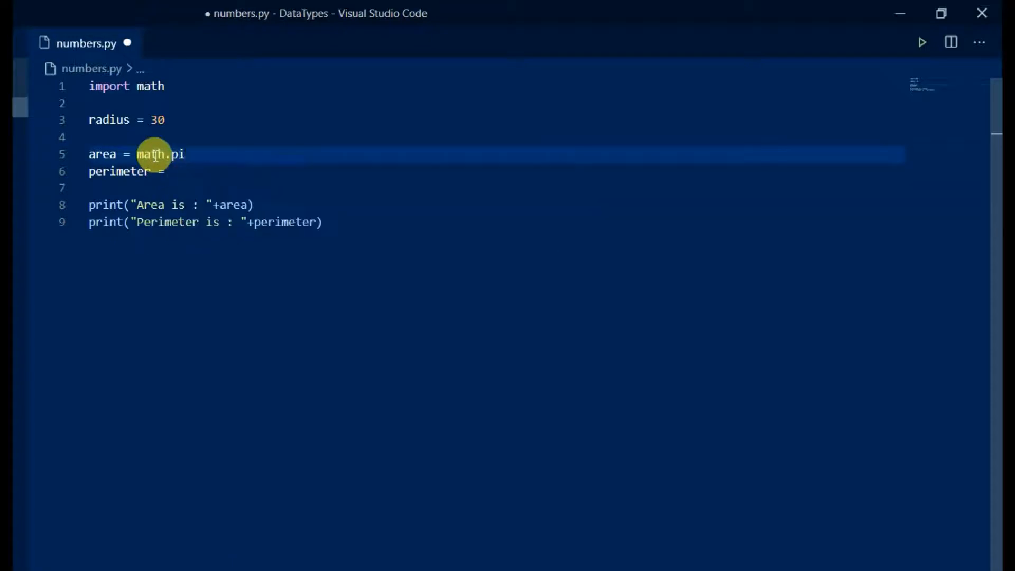
{"action": "type", "text": "*(radius)"}
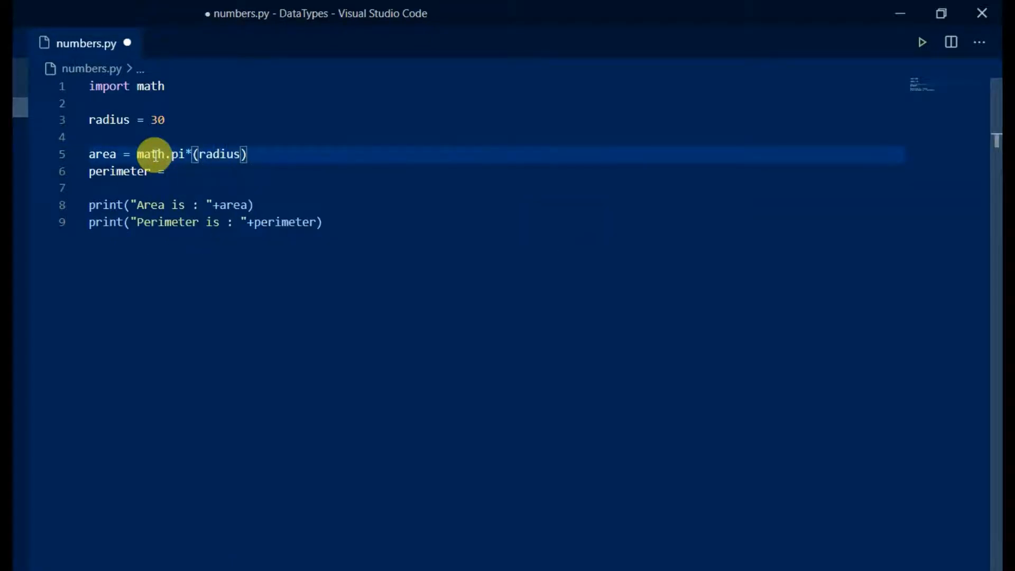
{"action": "type", "text": "**2"}
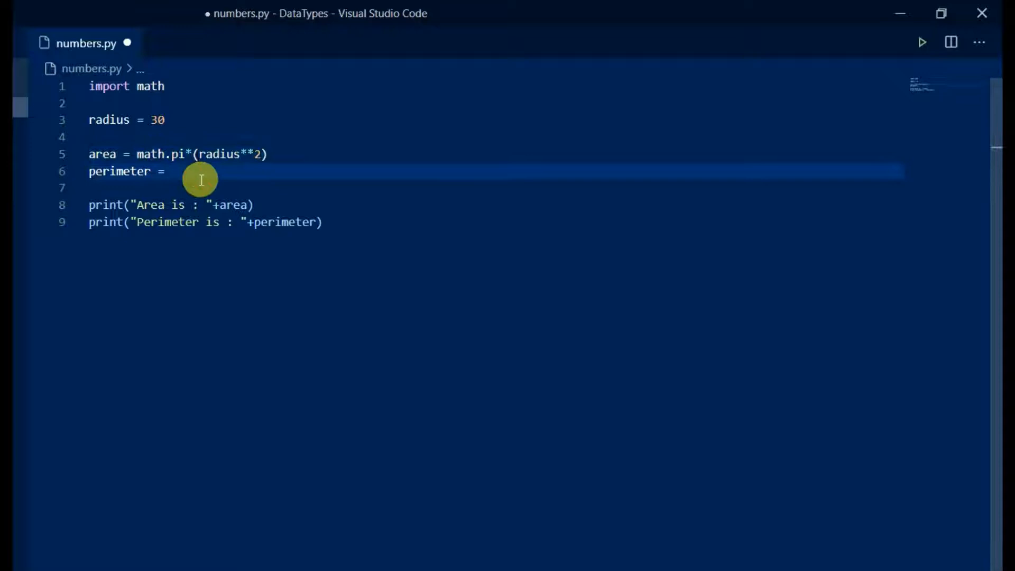
{"action": "type", "text": "2*math.pi*radius"}
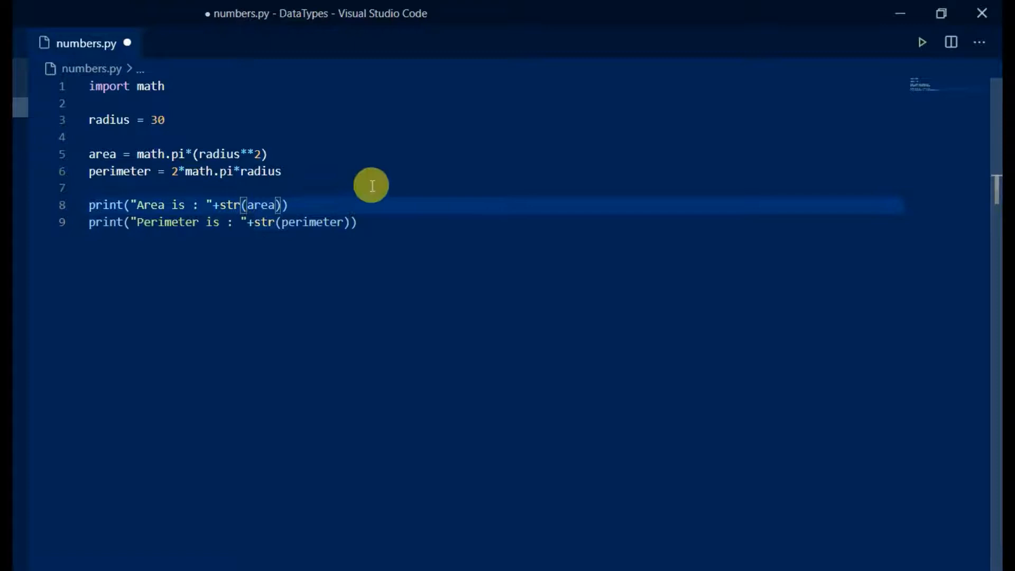
{"action": "left_click", "coordinate": [922, 42]}
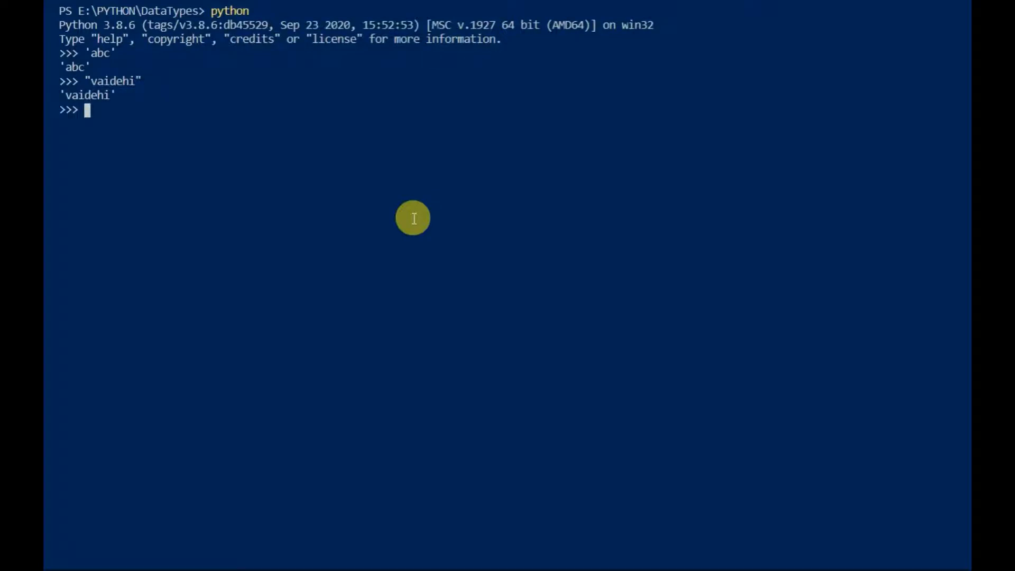
Step: Evaluate 'Happy Teachers' Day' with an escaped apostrophe in the REPL
{"action": "type", "text": "'Happy"}
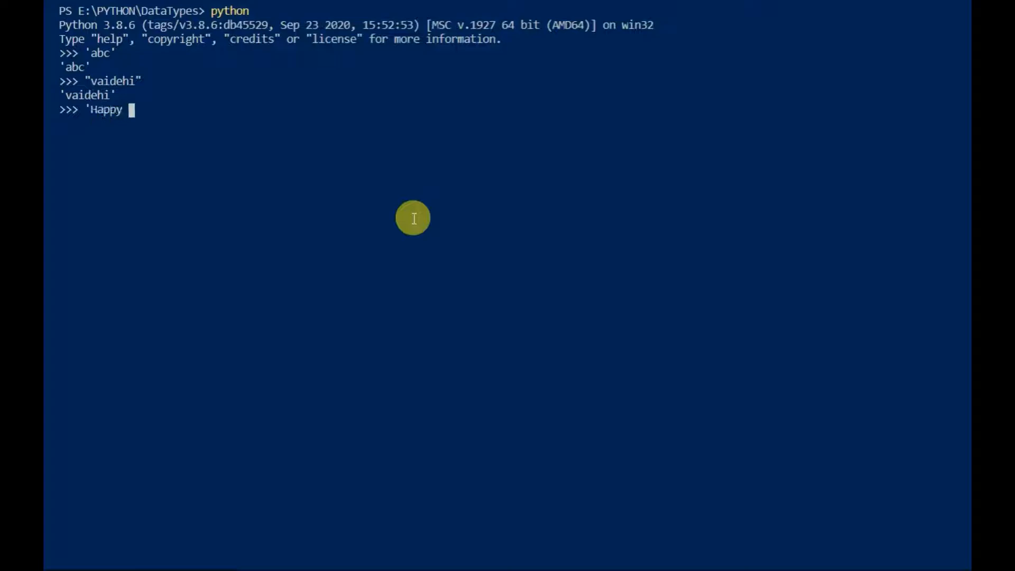
{"action": "type", "text": "Teachers'"}
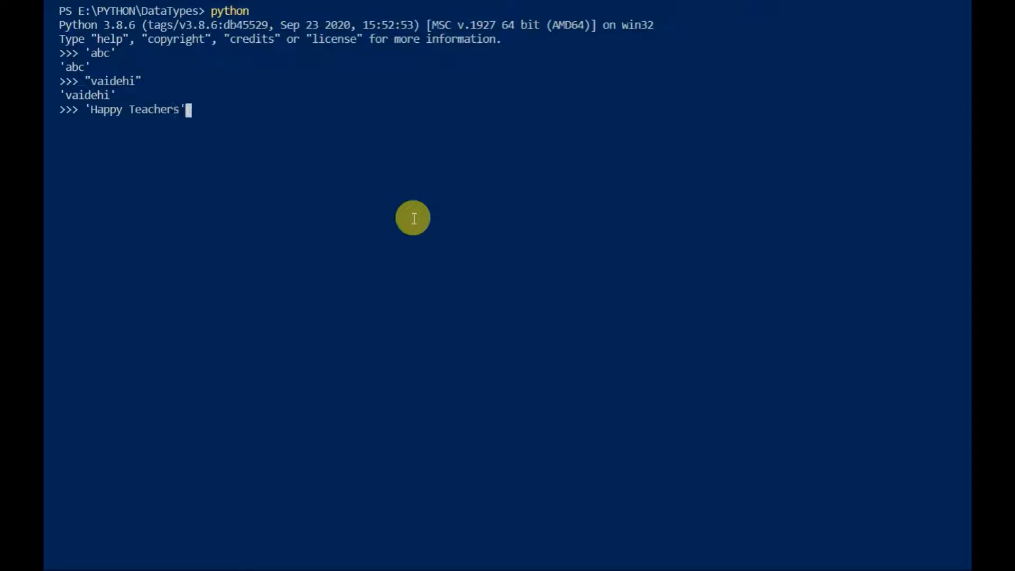
{"action": "type", "text": "Day'"}
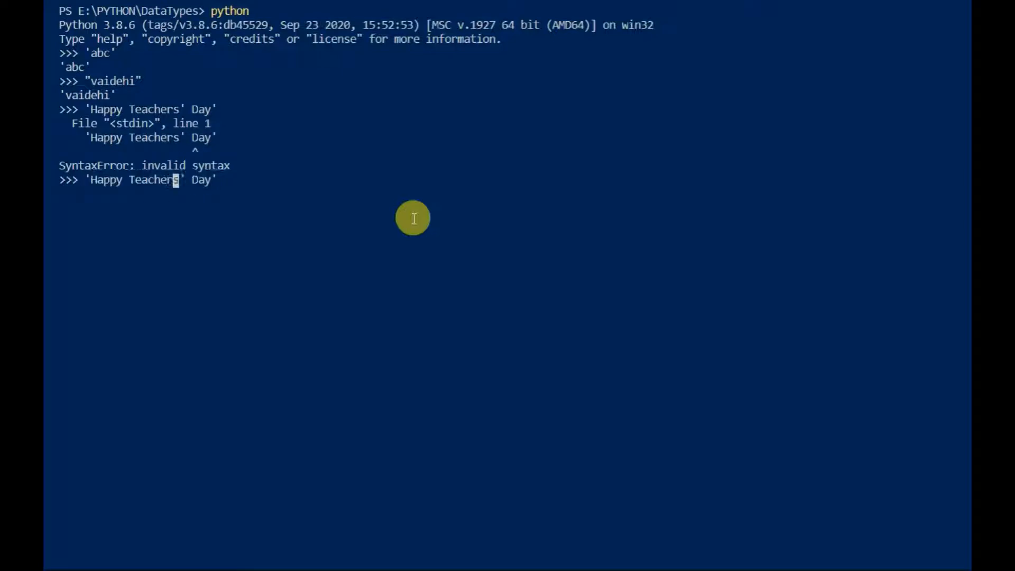
{"action": "type", "text": "\\"}
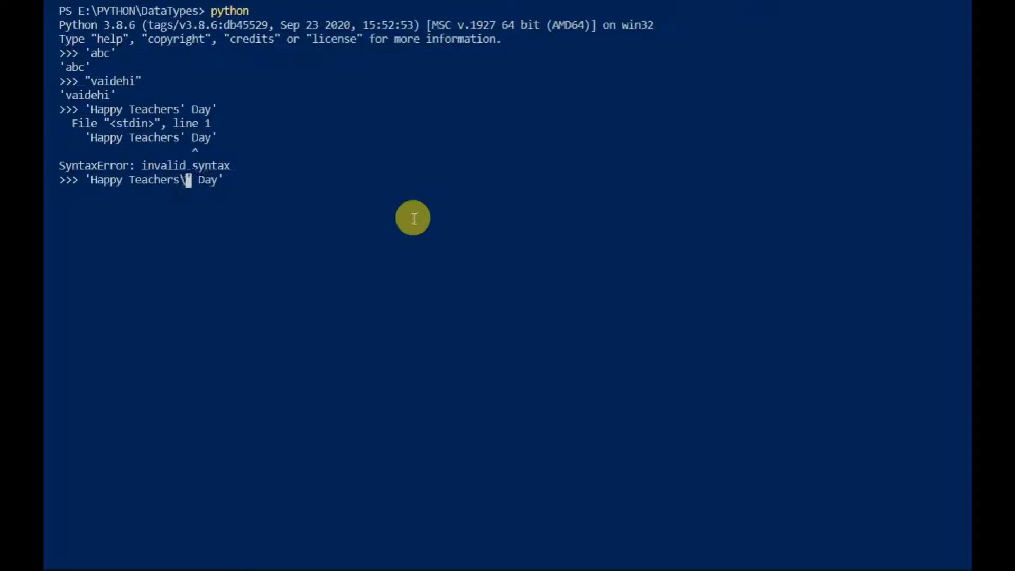
{"action": "key", "text": "Return"}
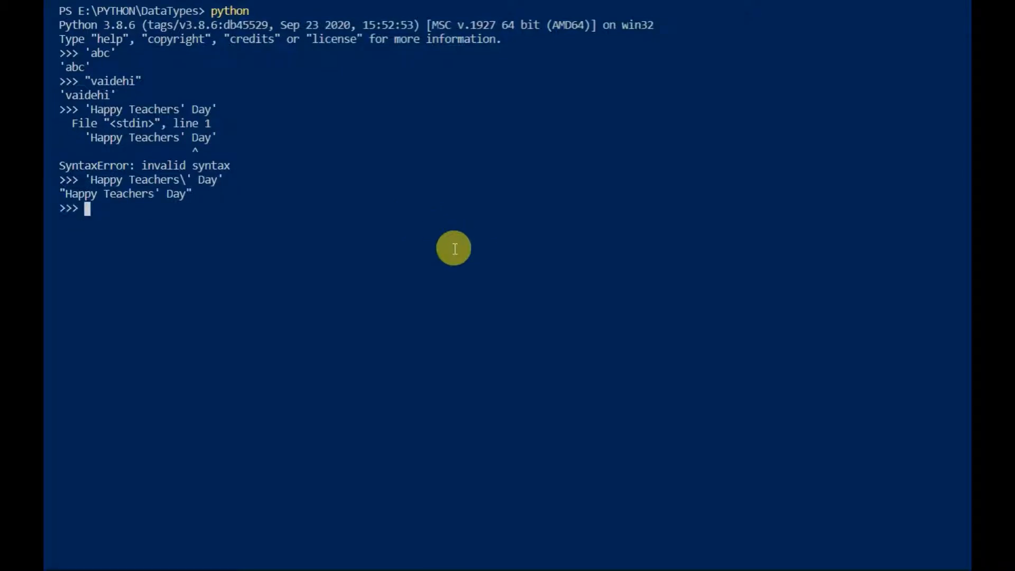
Step: Evaluate 'Happy\nNew\nYear' and print it on separate lines
{"action": "type", "text": "'Hap"}
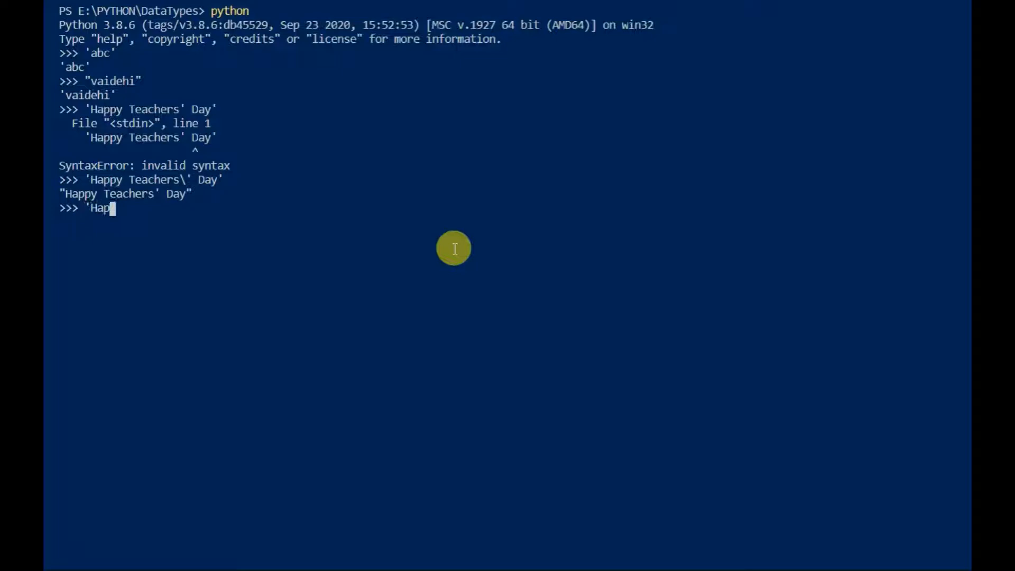
{"action": "type", "text": "py\\nNew"}
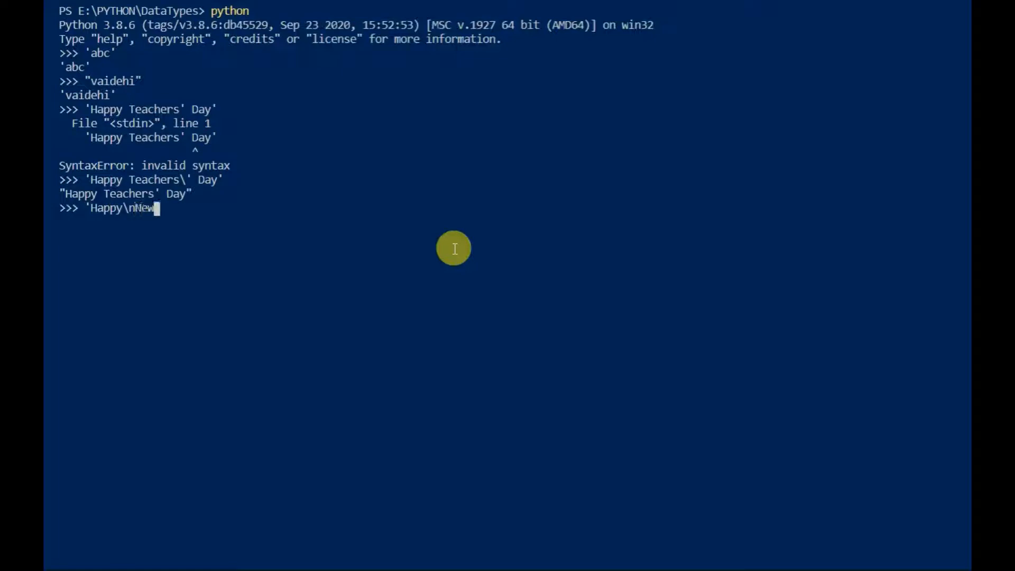
{"action": "type", "text": "\\nYear"}
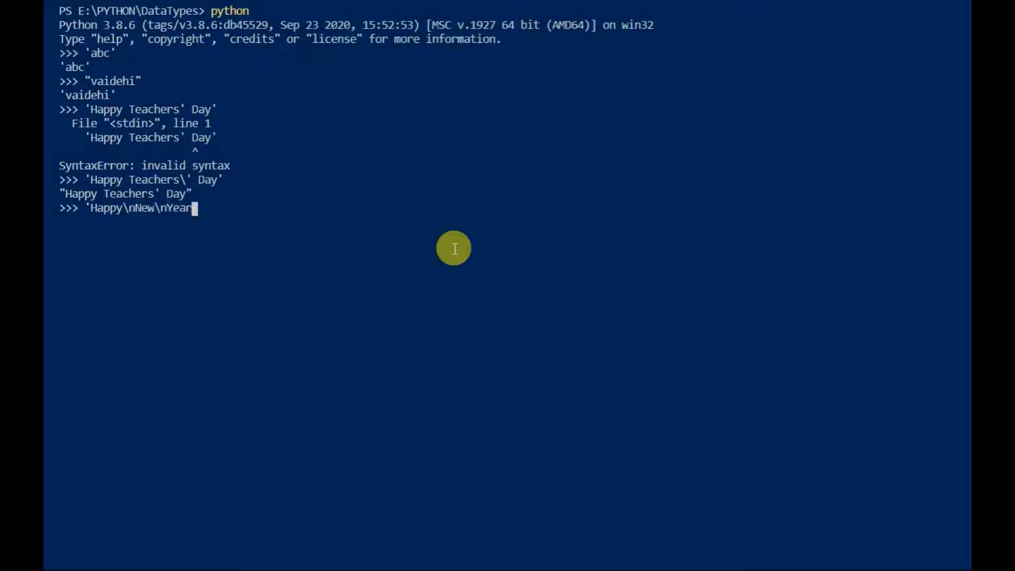
{"action": "key", "text": "Return"}
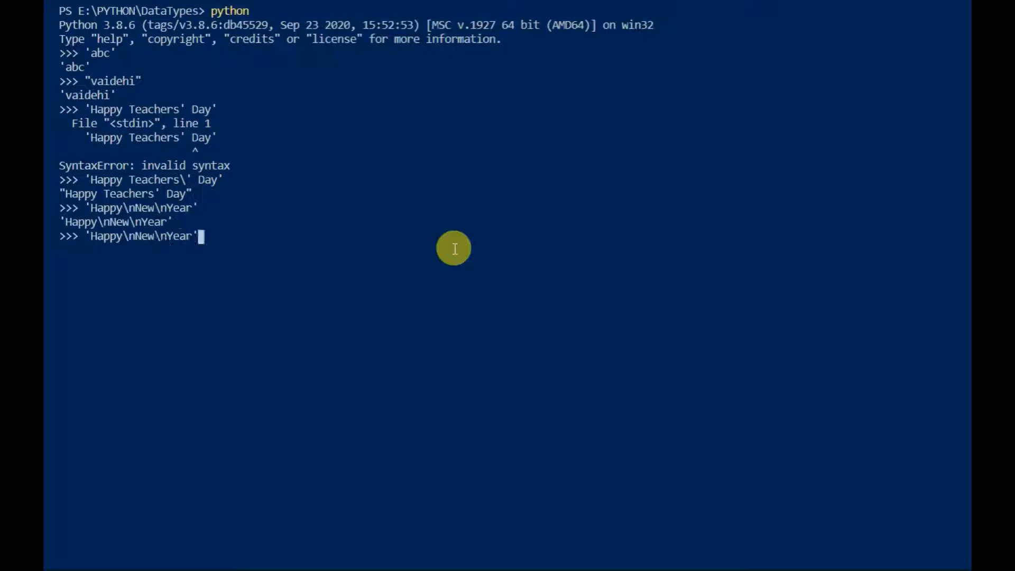
{"action": "type", "text": "print("}
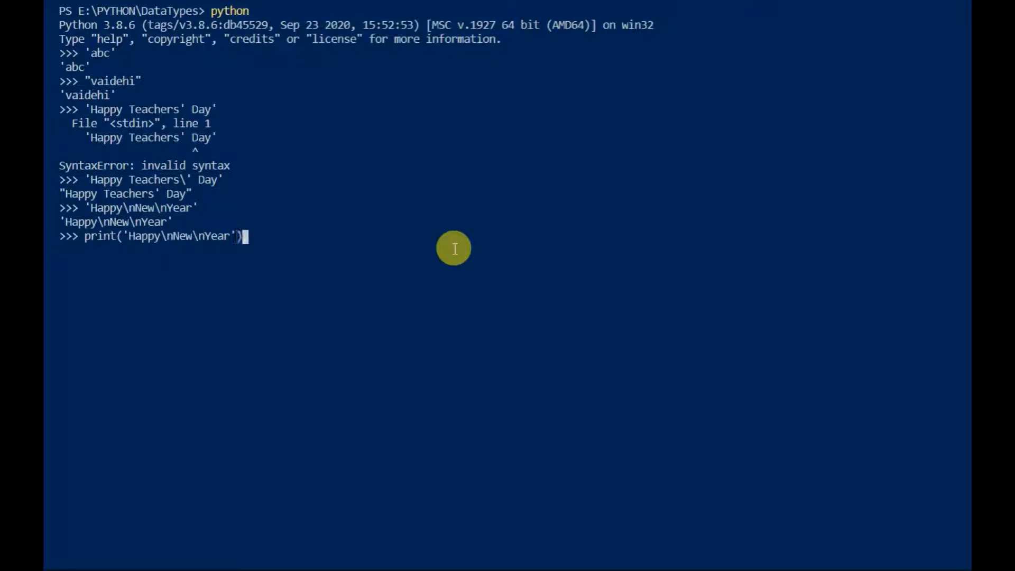
{"action": "key", "text": "Return"}
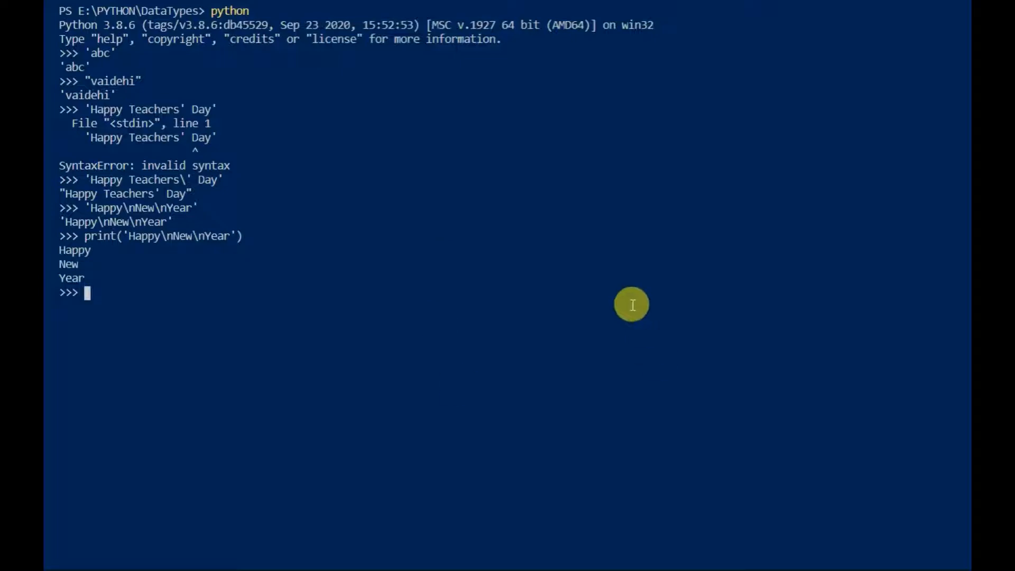
Step: Print 'Strings\numbers are allowed' normally, then as a raw string
{"action": "type", "text": "print("}
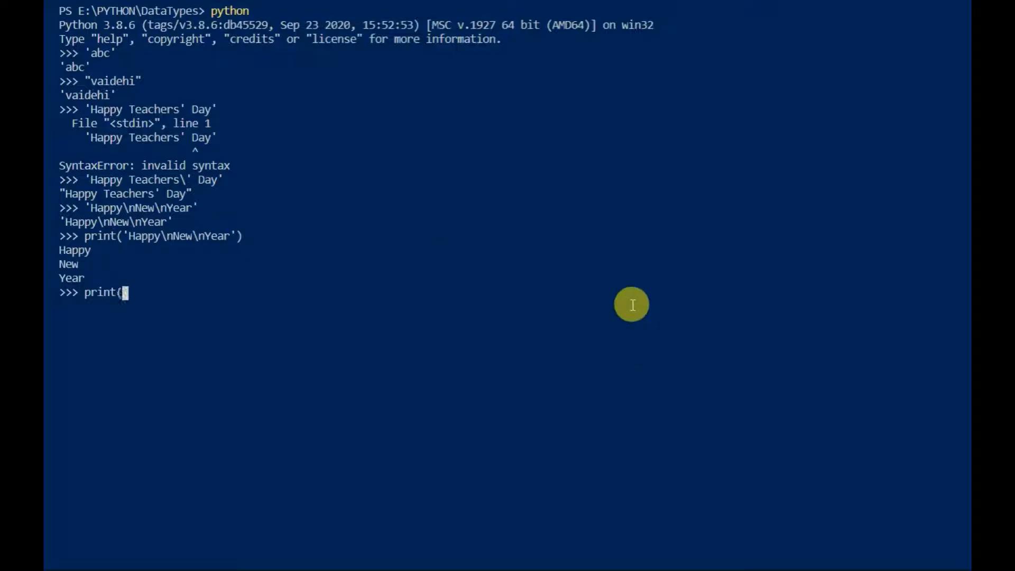
{"action": "type", "text": "'"}
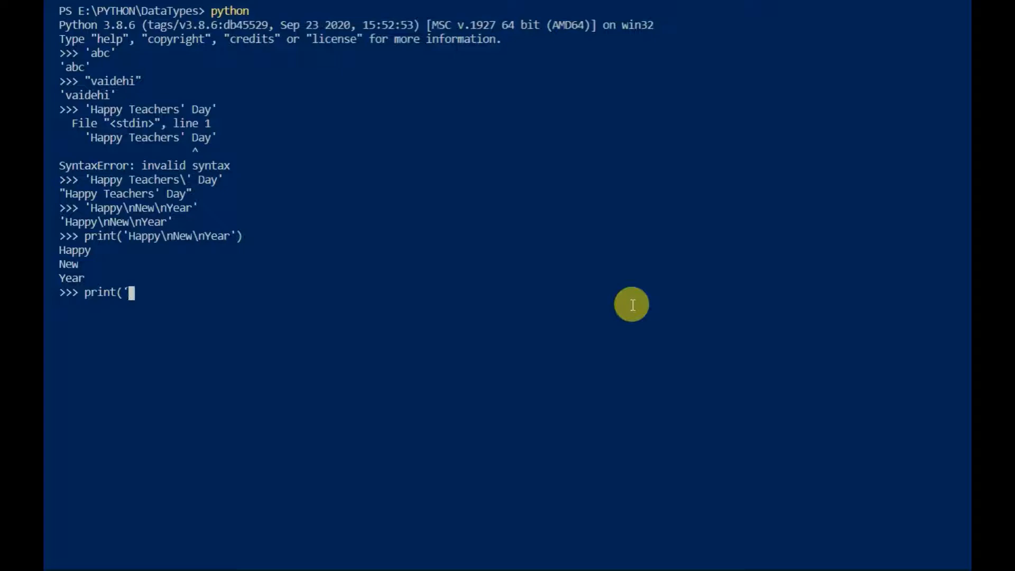
{"action": "type", "text": "Strings\\"}
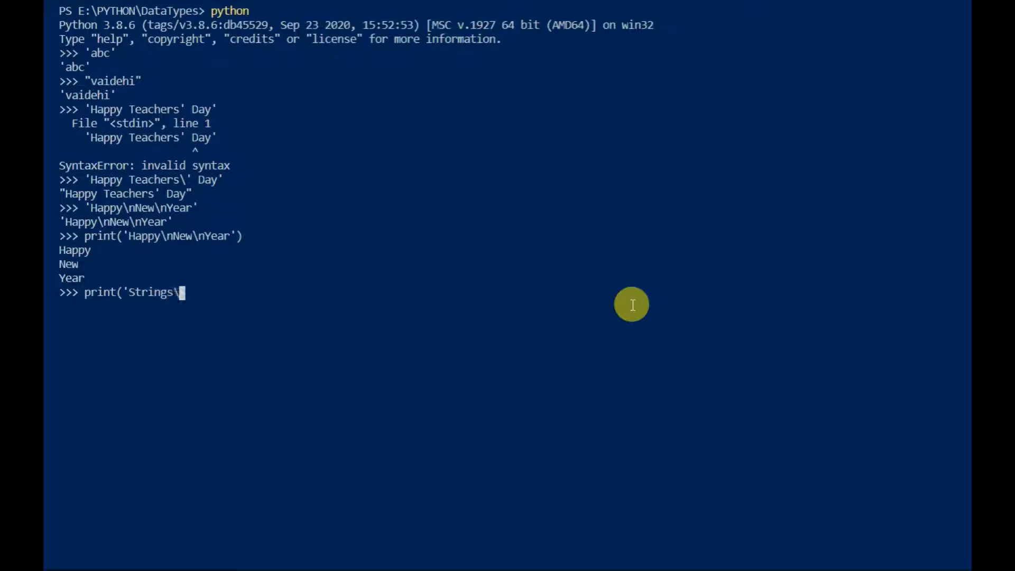
{"action": "type", "text": "numbers are al"}
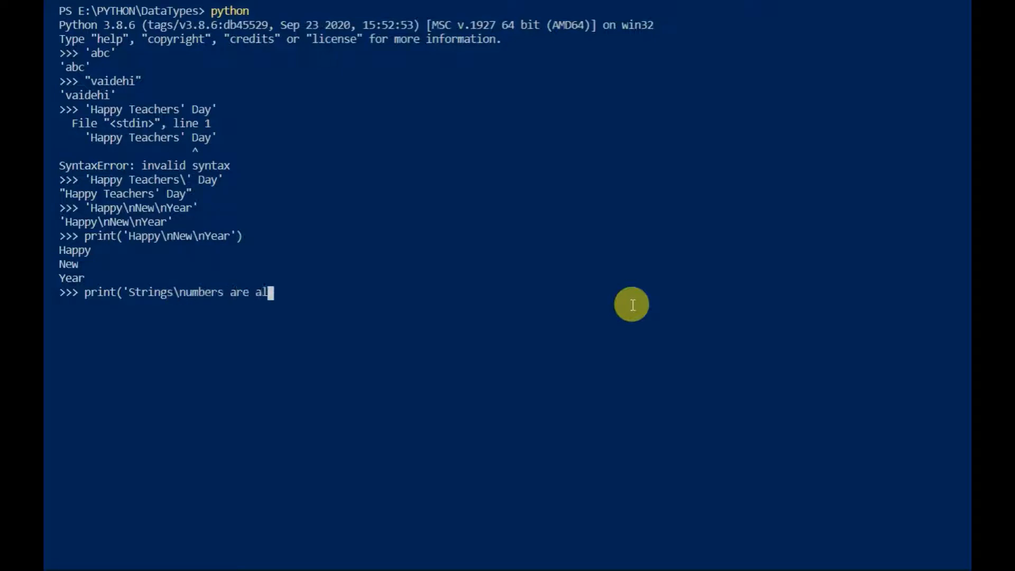
{"action": "key", "text": "Return"}
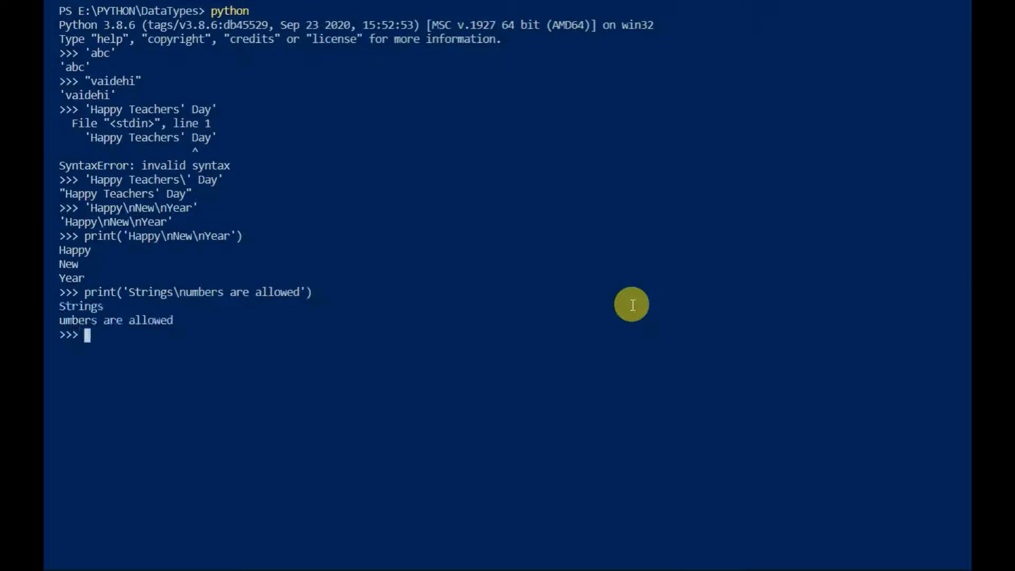
{"action": "type", "text": "print"}
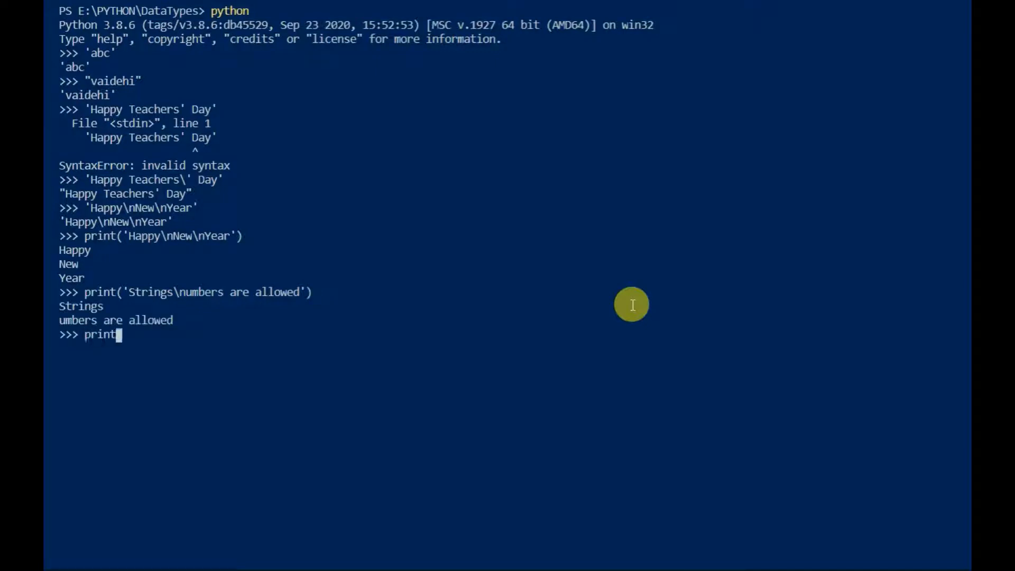
{"action": "type", "text": "(r"}
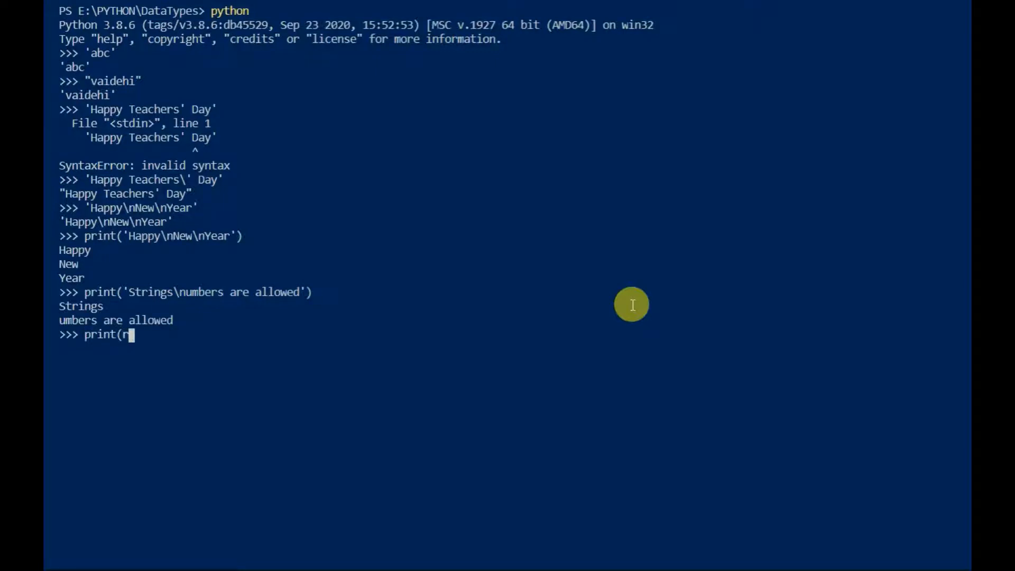
{"action": "type", "text": "'Strings\\numbers are allowed')"}
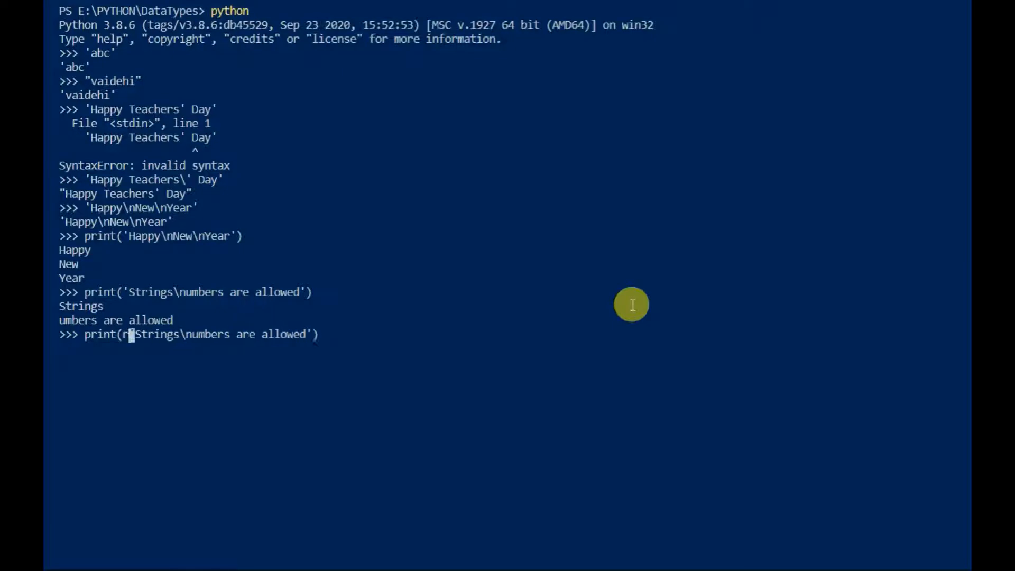
{"action": "key", "text": "Return"}
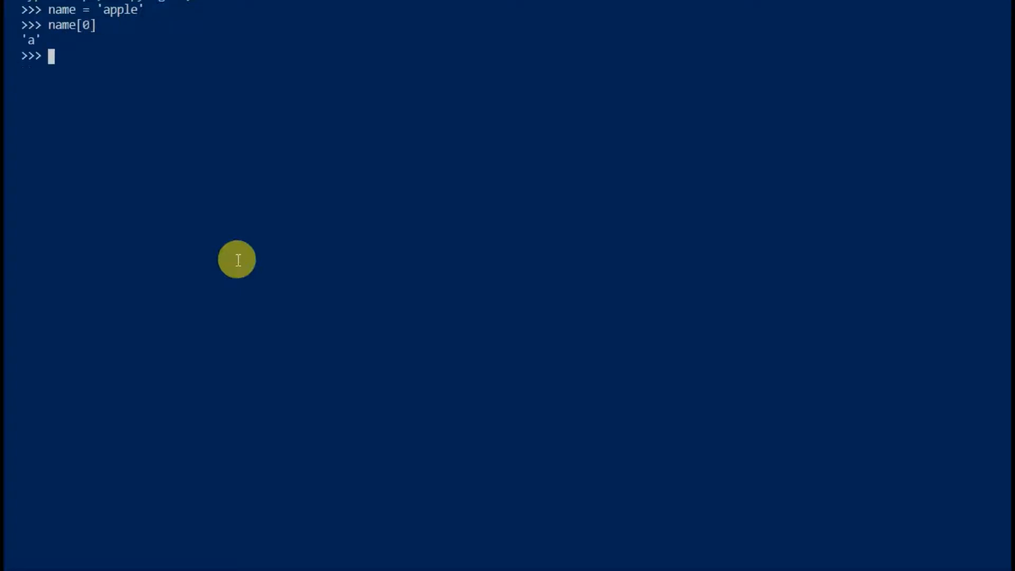
Step: Evaluate name[-1], name[0:3] and name[3:5] on 'apple'
{"action": "type", "text": "name[-1"}
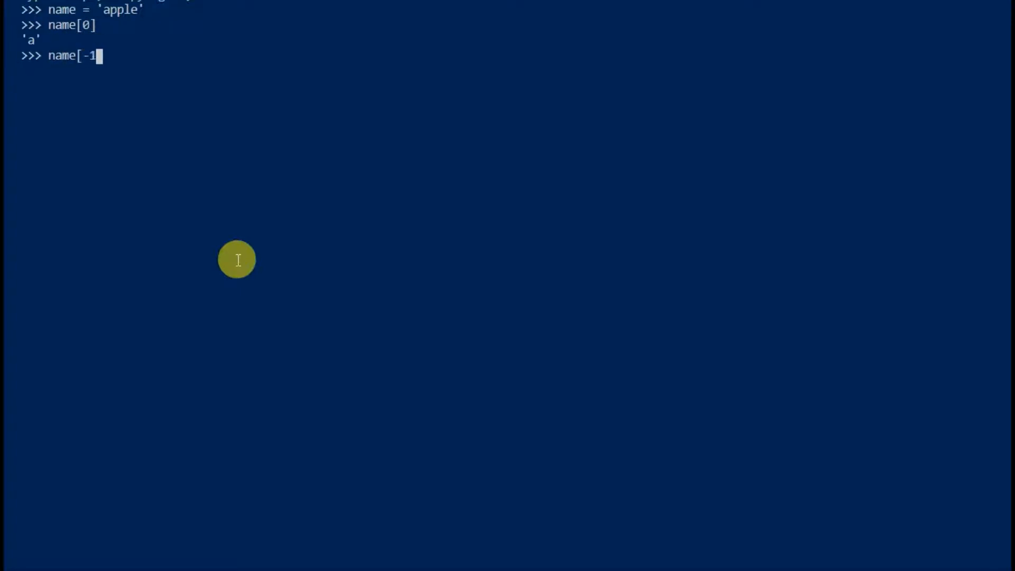
{"action": "key", "text": "return"}
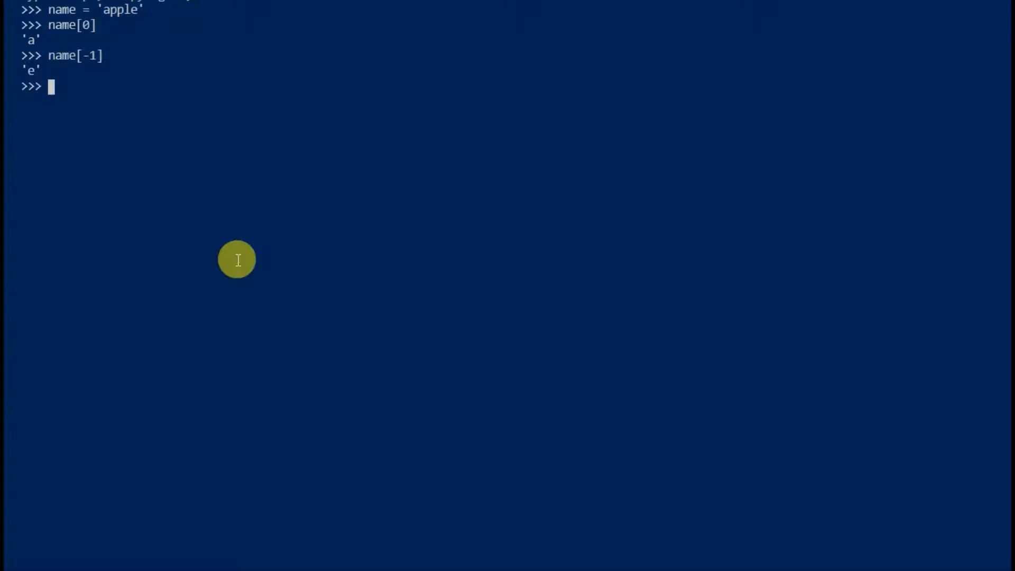
{"action": "type", "text": "na"}
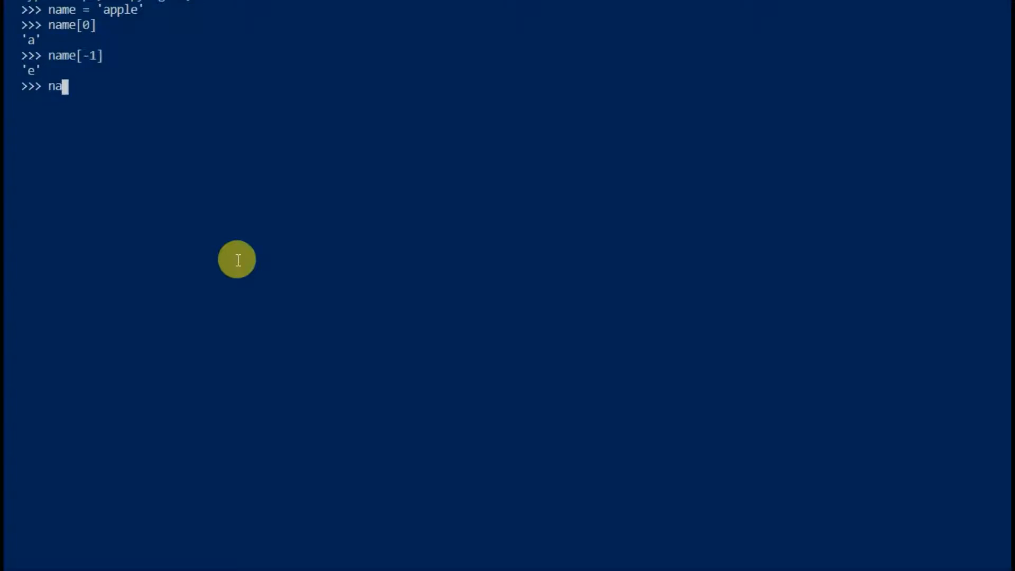
{"action": "type", "text": "me[0:"}
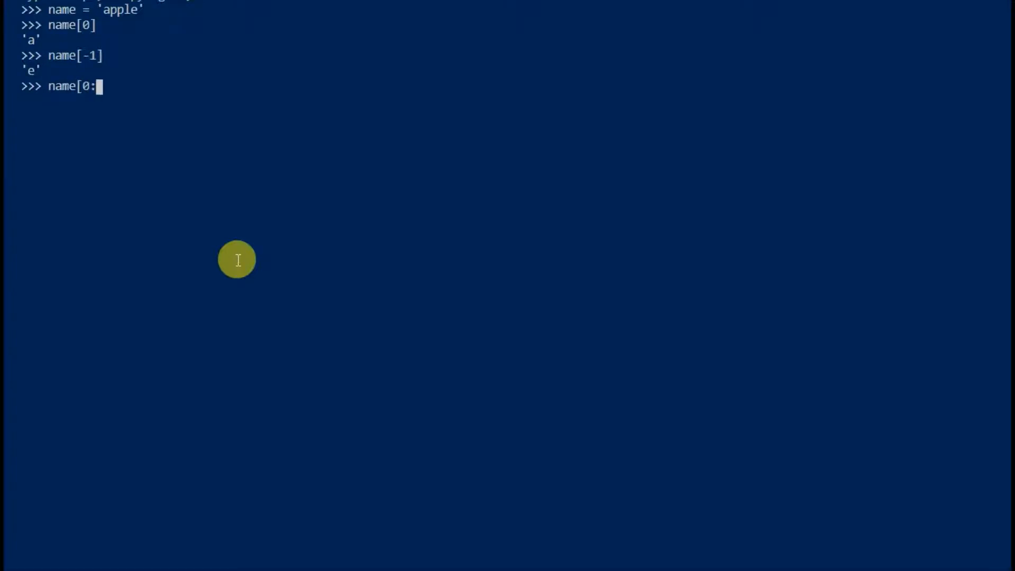
{"action": "type", "text": "3"}
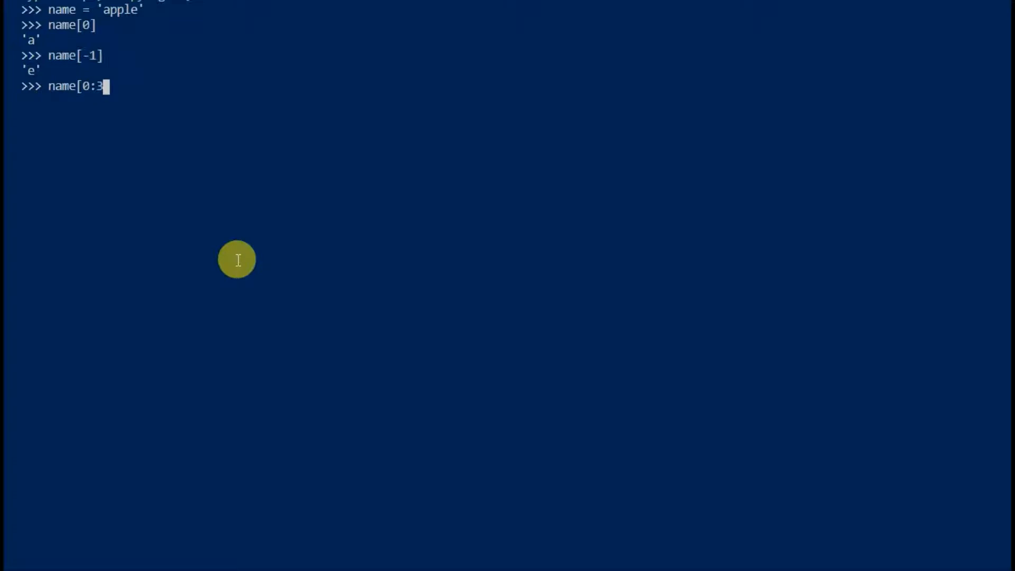
{"action": "key", "text": "Return"}
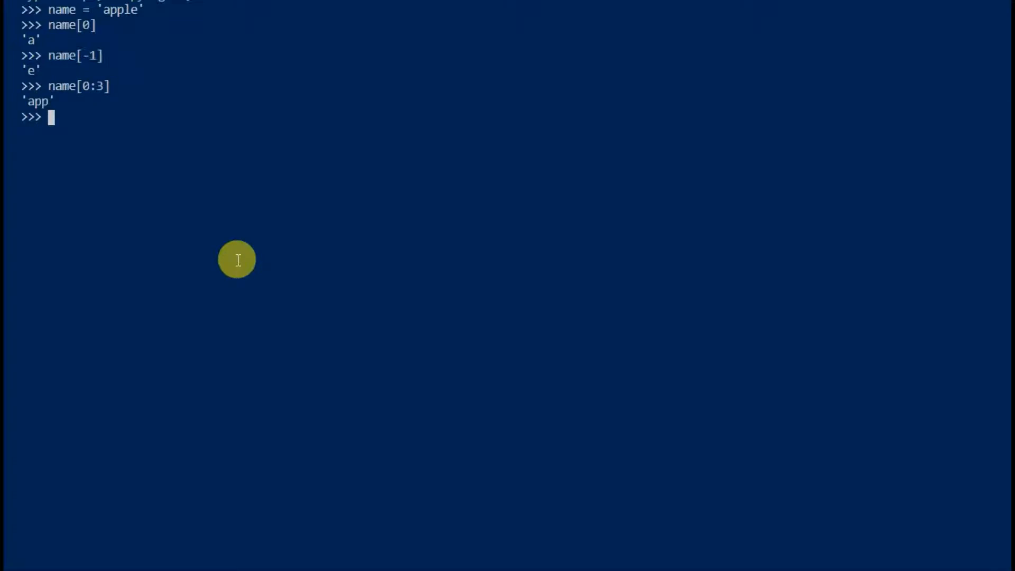
{"action": "type", "text": "name["}
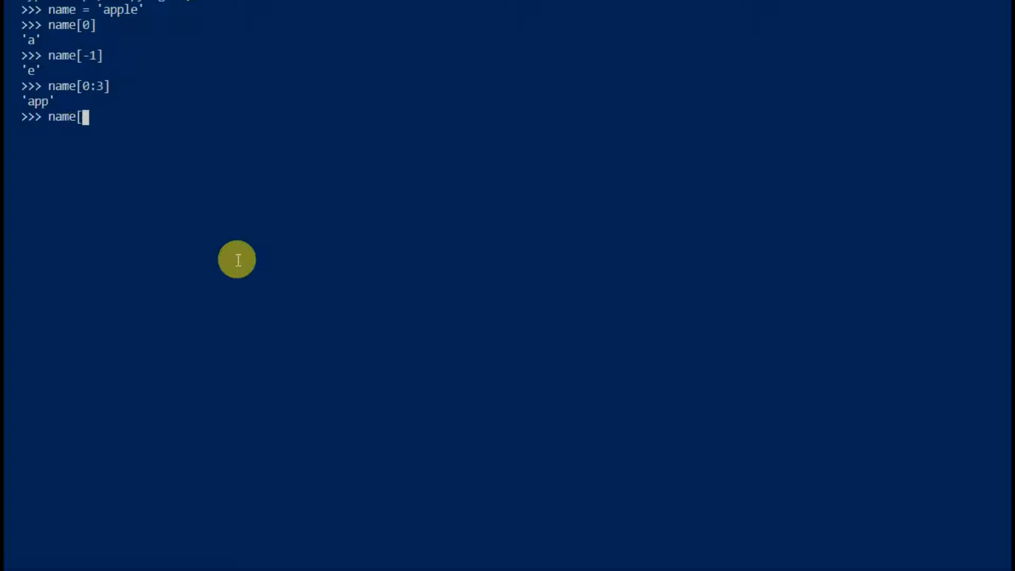
{"action": "type", "text": "3:"}
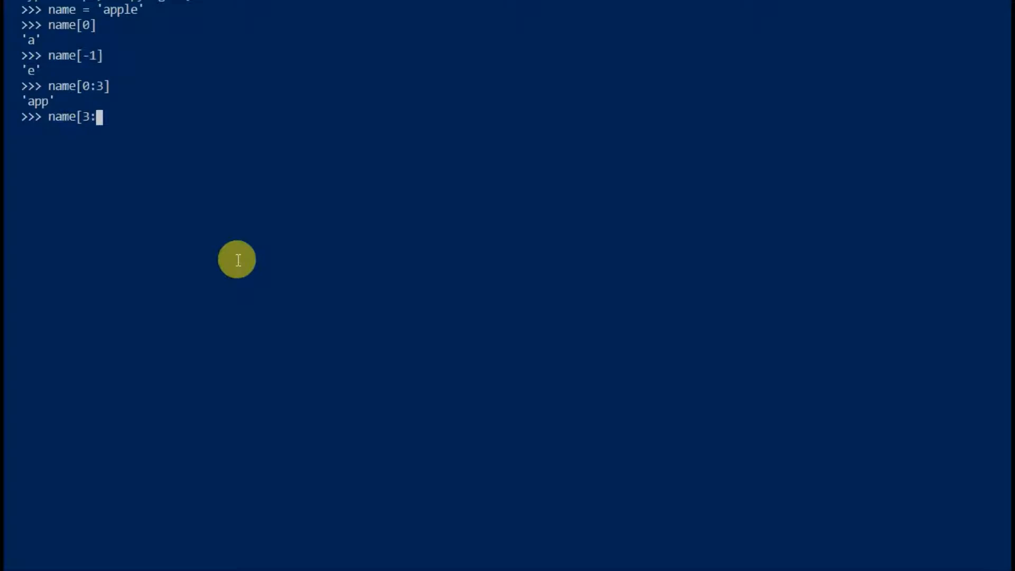
{"action": "type", "text": "5]"}
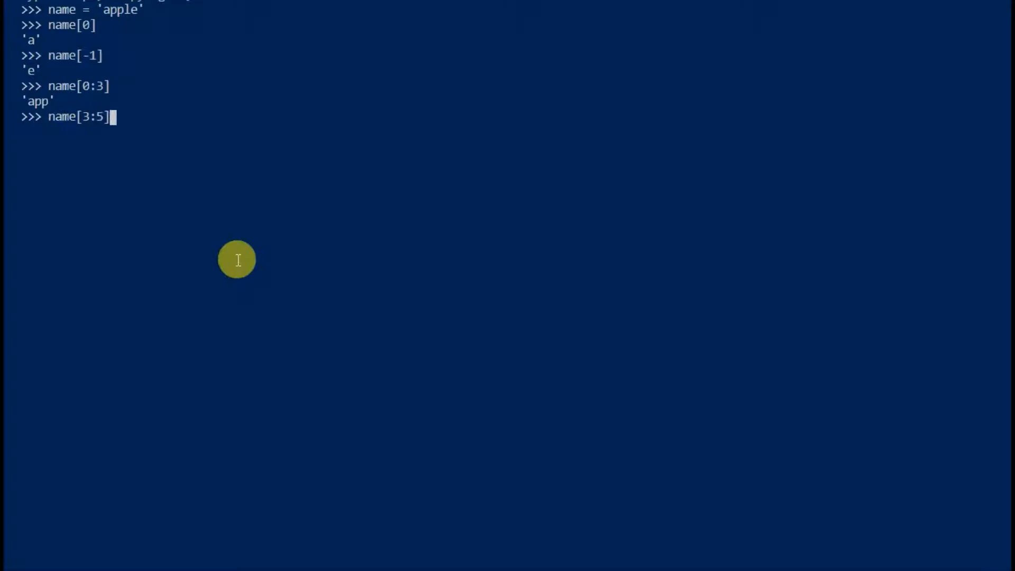
{"action": "key", "text": "Return"}
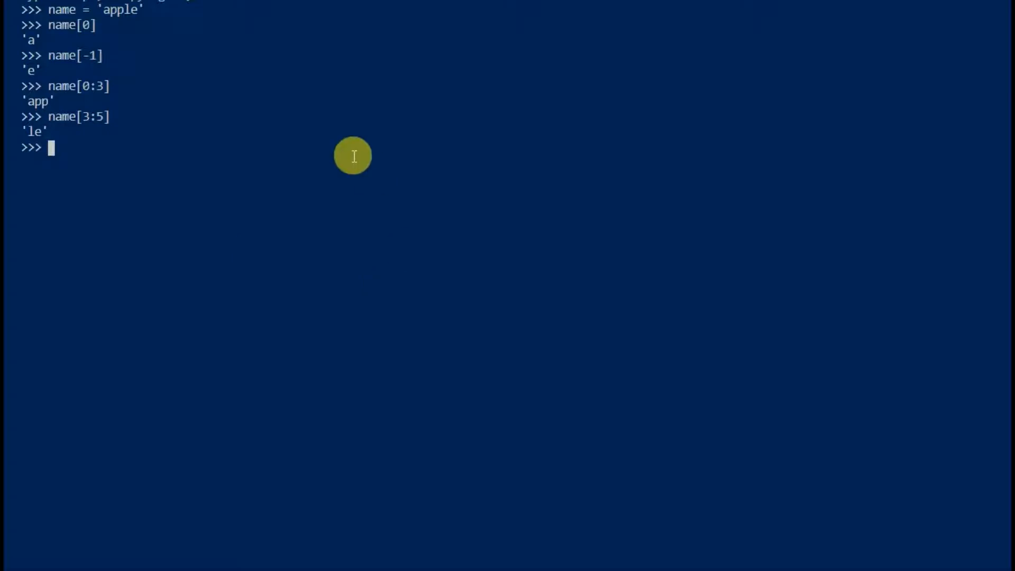
Step: Assign test = name[0:2]+name[2:5] to rebuild 'apple'
{"action": "type", "text": "test ="}
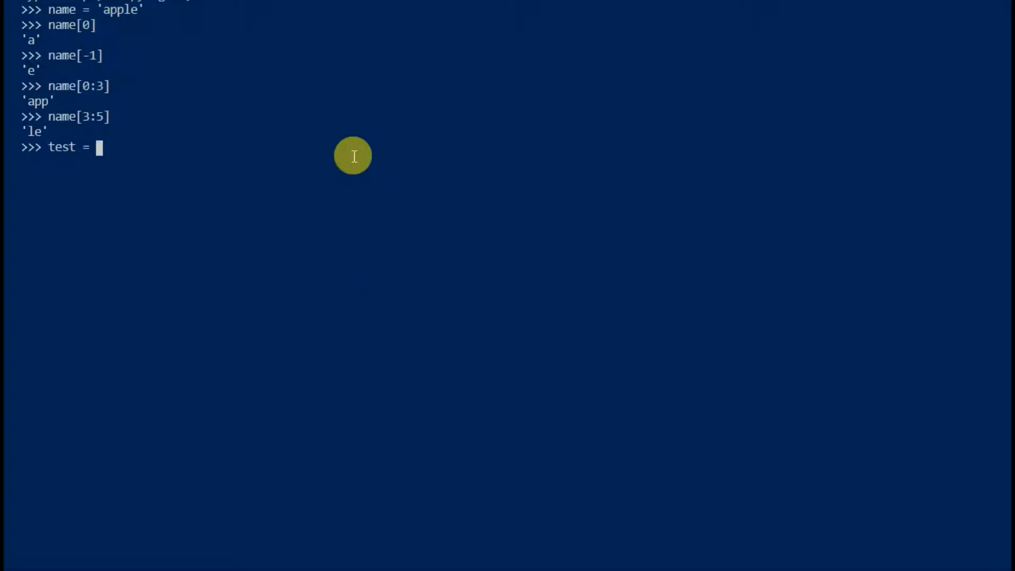
{"action": "type", "text": "name[0"}
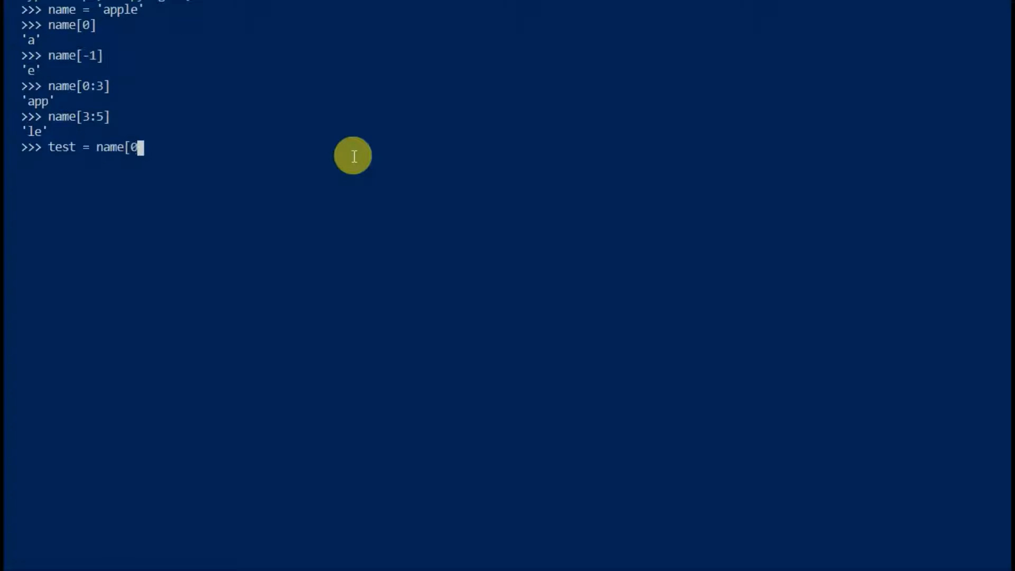
{"action": "type", "text": ":2]"}
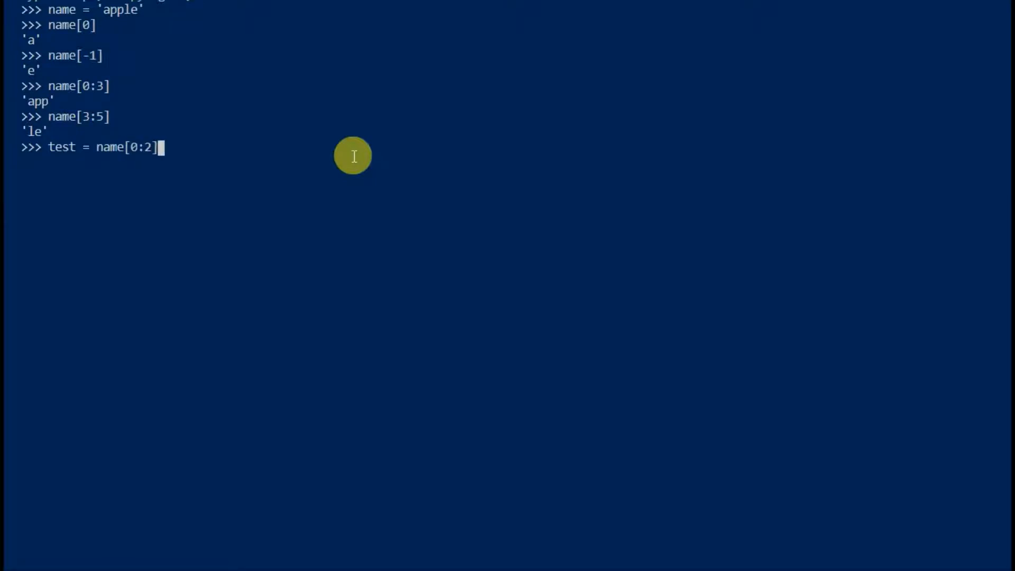
{"action": "type", "text": "+name"}
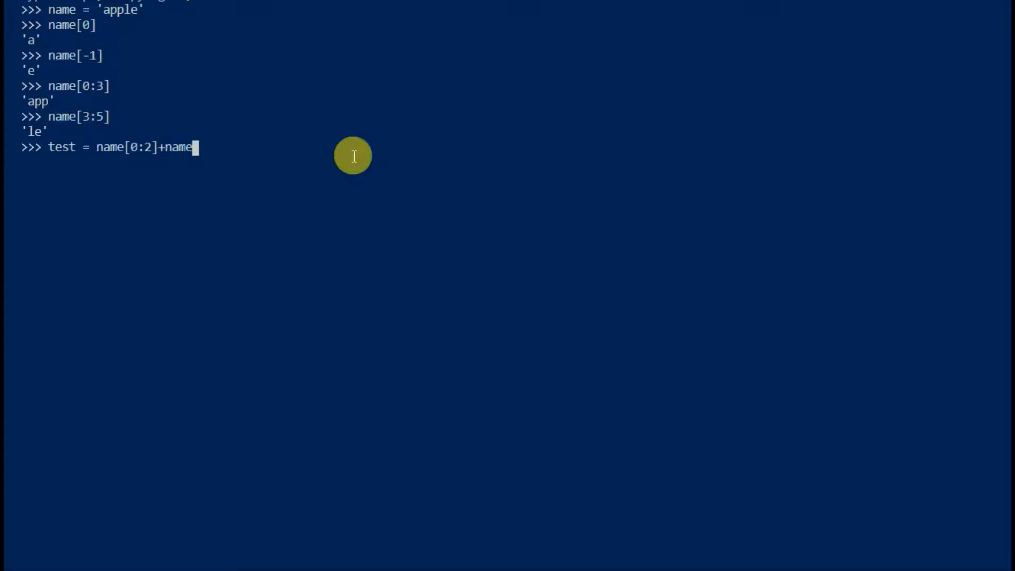
{"action": "type", "text": "[2:5"}
{"action": "type", "text": "test"}
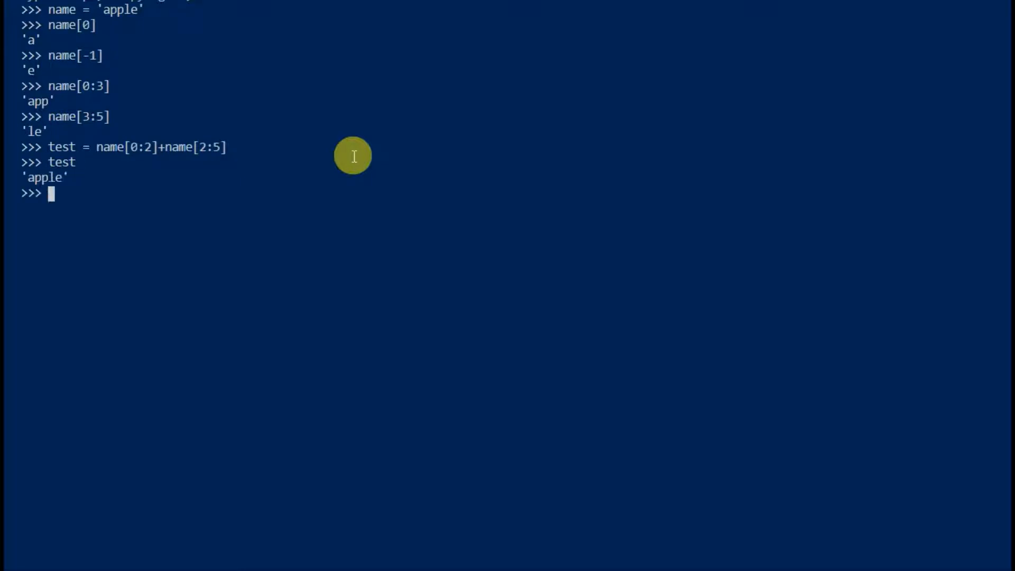
Step: Evaluate the open-ended slices name[:4] and name[2:]
{"action": "type", "text": "nam"}
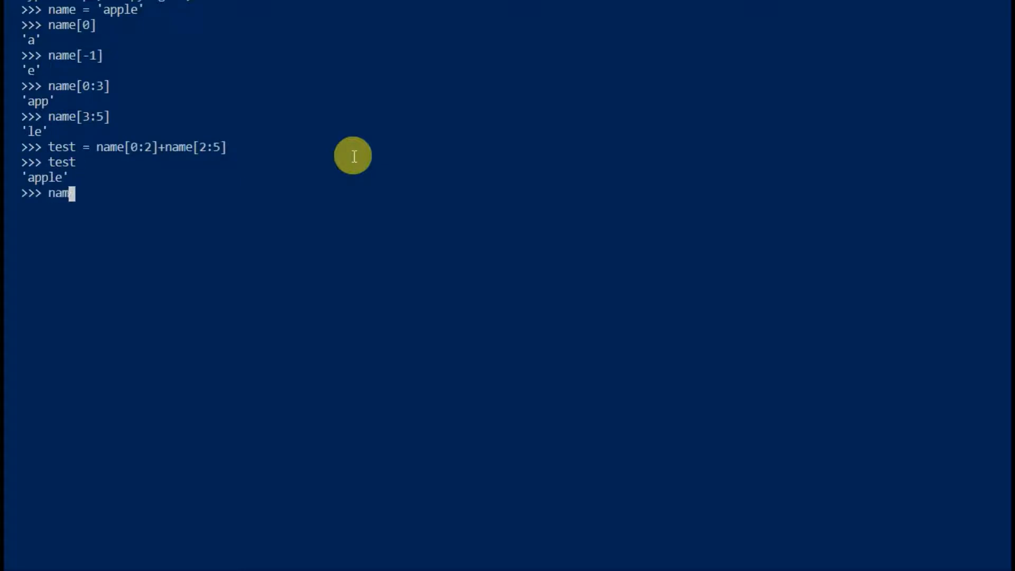
{"action": "type", "text": "[:"}
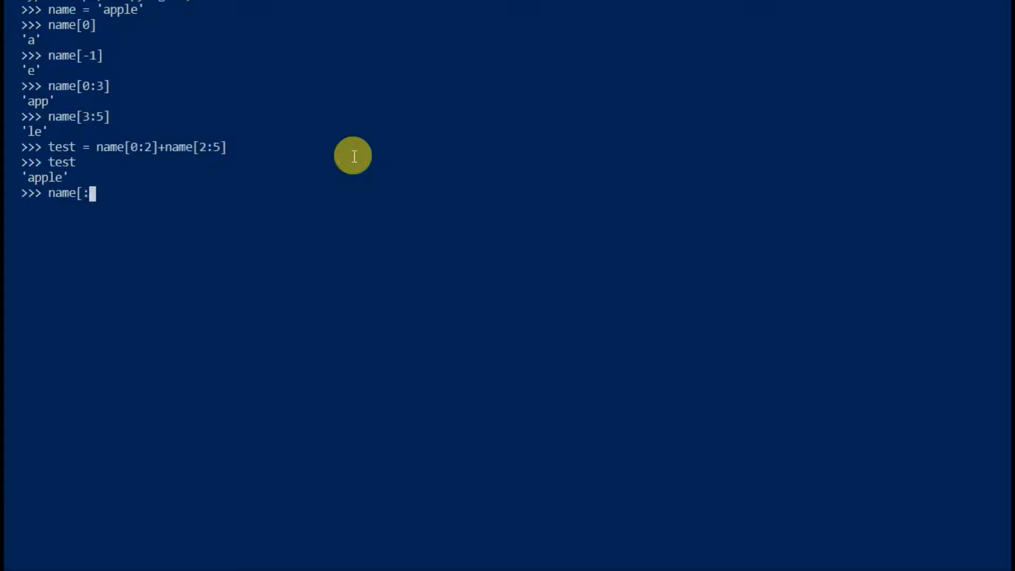
{"action": "type", "text": "4"}
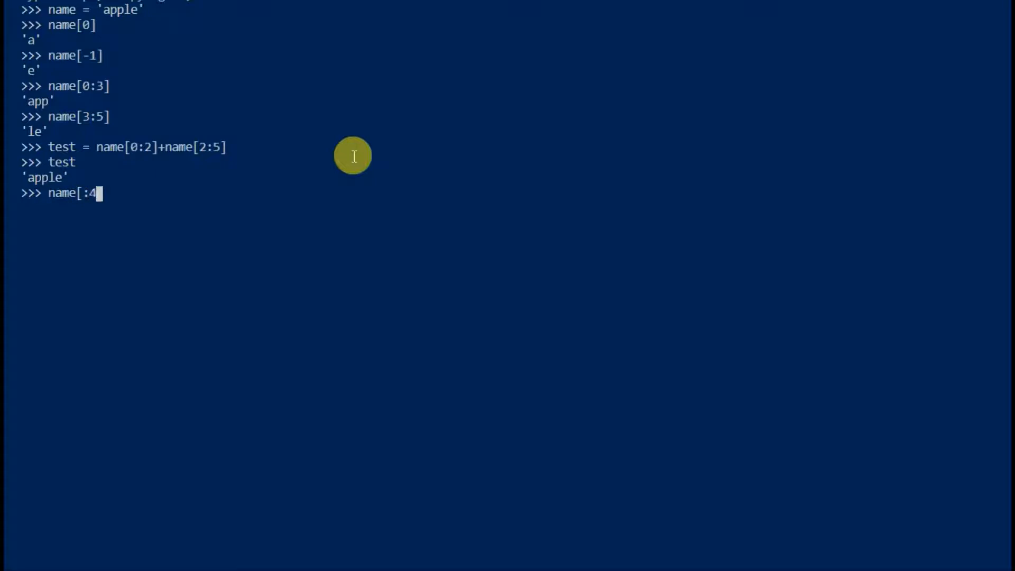
{"action": "key", "text": "Return"}
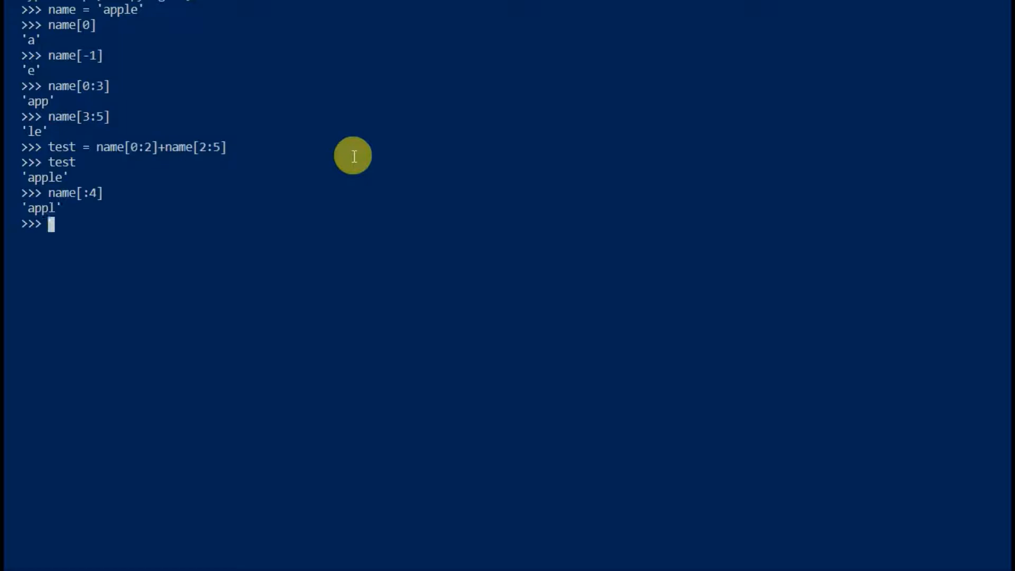
{"action": "type", "text": "nam"}
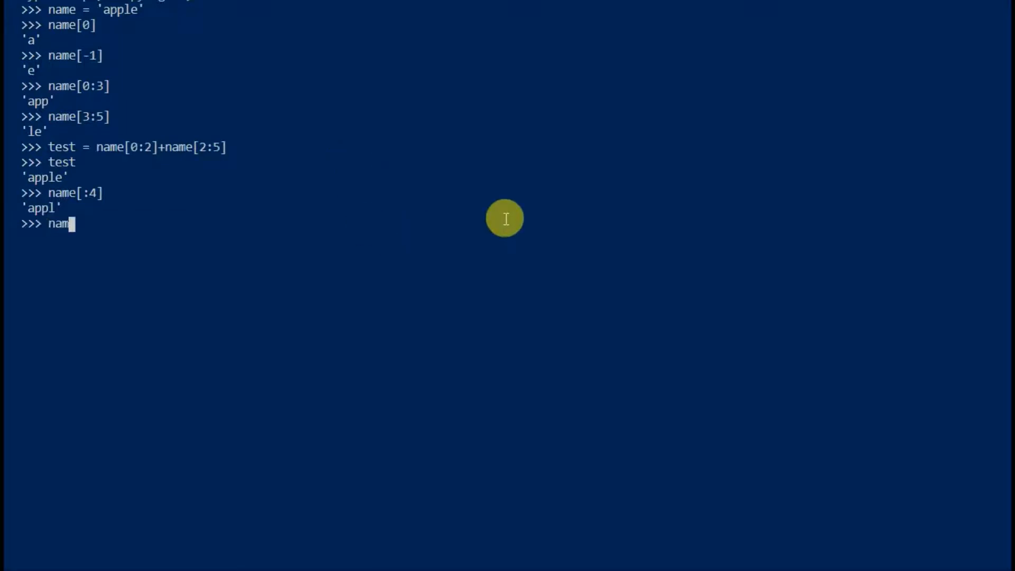
{"action": "type", "text": "e["}
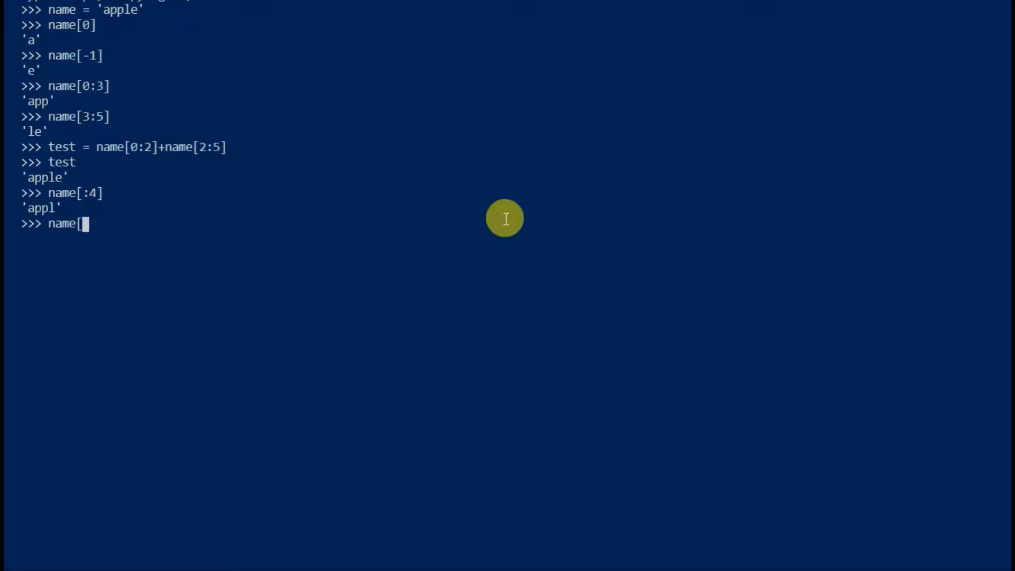
{"action": "type", "text": "2:"}
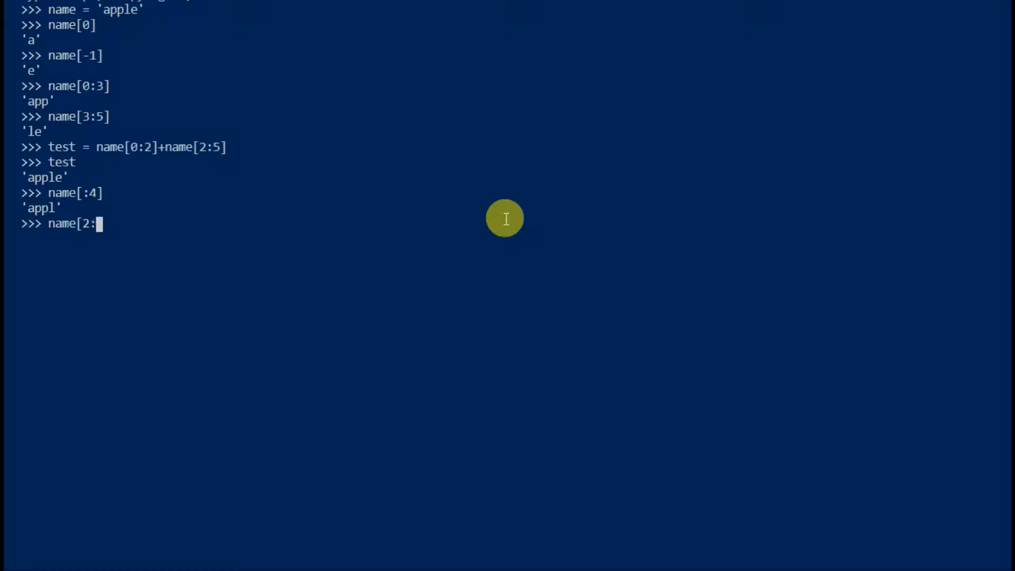
{"action": "key", "text": "Return"}
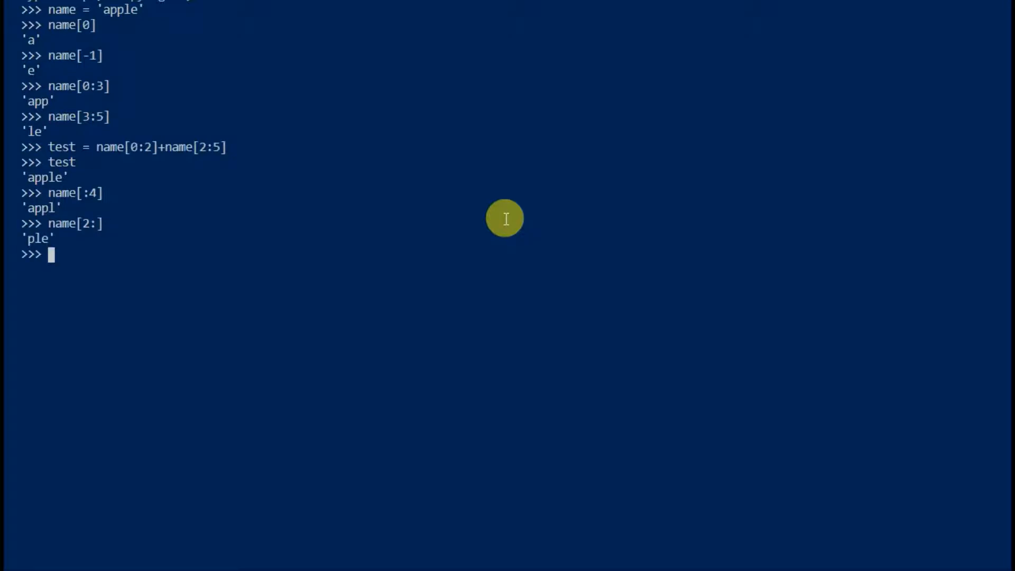
Step: Assign another_test = name[:3]+name[3:] and display it
{"action": "type", "text": "another"}
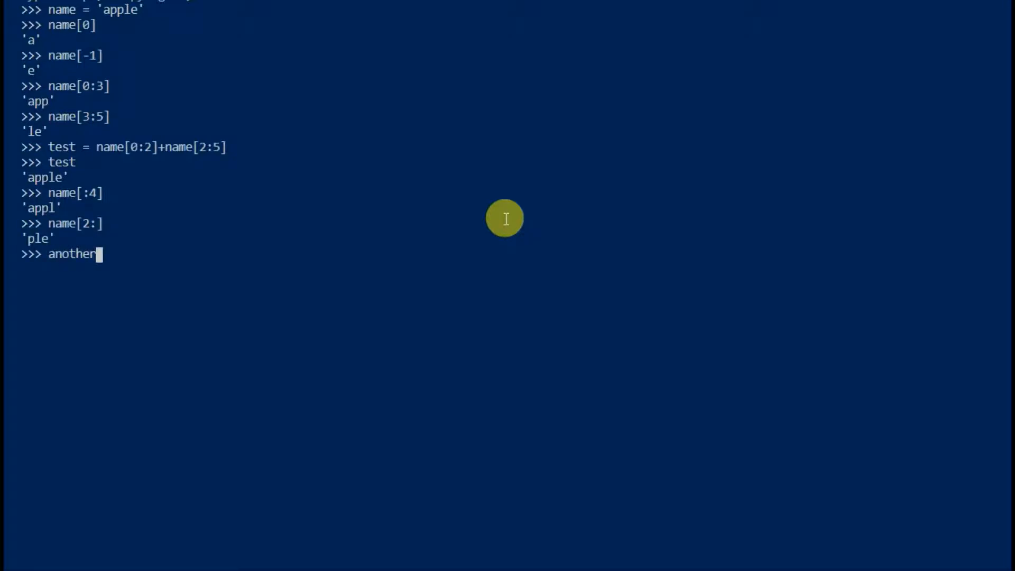
{"action": "type", "text": "_test ="}
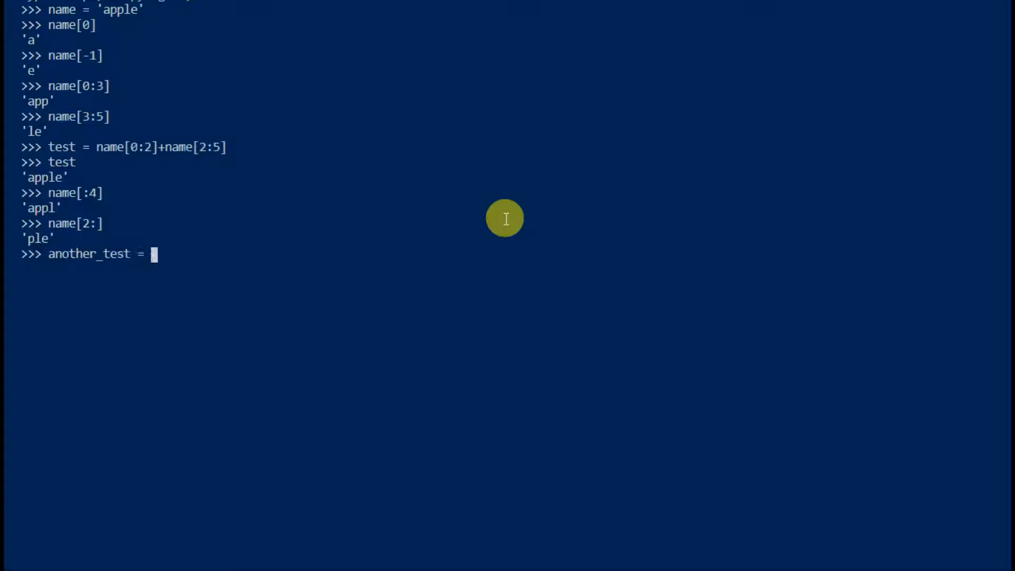
{"action": "type", "text": "name["}
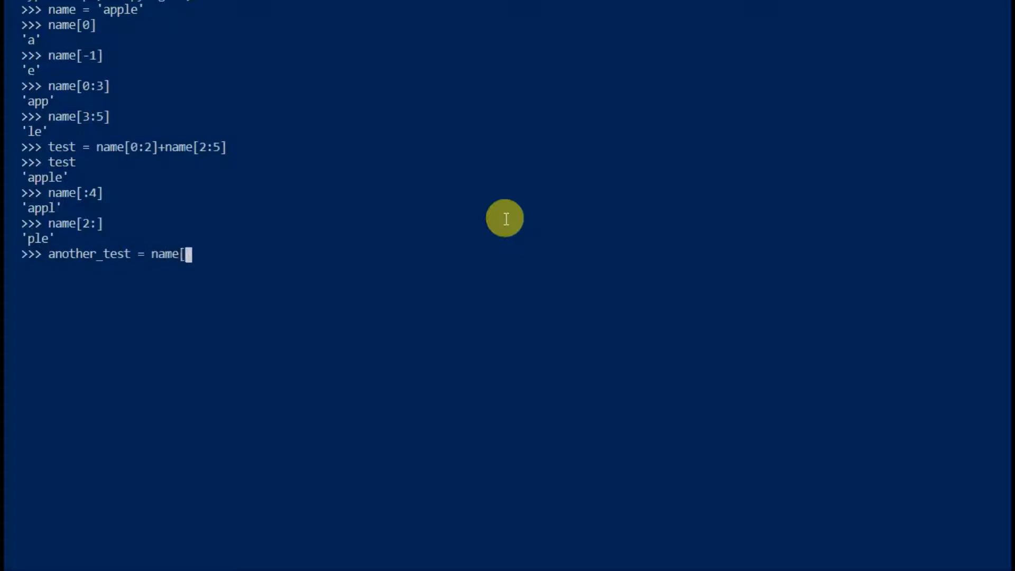
{"action": "type", "text": ":3]"}
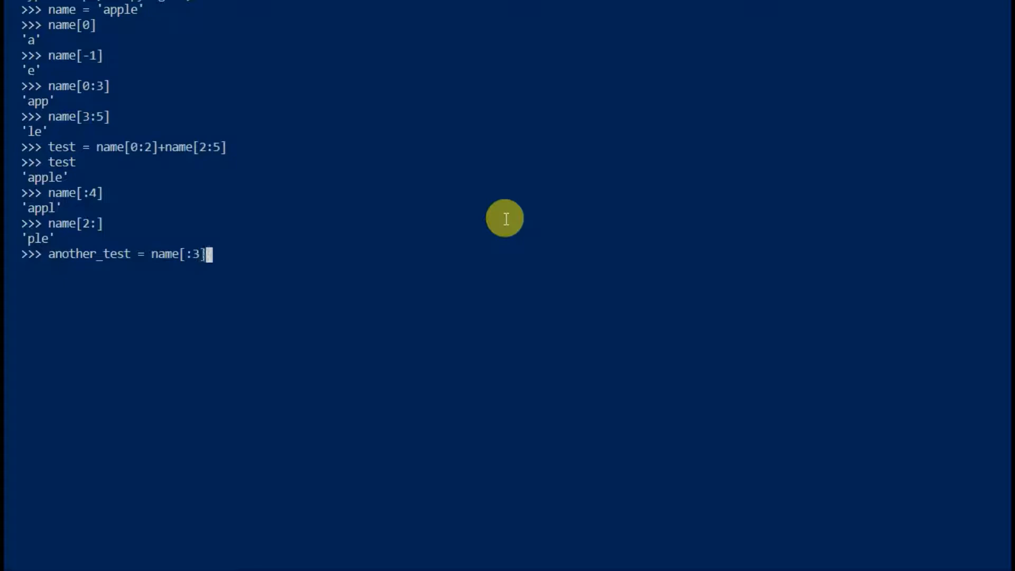
{"action": "type", "text": "+name"}
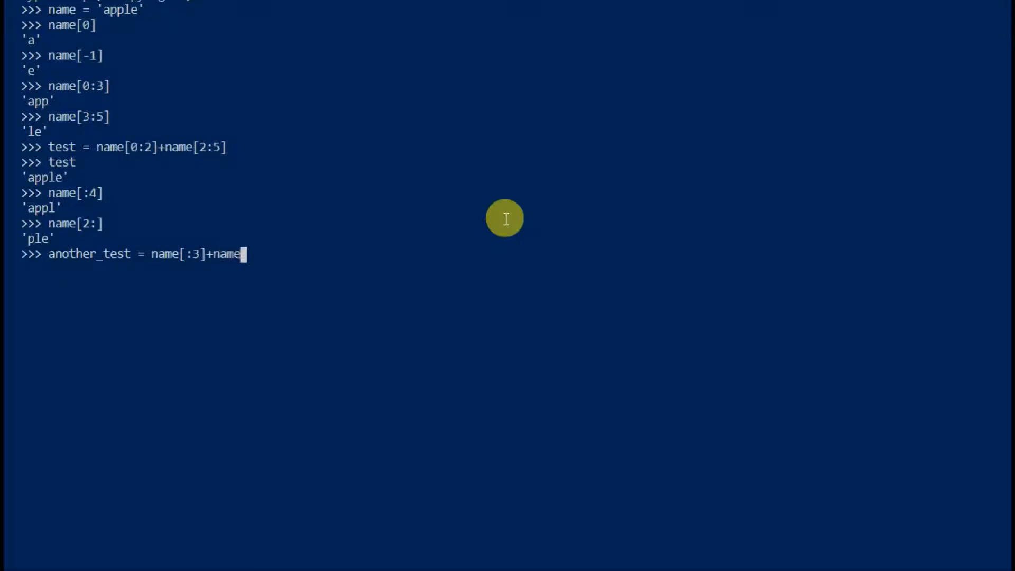
{"action": "type", "text": "[3:"}
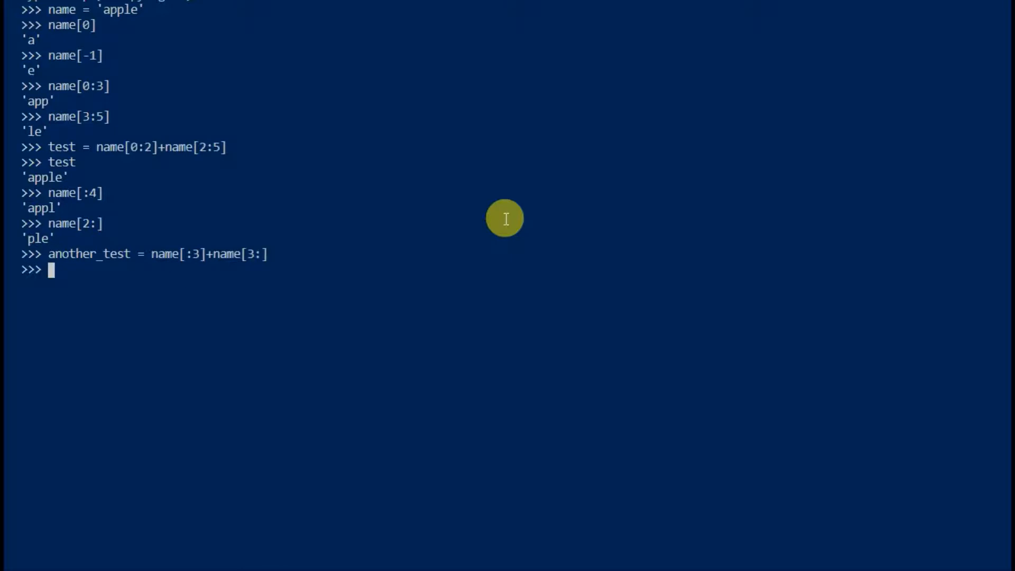
{"action": "type", "text": "another"}
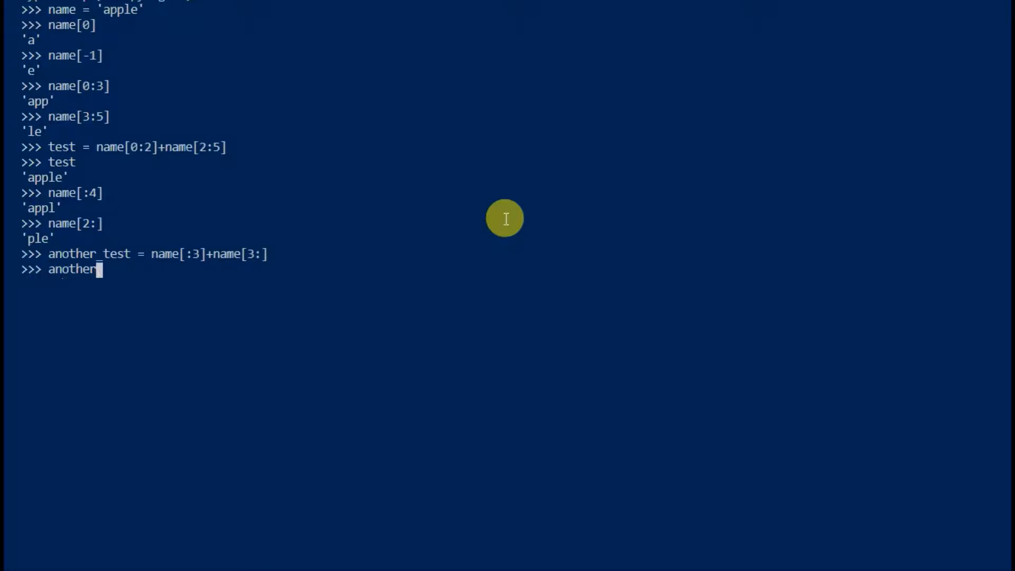
{"action": "key", "text": "Return"}
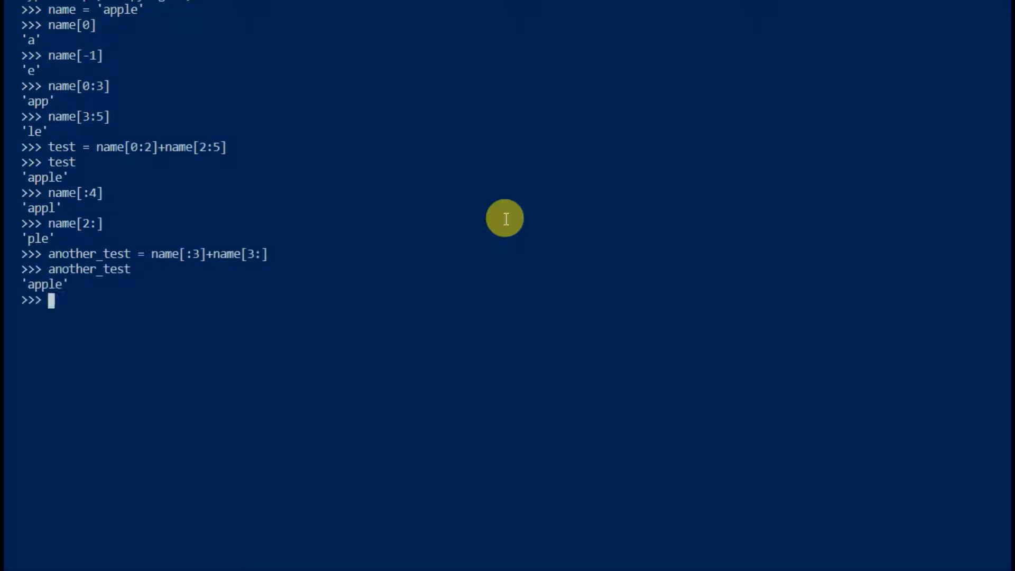
Step: Assign one_more = name[:2]+'e' and check len(one_more)
{"action": "type", "text": "one_more ="}
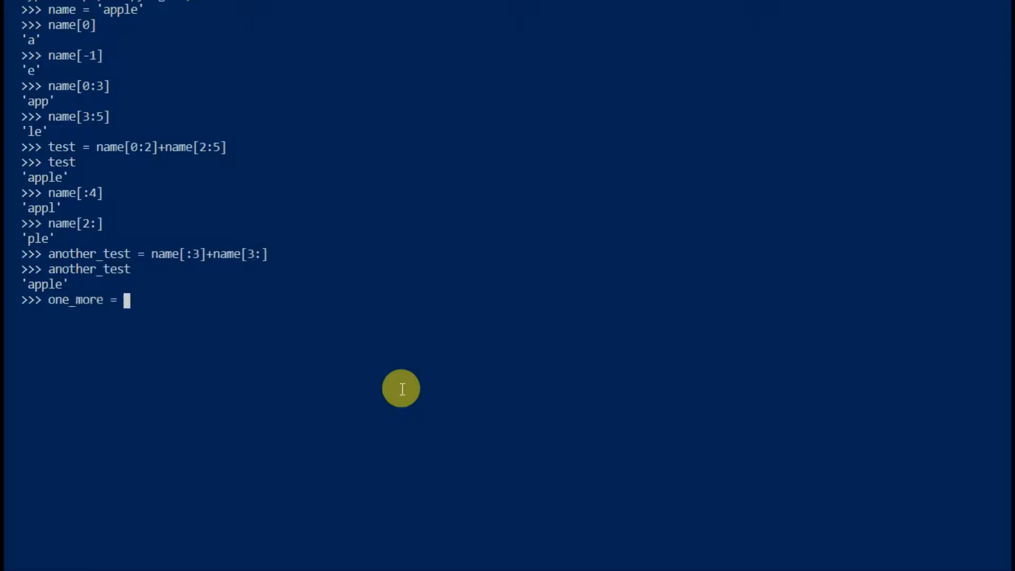
{"action": "type", "text": "name[:"}
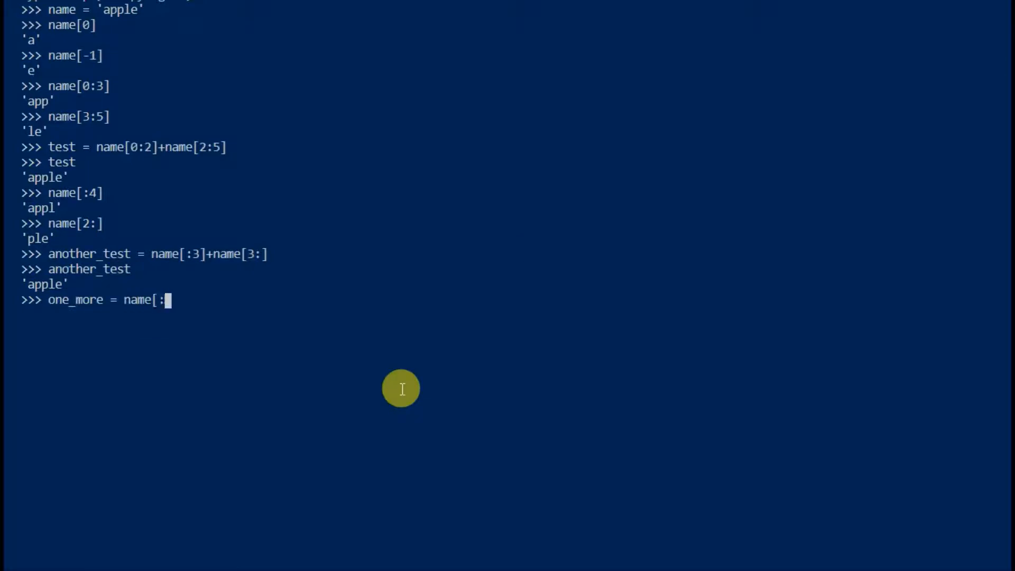
{"action": "type", "text": "2]"}
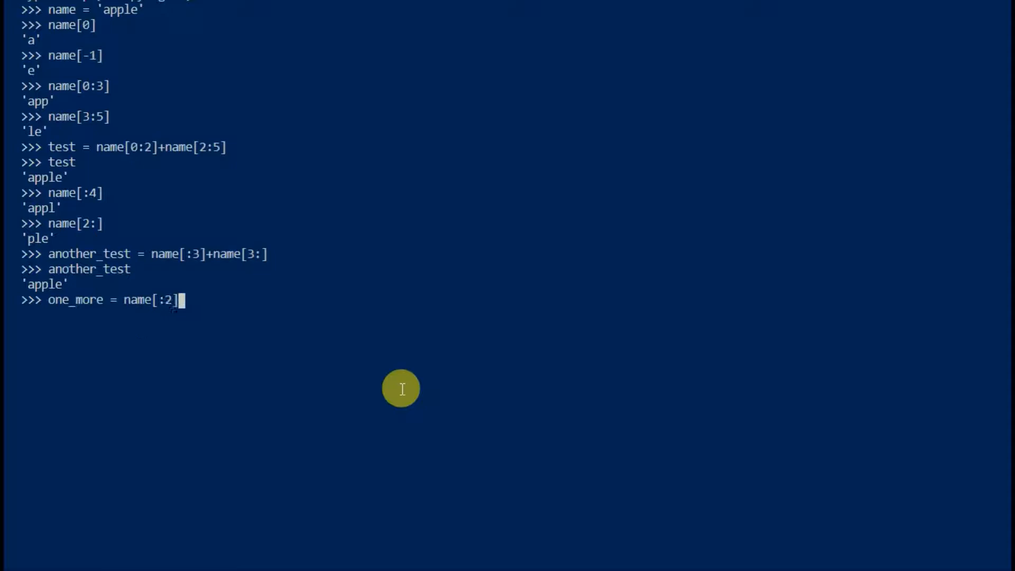
{"action": "type", "text": "+'e'"}
{"action": "type", "text": "one_more"}
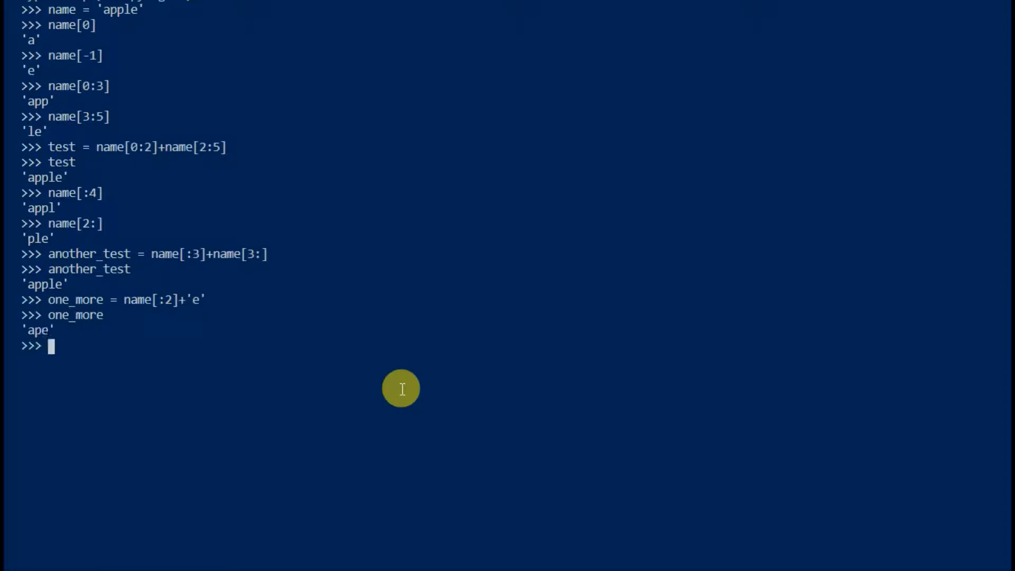
{"action": "mouse_move", "coordinate": [356, 436]}
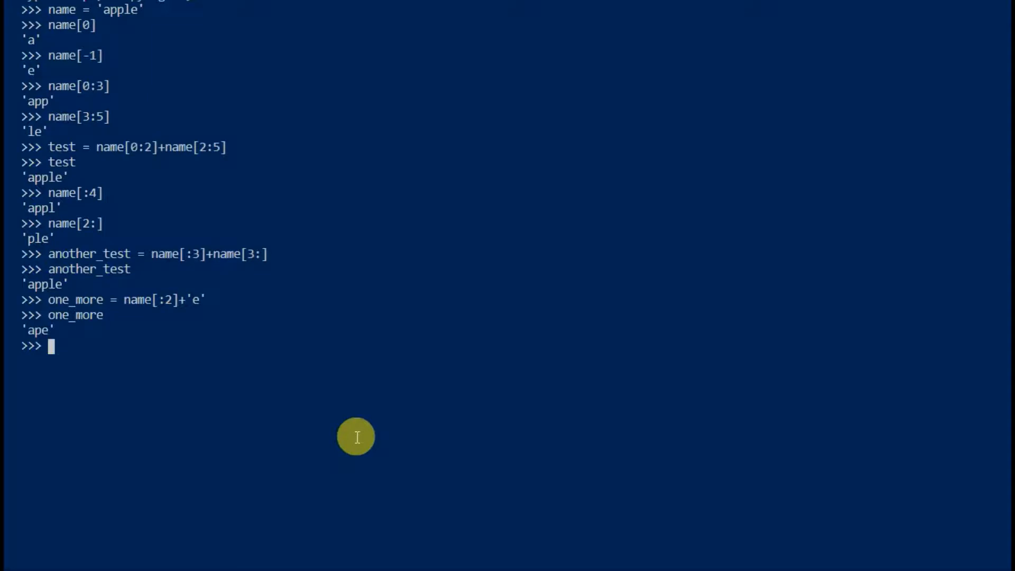
{"action": "type", "text": "len"}
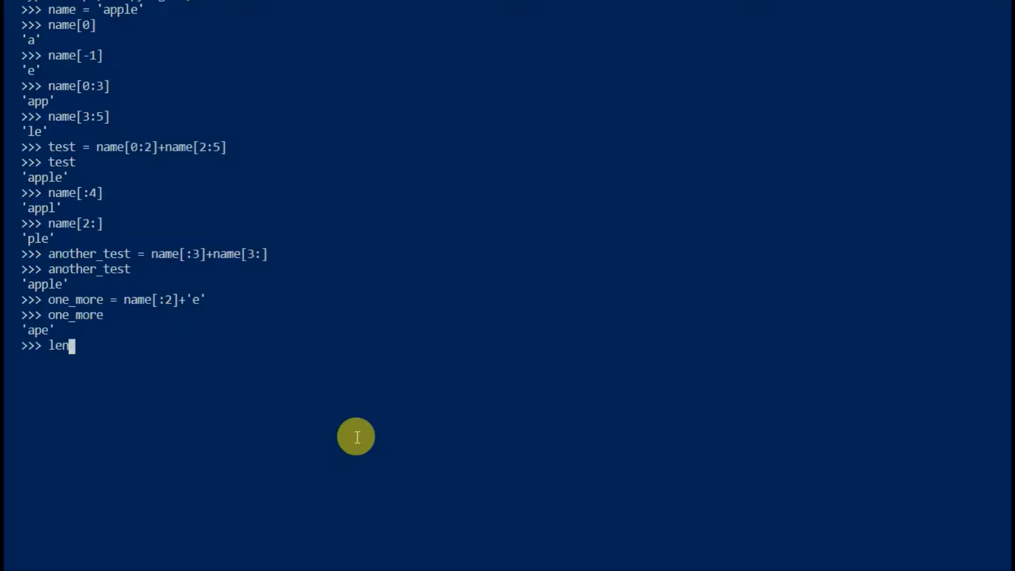
{"action": "type", "text": "(one_more"}
{"action": "type", "text": "my_list"}
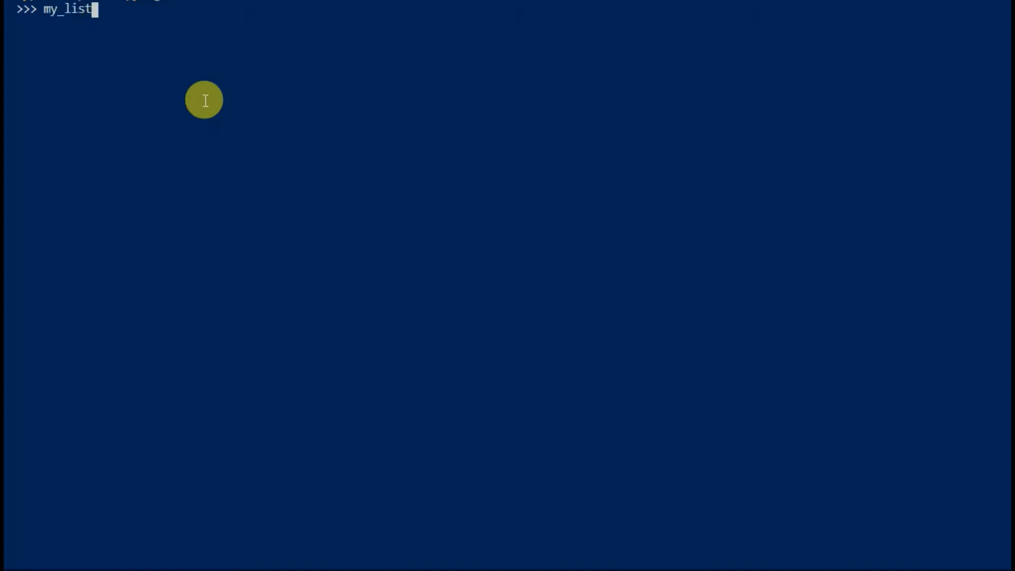
Step: Define my_list = [1,2,3,4,5] and evaluate my_list[0], [3], [1:4], [:4], [1:], [:]
{"action": "type", "text": "= [1,2,3,4,5"}
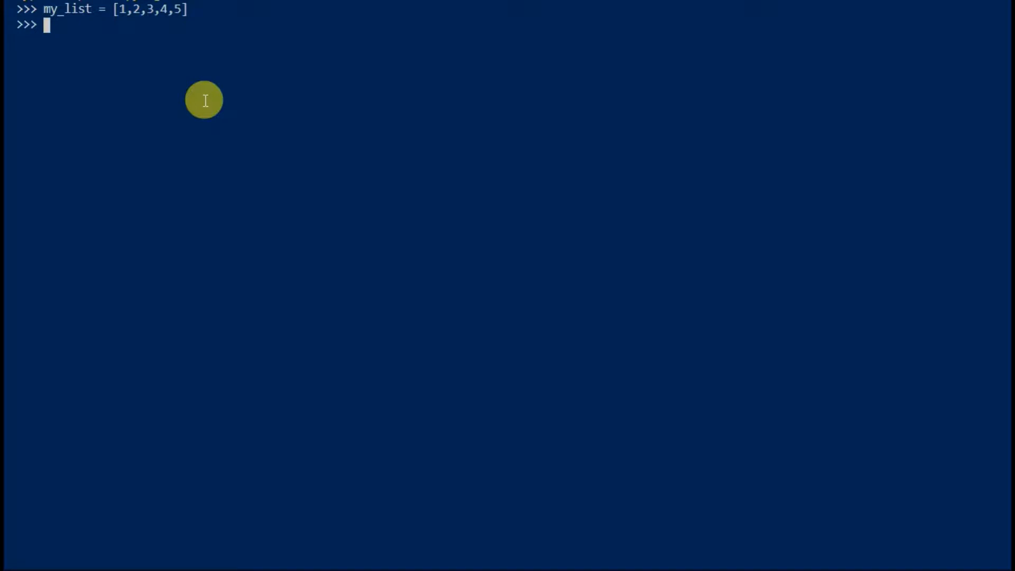
{"action": "type", "text": "my_list[0"}
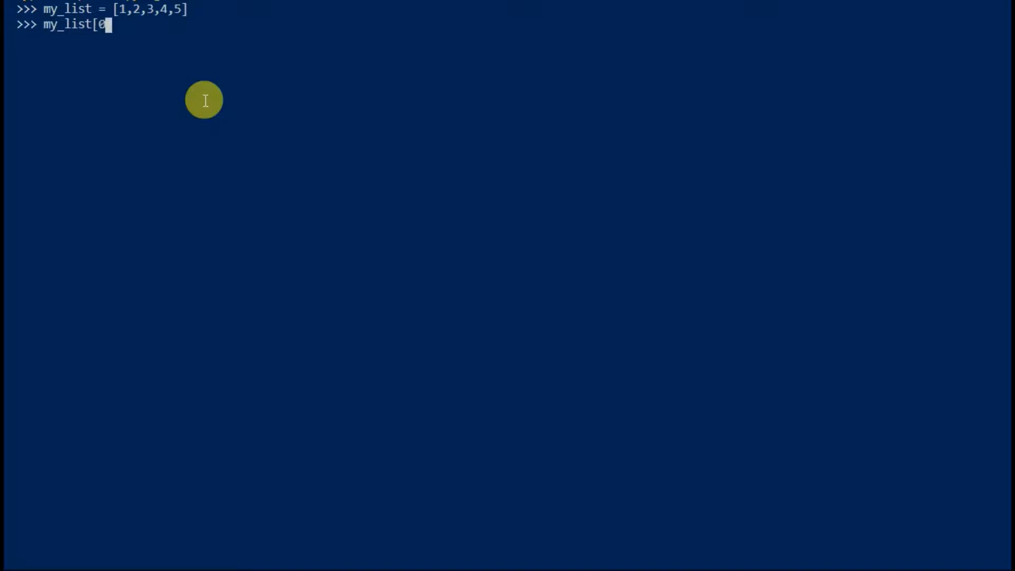
{"action": "key", "text": "Return"}
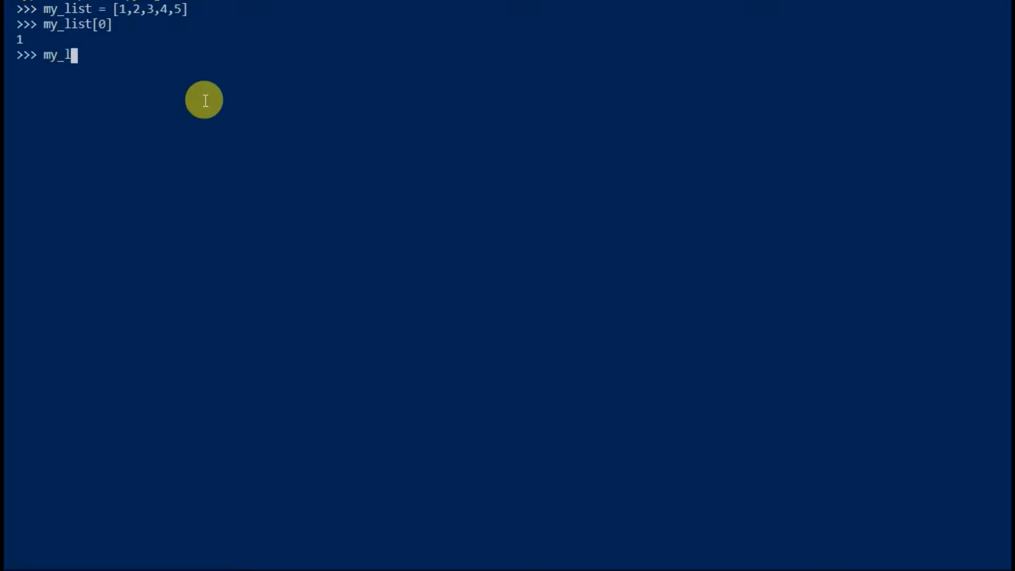
{"action": "type", "text": "ist[3"}
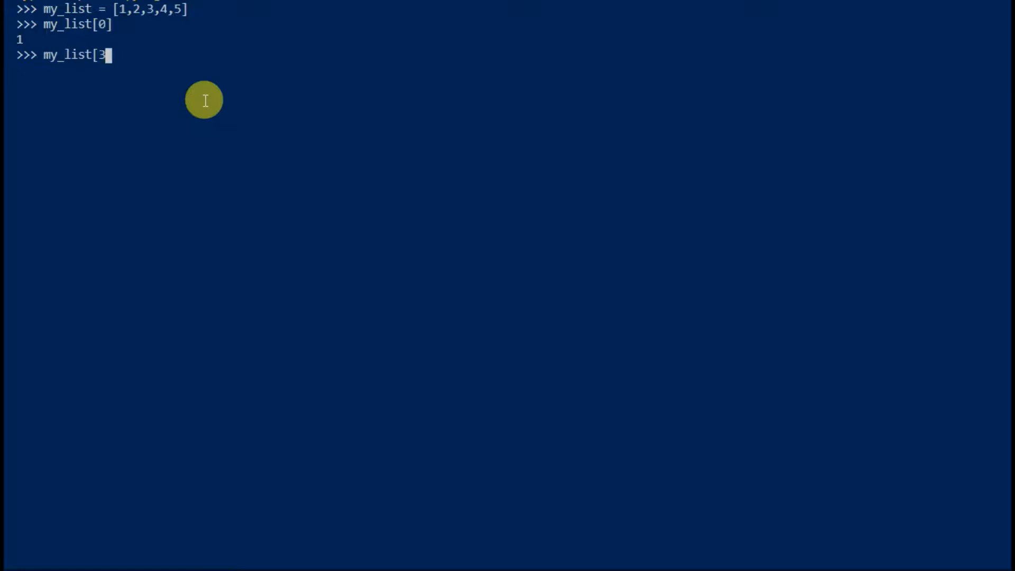
{"action": "key", "text": "Return"}
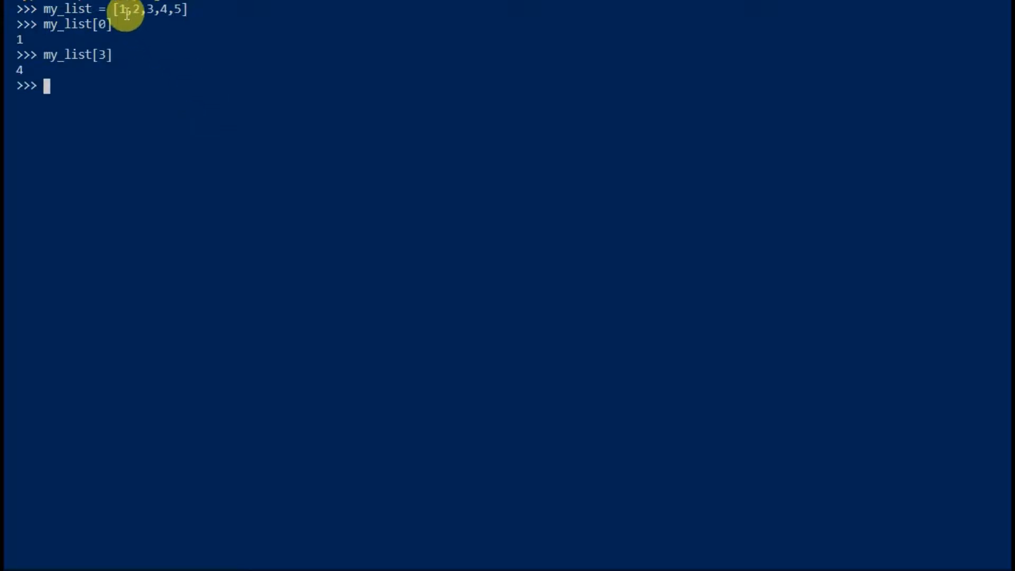
{"action": "mouse_move", "coordinate": [112, 99]}
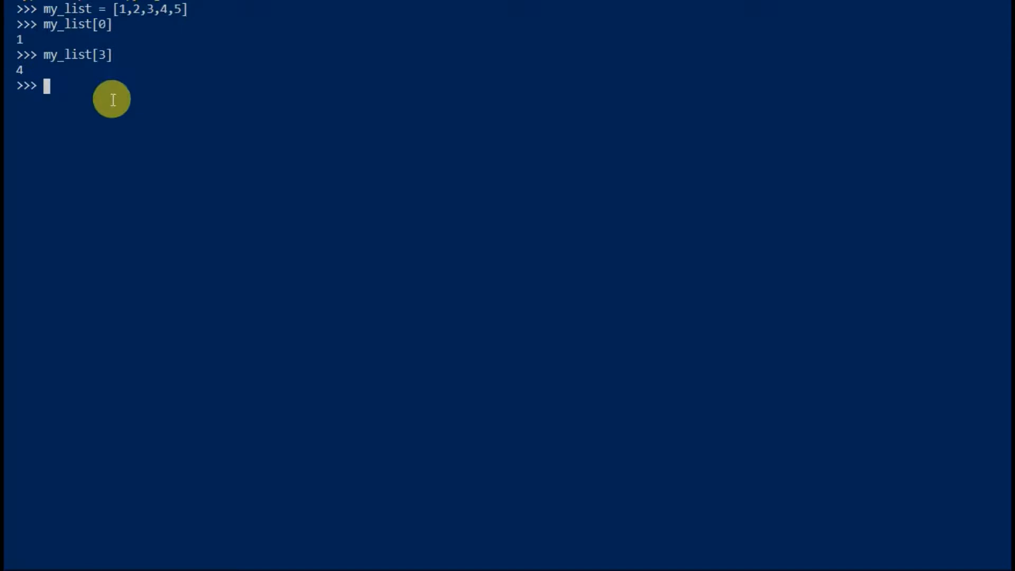
{"action": "type", "text": "my_list[1:4"}
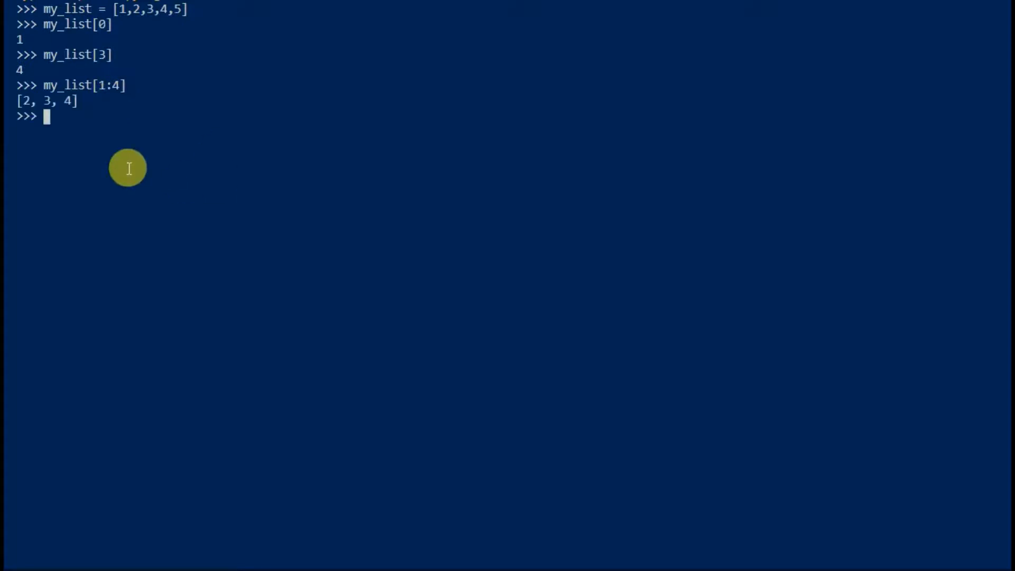
{"action": "type", "text": "my_list[:"}
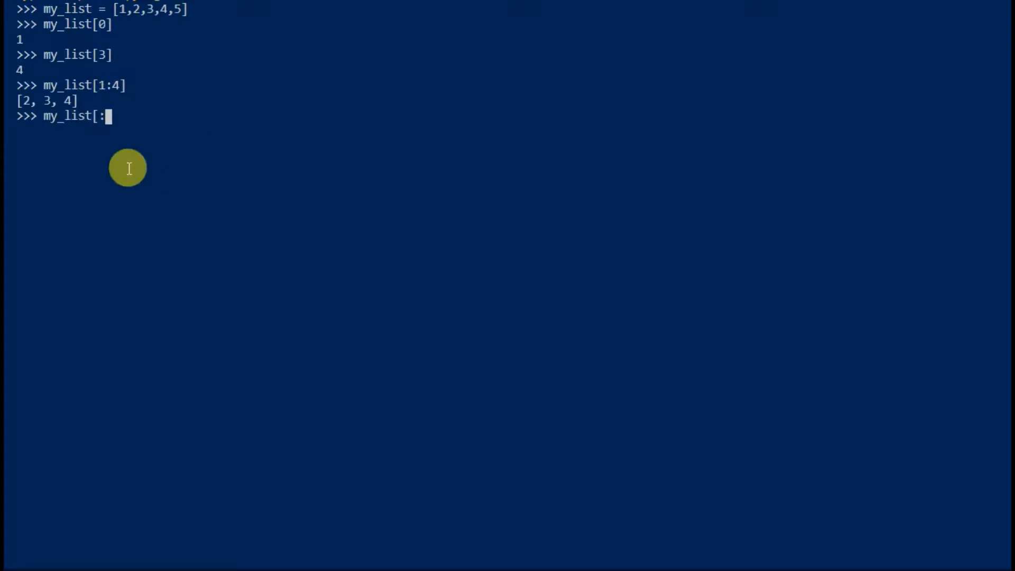
{"action": "key", "text": "Return"}
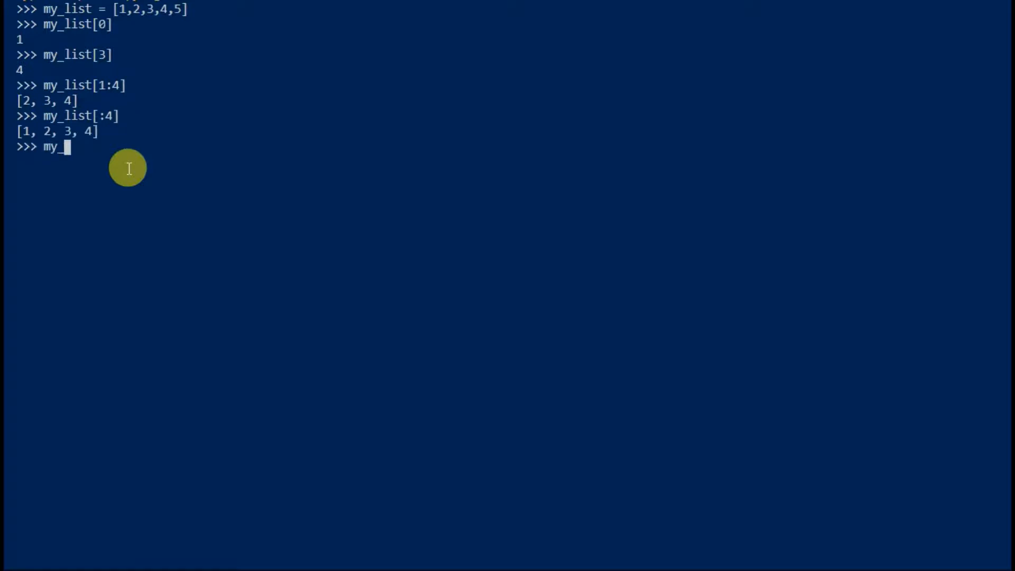
{"action": "type", "text": "list["}
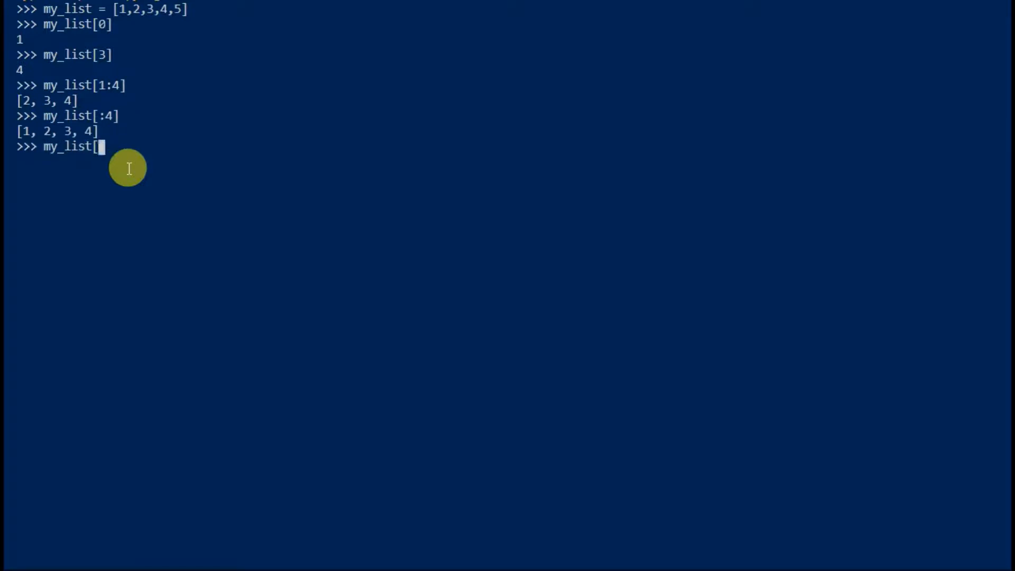
{"action": "key", "text": "Return"}
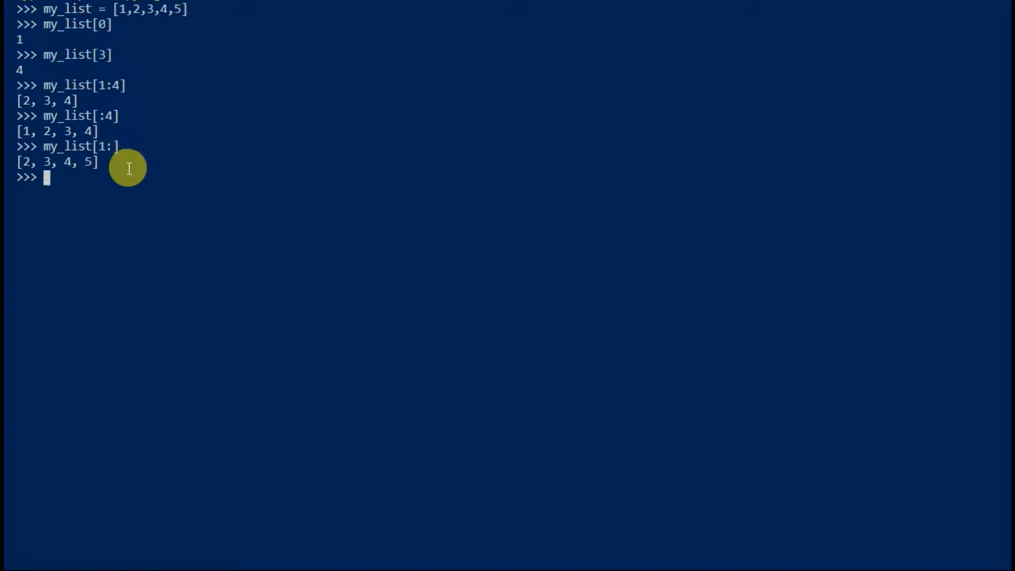
{"action": "type", "text": "my_list[:"}
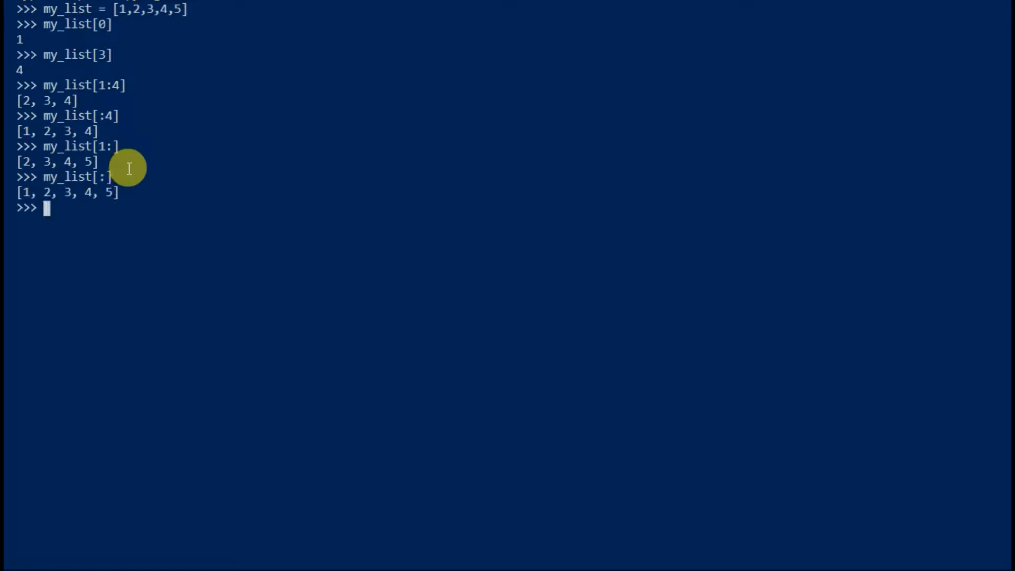
{"action": "mouse_move", "coordinate": [148, 278]}
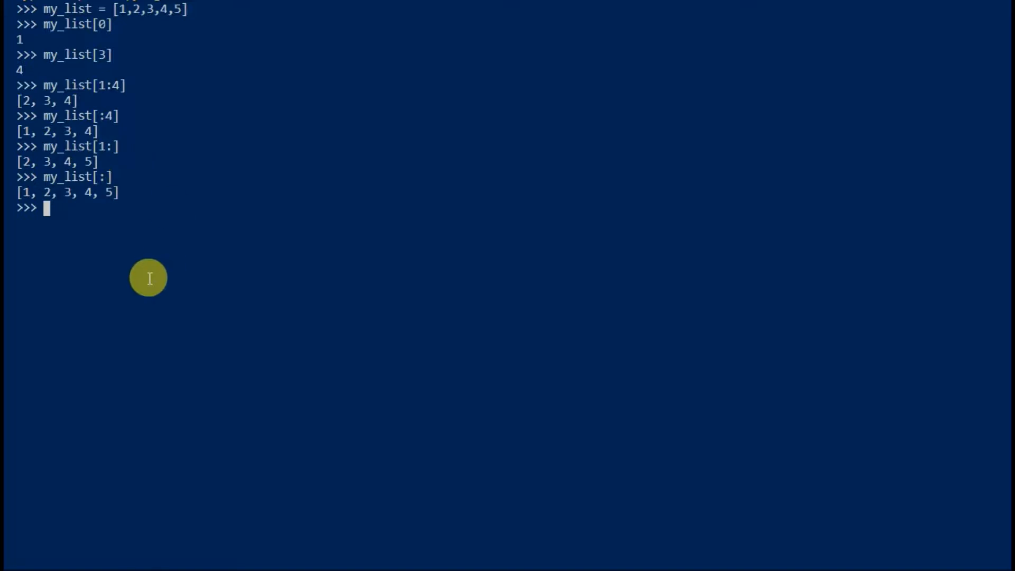
Step: Evaluate my_list concatenated with [6,7,...] and with [8]
{"action": "type", "text": "my_list"}
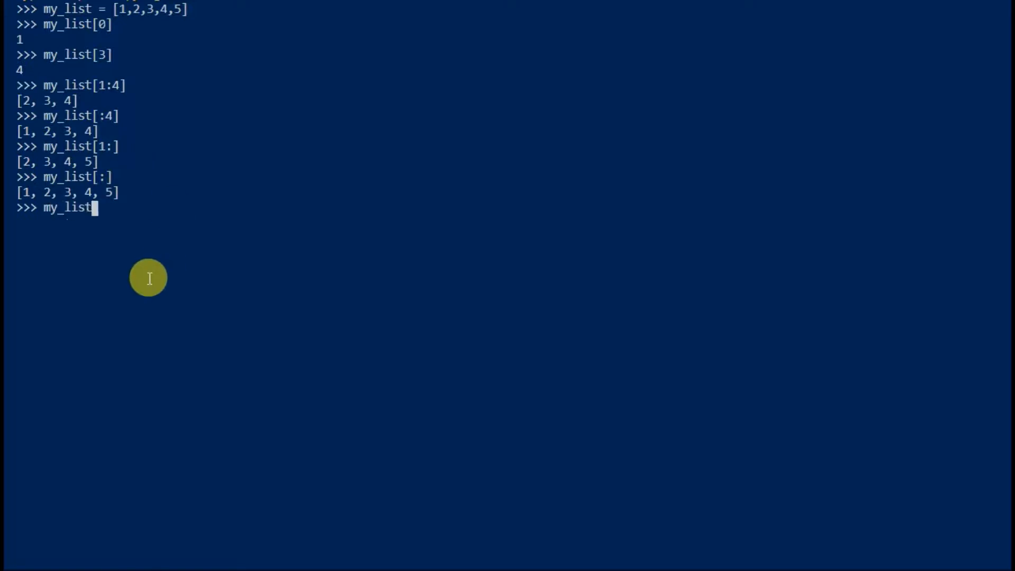
{"action": "type", "text": "+[6,7,"}
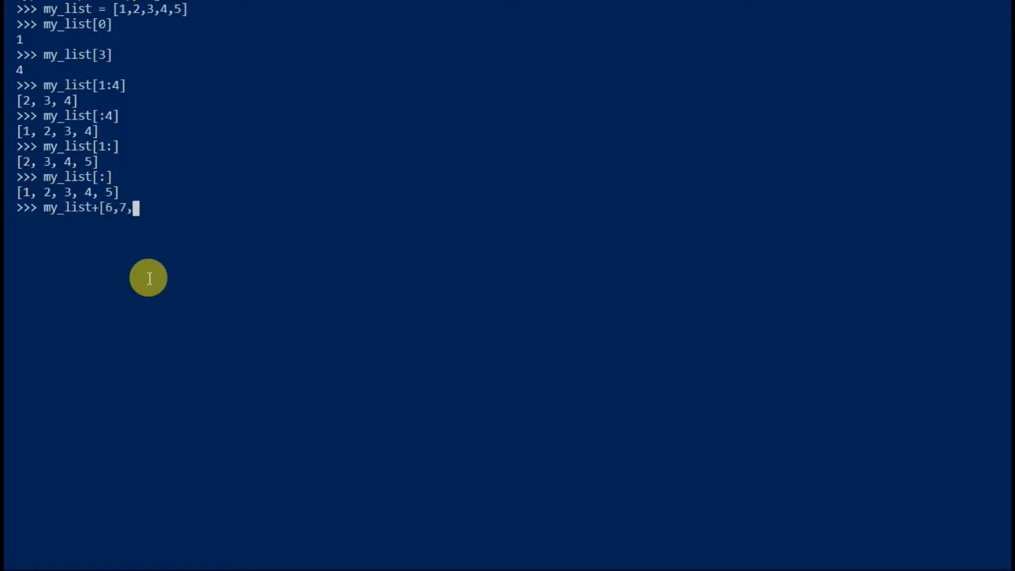
{"action": "key", "text": "Return"}
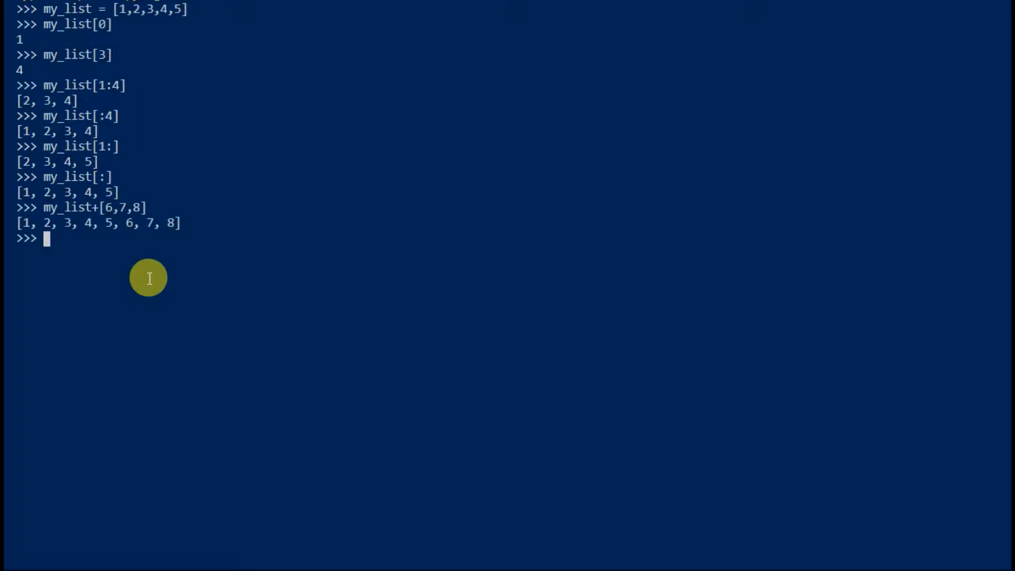
{"action": "type", "text": "my_"}
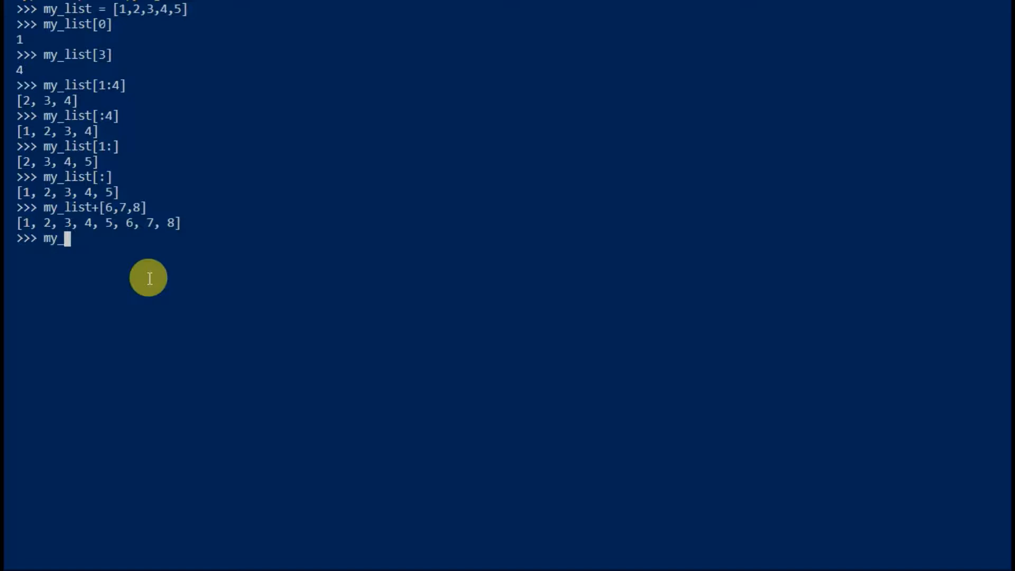
{"action": "type", "text": "list+[8]"}
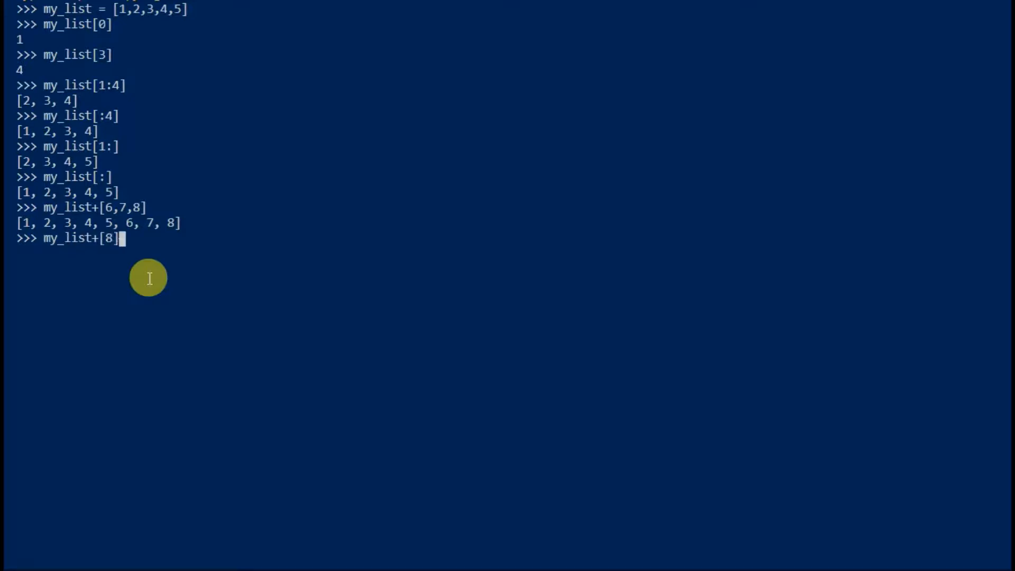
{"action": "key", "text": "Return"}
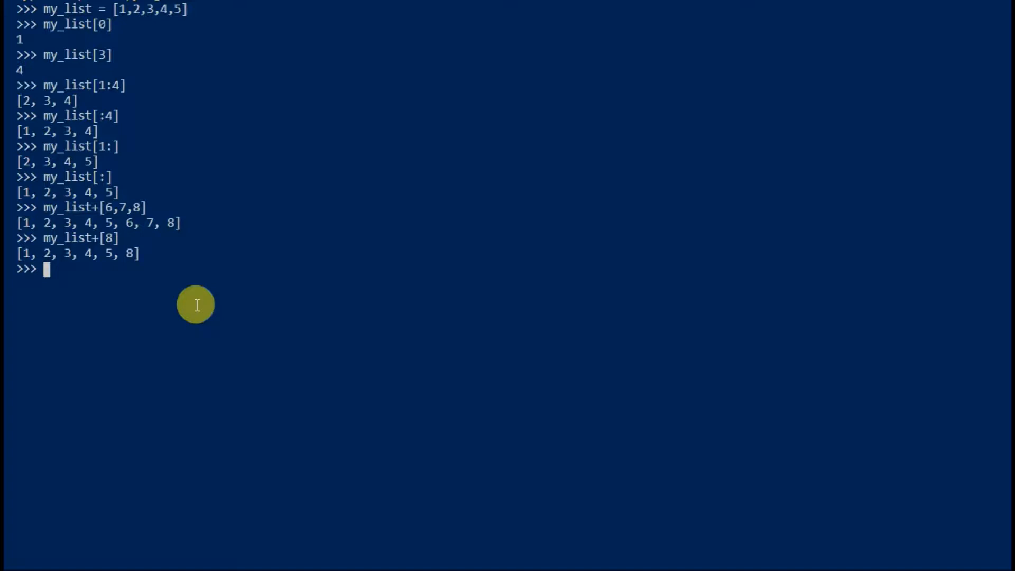
Step: Store my_list+[8] back into my_list and display it
{"action": "type", "text": "my_list["}
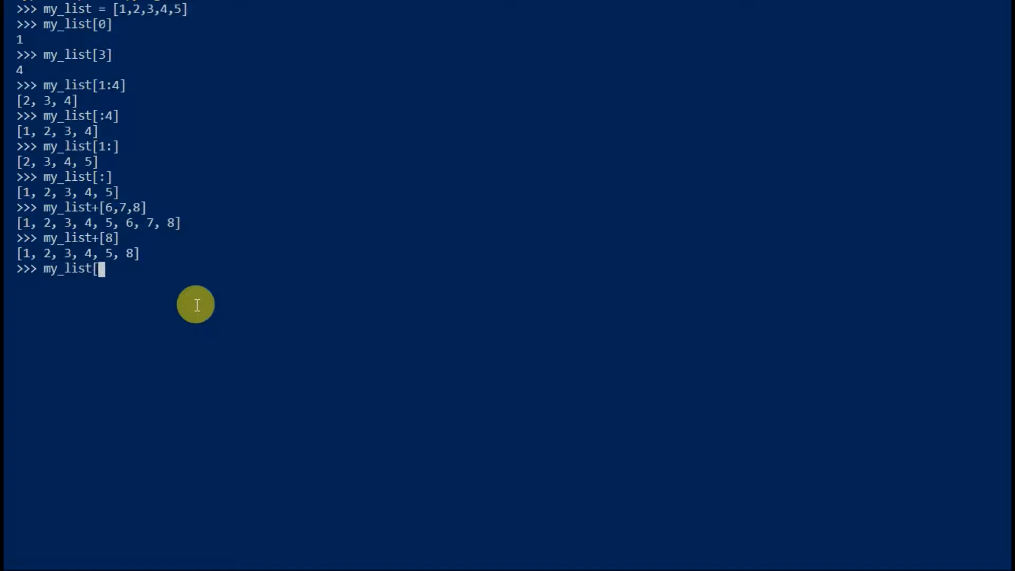
{"action": "type", "text": "="}
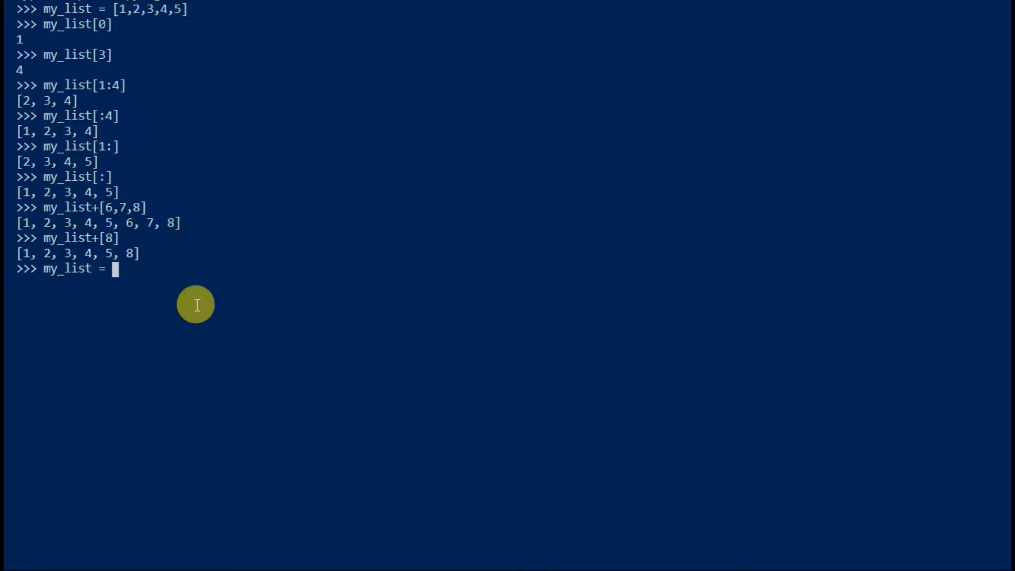
{"action": "type", "text": "my_list+"}
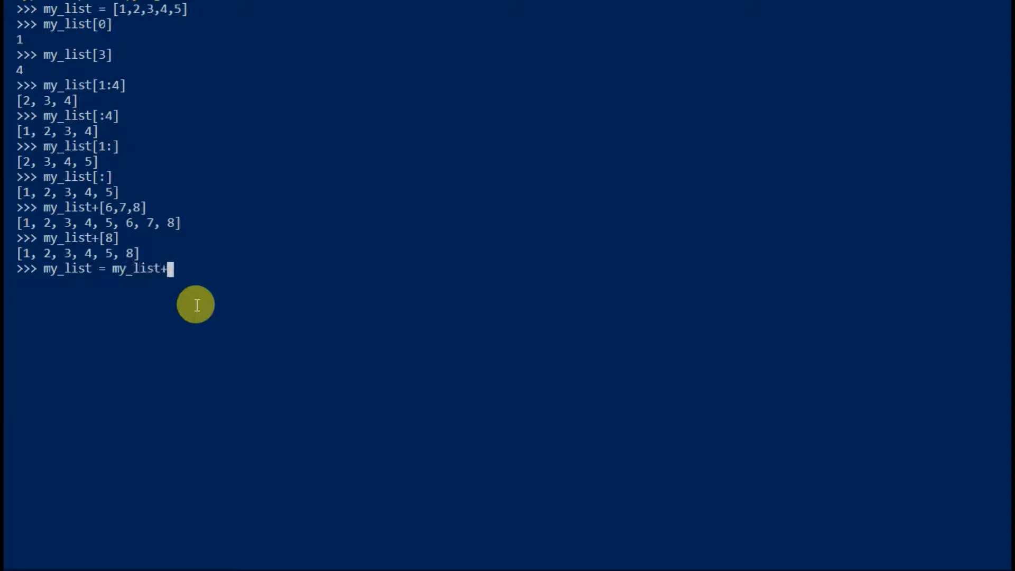
{"action": "key", "text": "Return"}
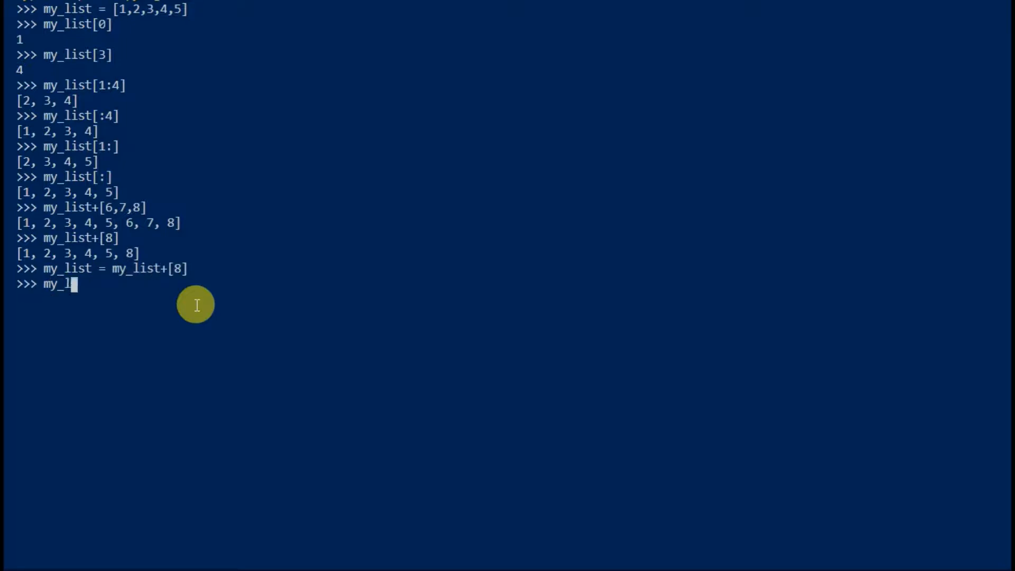
{"action": "key", "text": "Return"}
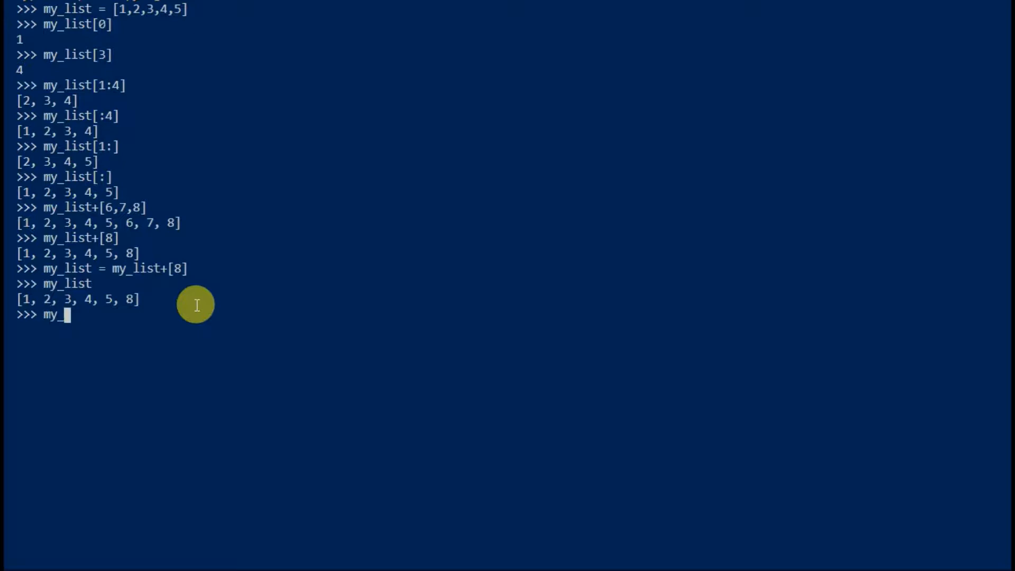
Step: Set my_list[5] = 6, pop the last item, and show the list
{"action": "type", "text": "list["}
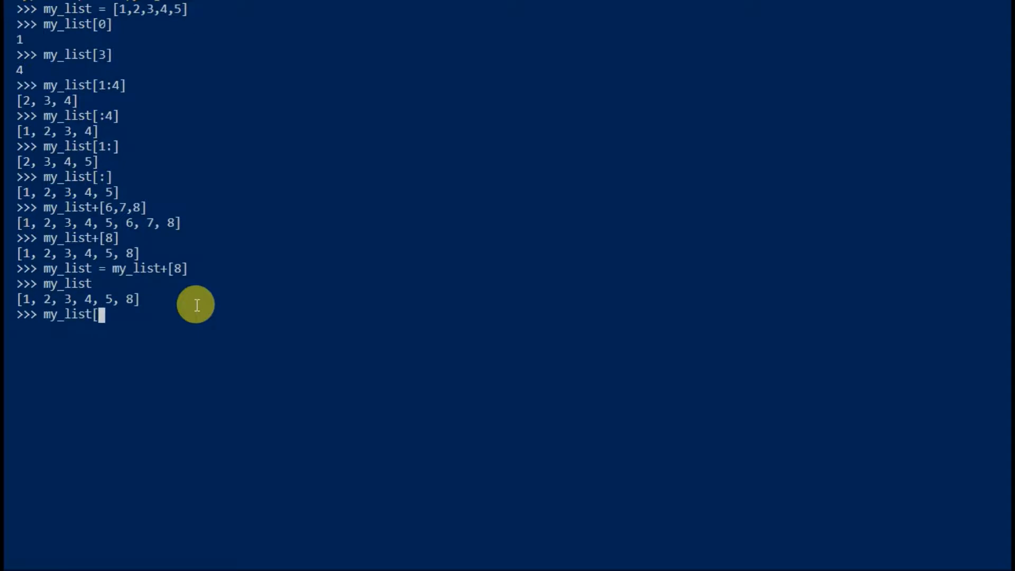
{"action": "type", "text": "5] = 6"}
{"action": "type", "text": "my_list.pop"}
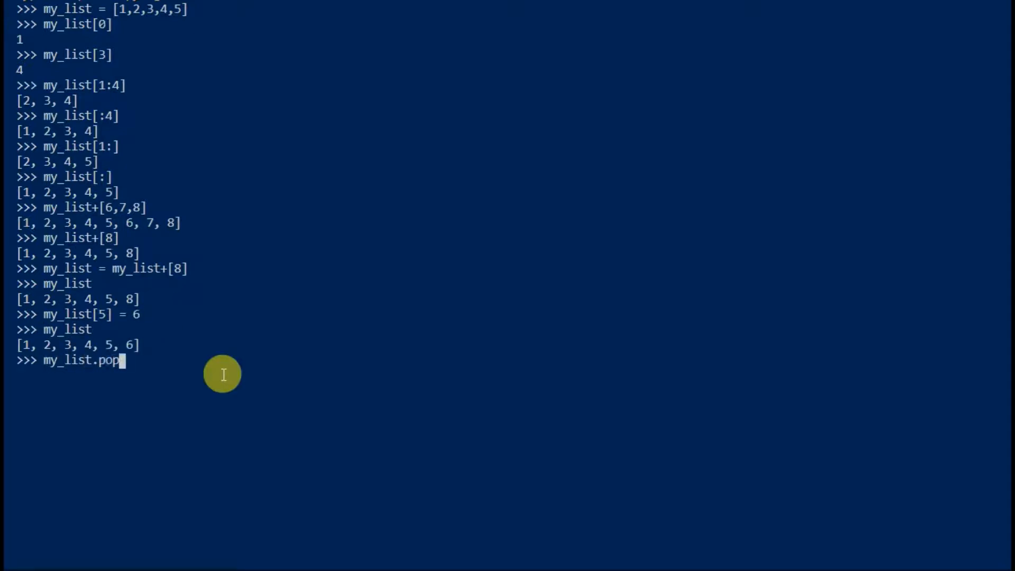
{"action": "key", "text": "Return"}
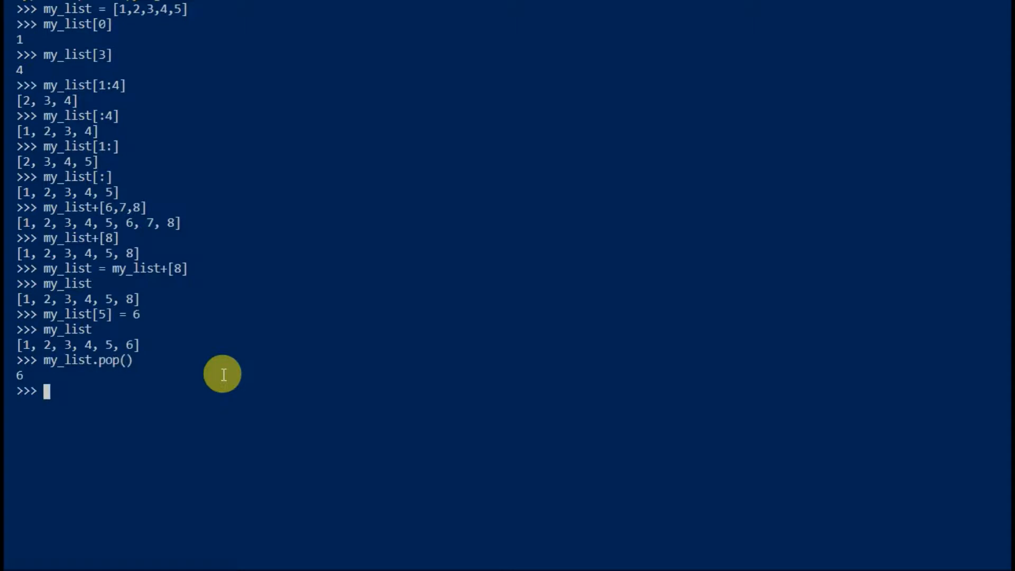
{"action": "type", "text": "my_list"}
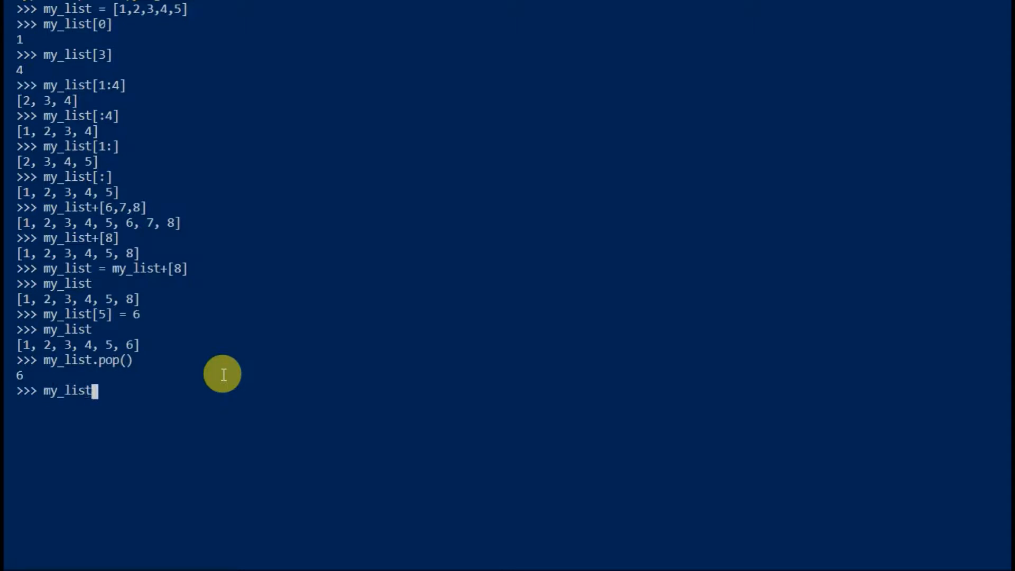
{"action": "key", "text": "Return"}
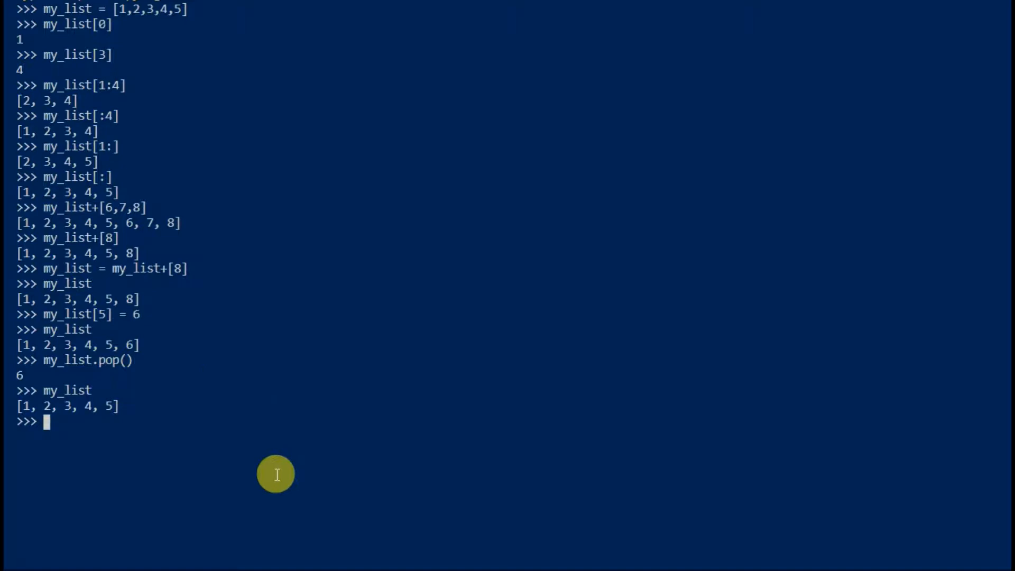
{"action": "mouse_move", "coordinate": [396, 53]}
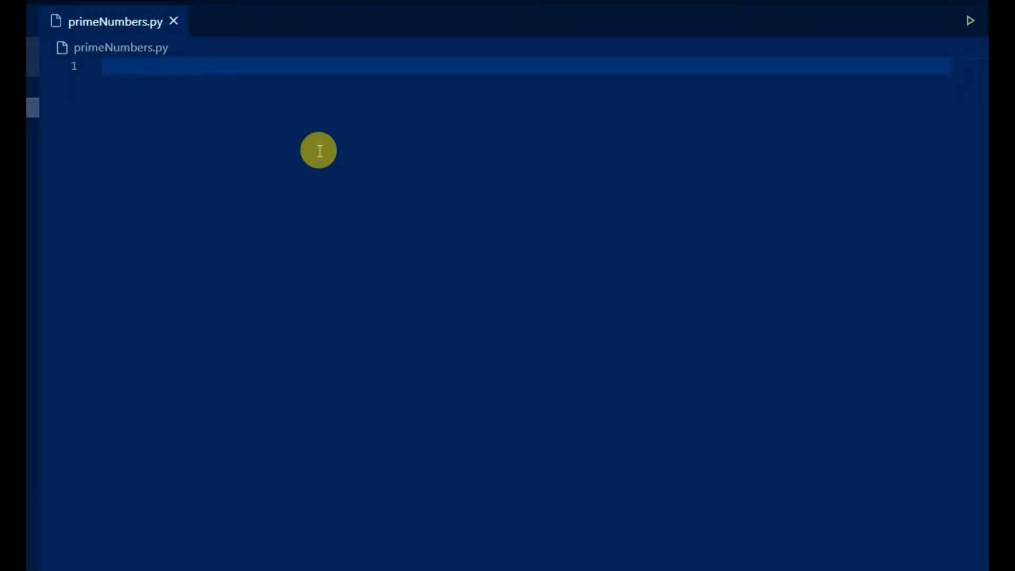
Step: Start a loop over number in range(1,11) with an if number > 1 check
{"action": "type", "text": "for"}
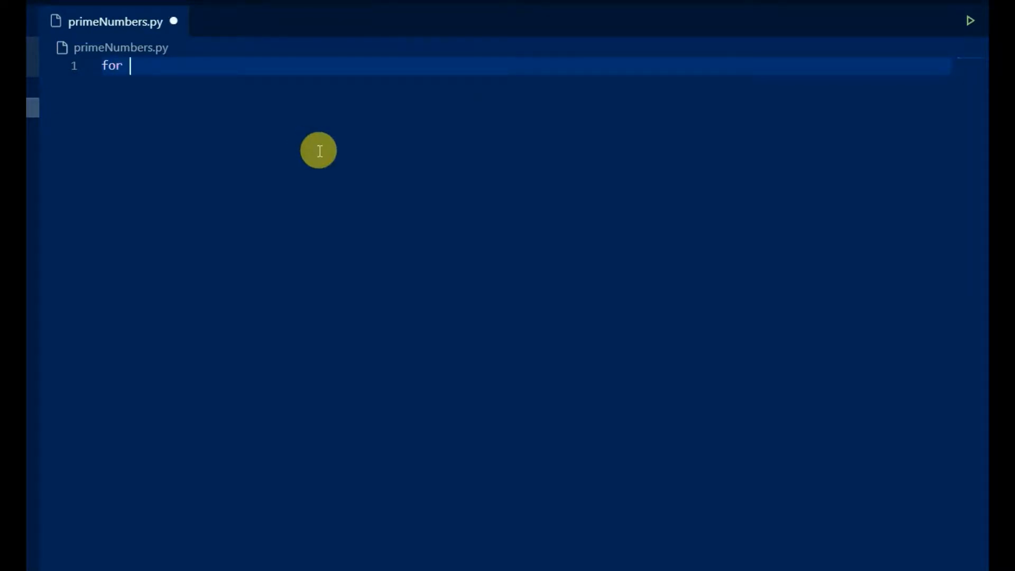
{"action": "type", "text": "number in r"}
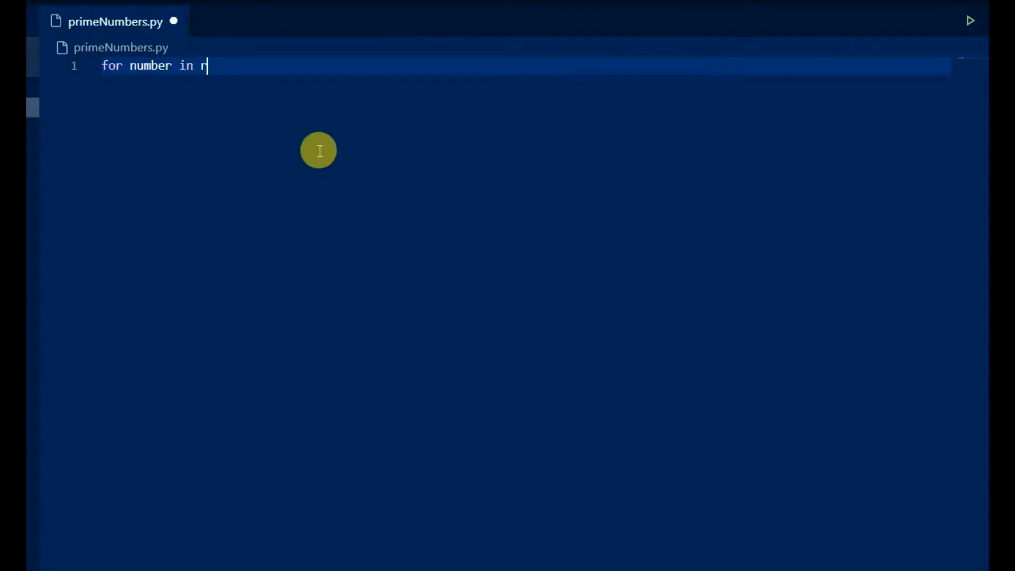
{"action": "type", "text": "ange()"}
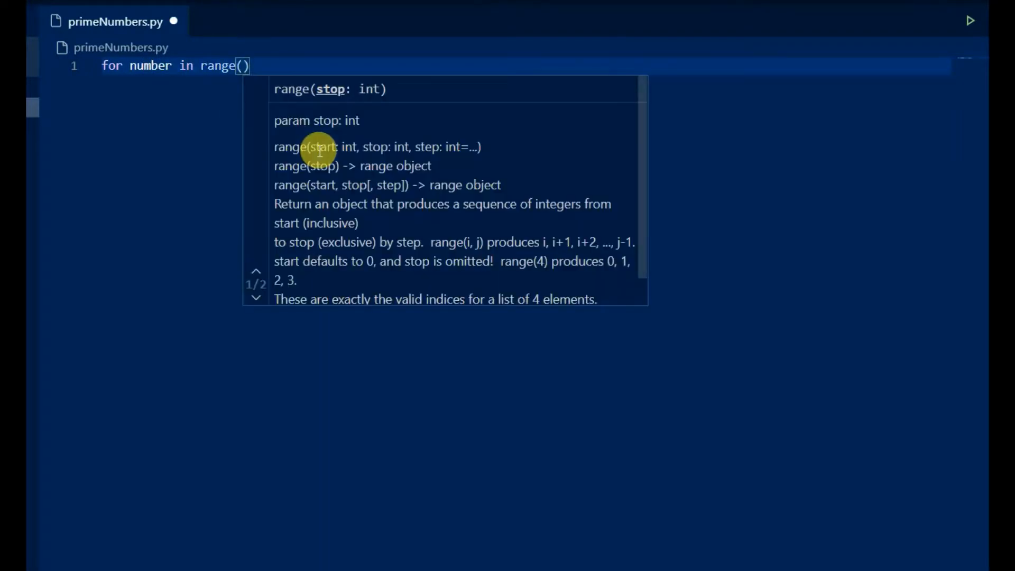
{"action": "type", "text": "1,11"}
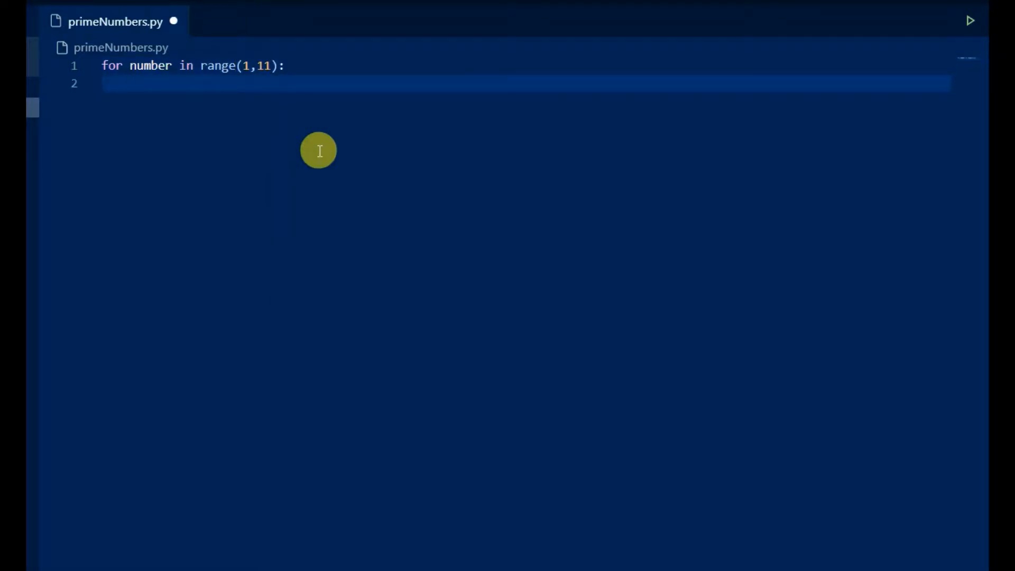
{"action": "type", "text": "if("}
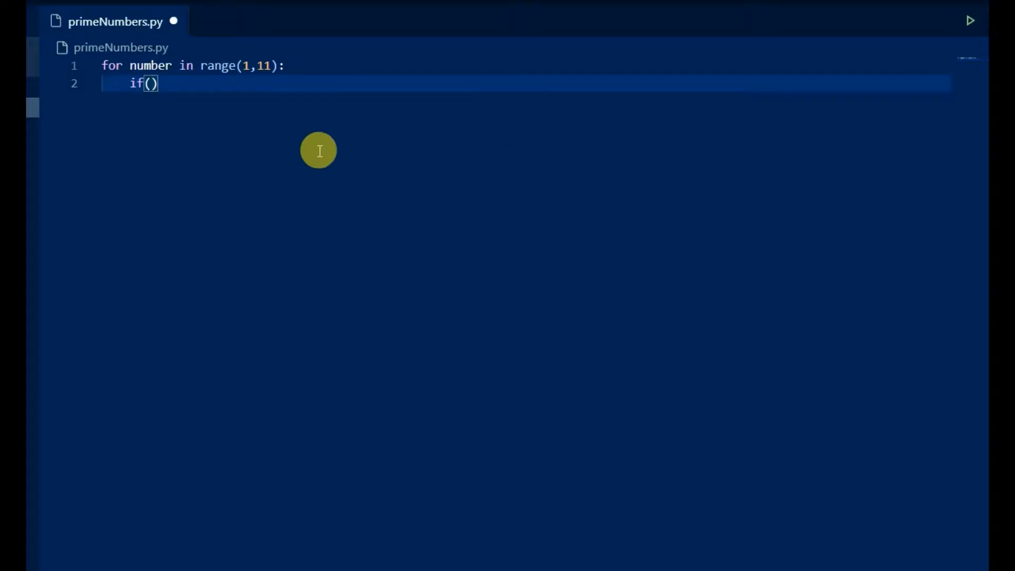
{"action": "type", "text": "number"}
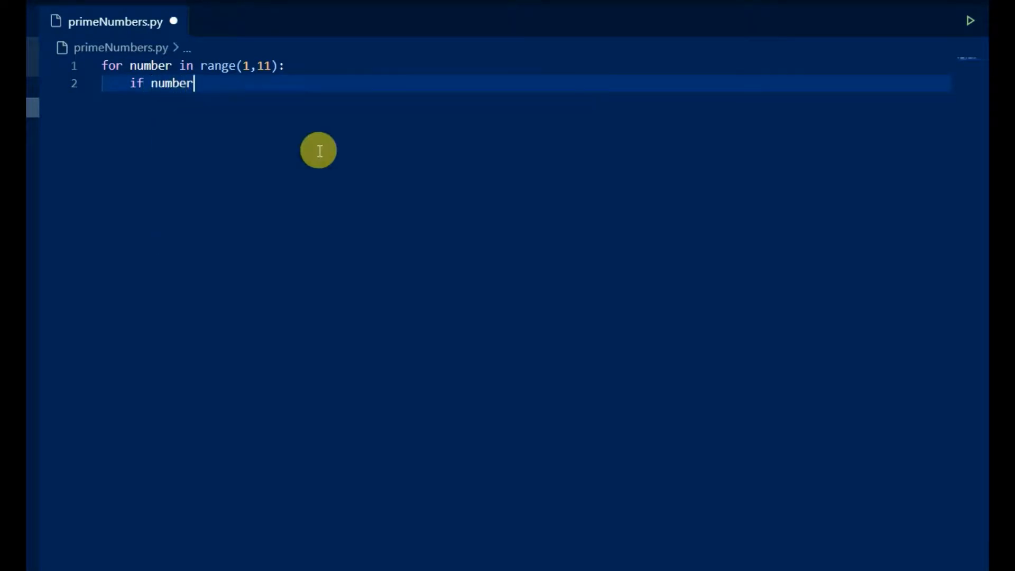
{"action": "type", "text": "> 1:"}
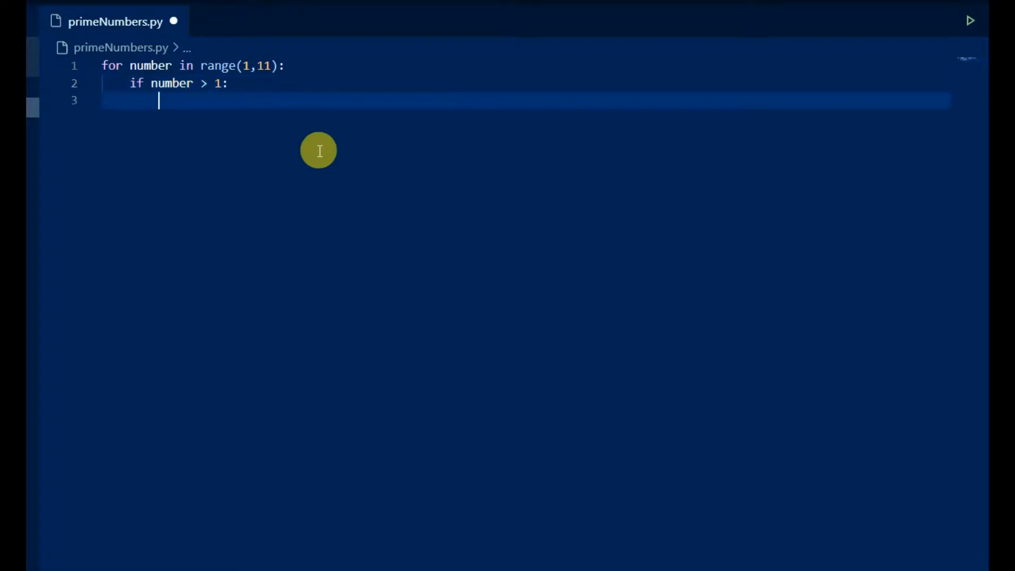
Step: Add the inner div loop breaking on number%div, print number otherwise, and run
{"action": "type", "text": "for"}
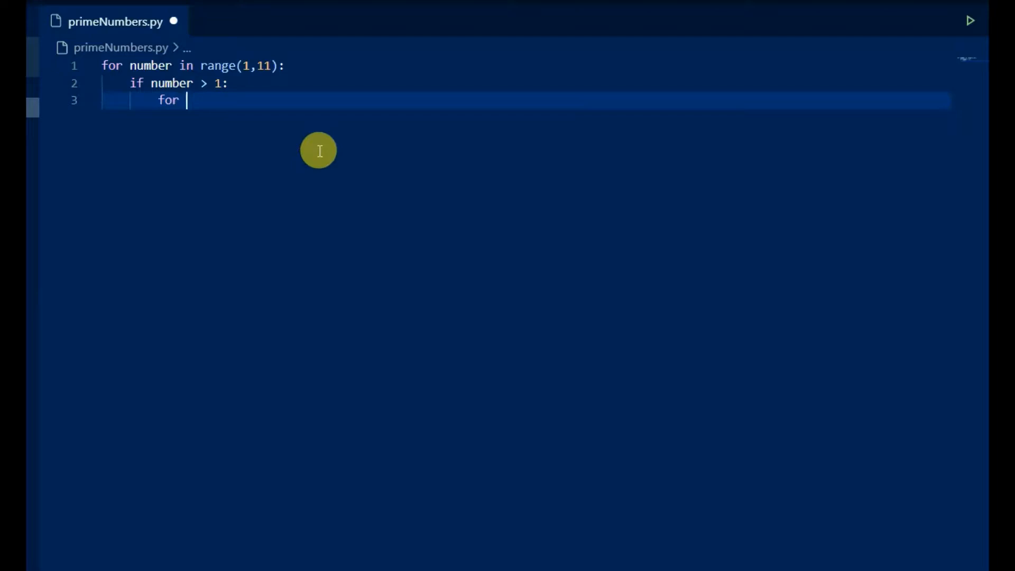
{"action": "type", "text": "di"}
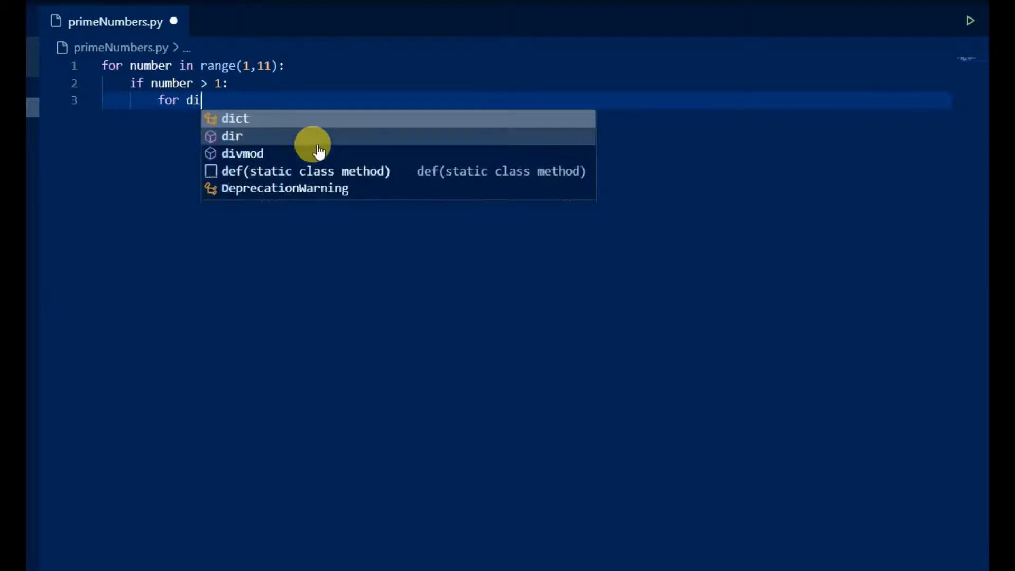
{"action": "type", "text": "v in range("}
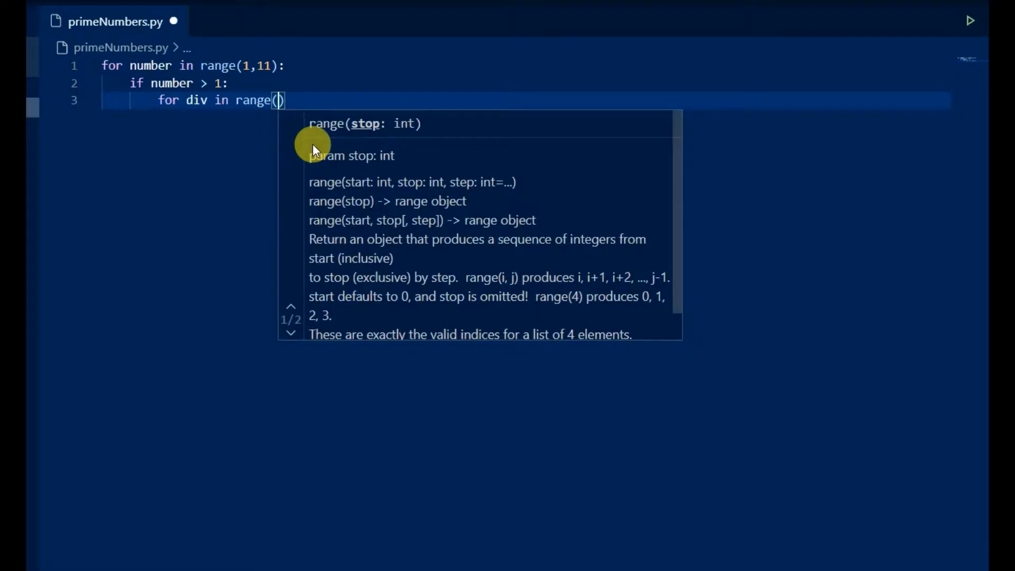
{"action": "type", "text": "2, number"}
{"action": "type", "text": "if"}
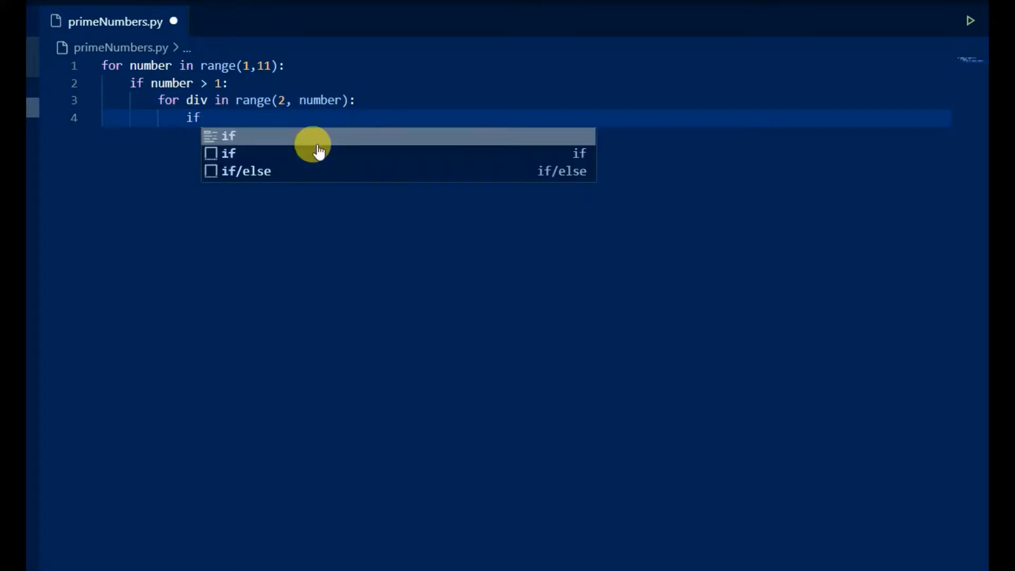
{"action": "left_click", "coordinate": [229, 136]}
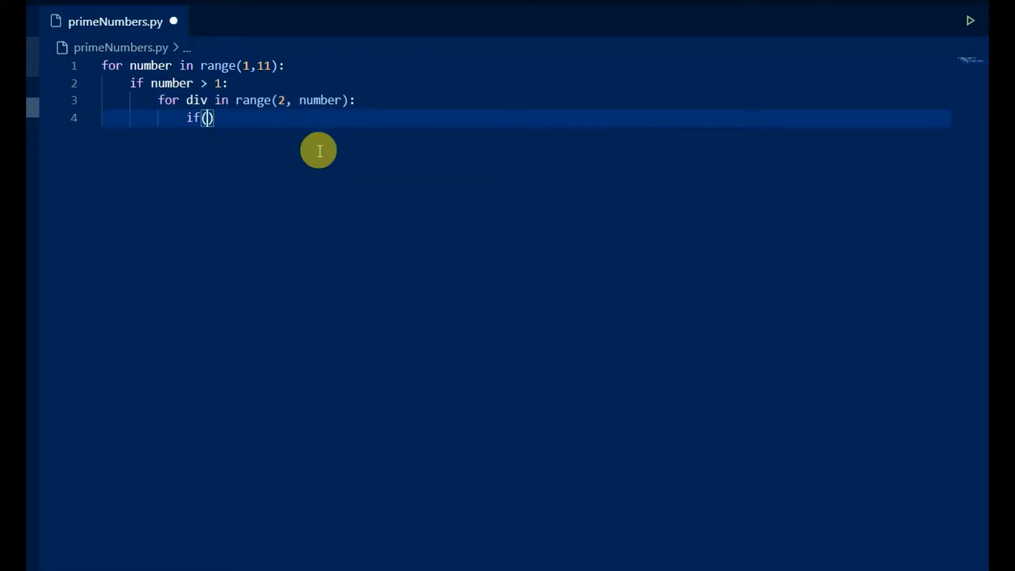
{"action": "type", "text": "number"}
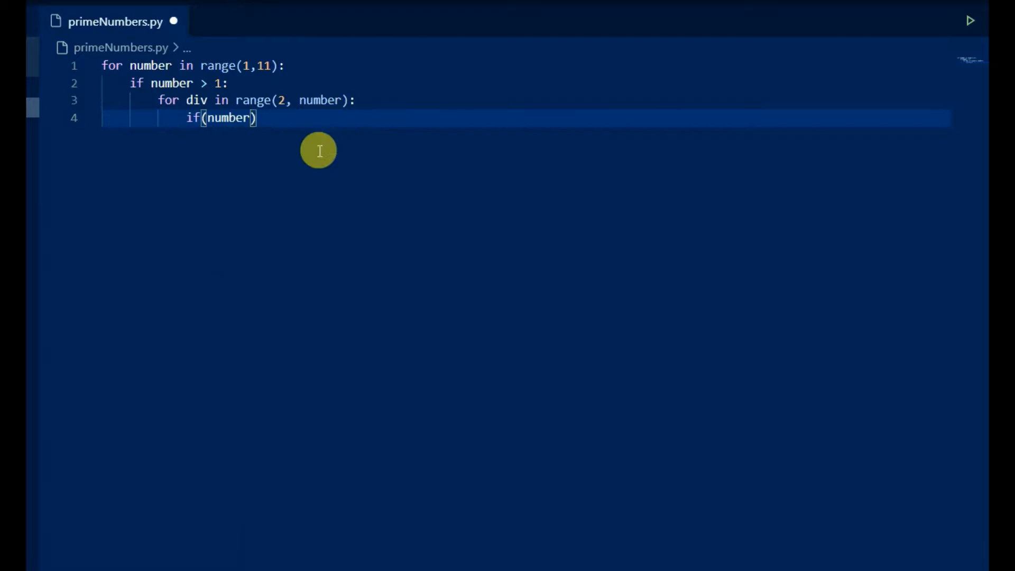
{"action": "type", "text": "%div == 0"}
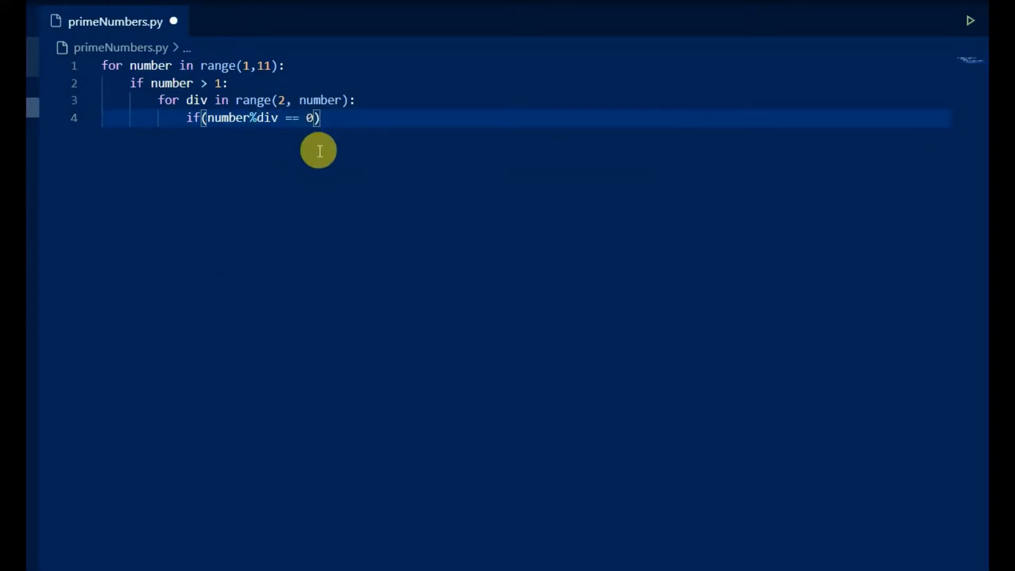
{"action": "key", "text": "Return"}
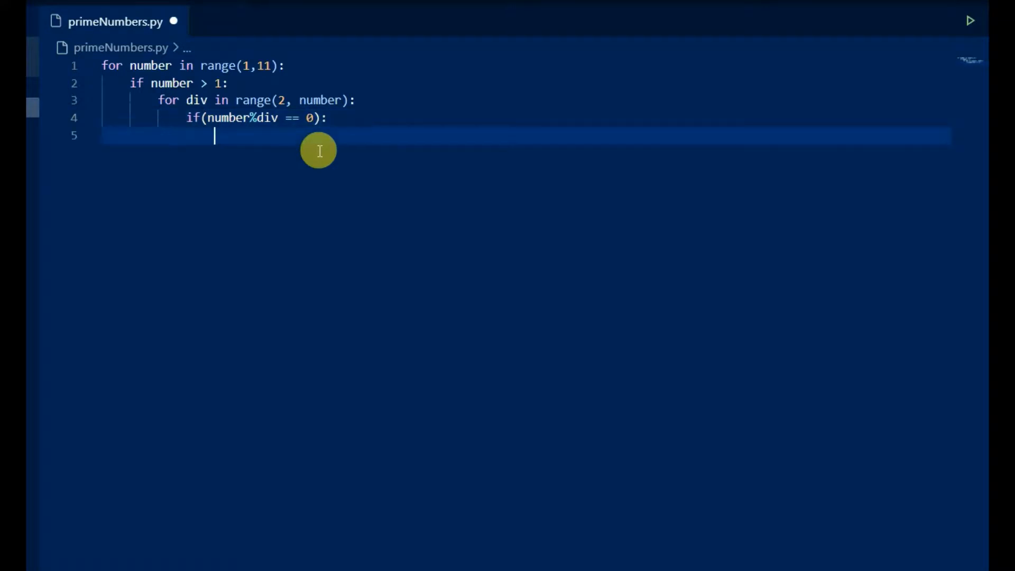
{"action": "mouse_move", "coordinate": [236, 141]}
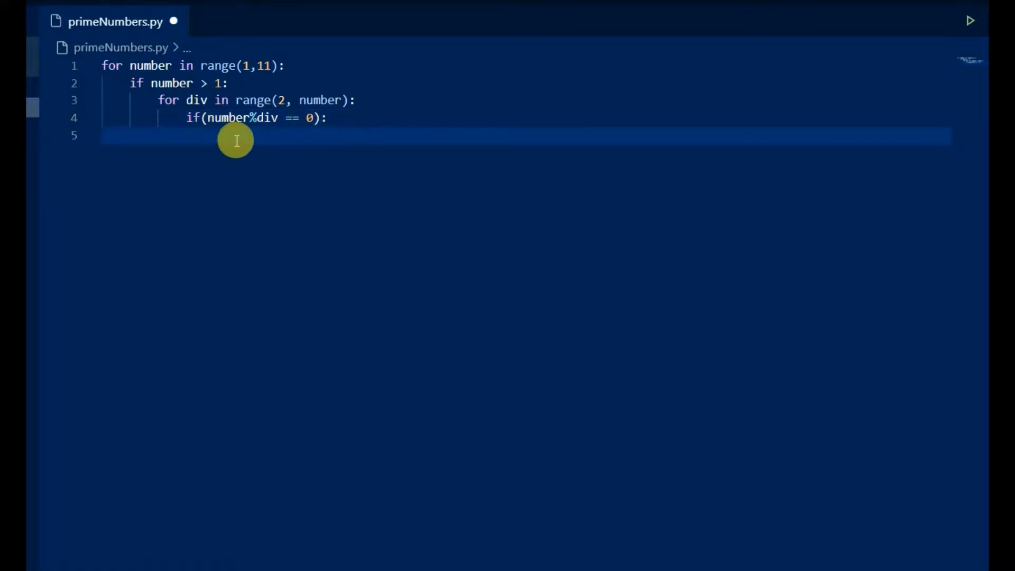
{"action": "type", "text": "break"}
{"action": "type", "text": "print("}
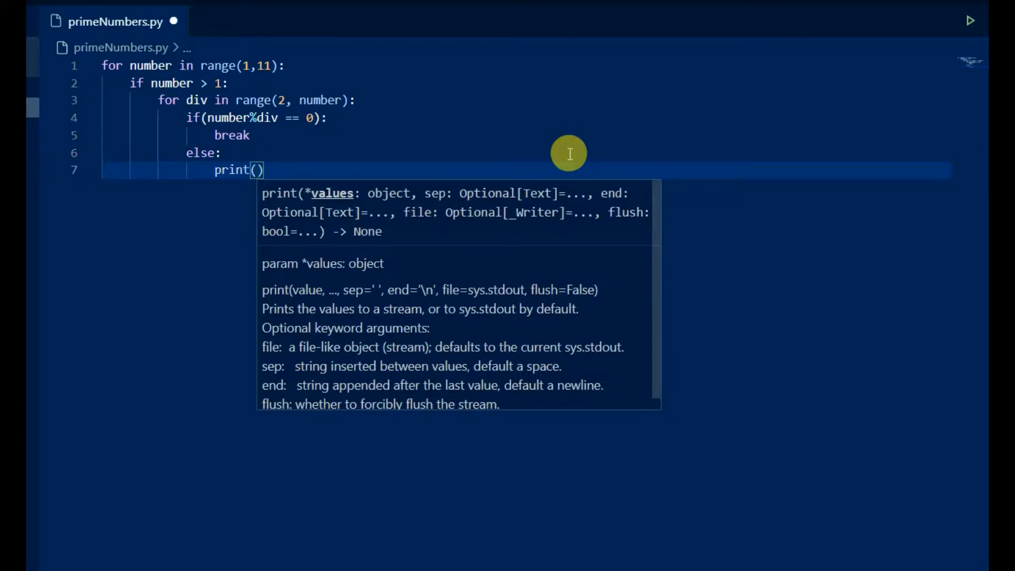
{"action": "type", "text": "number"}
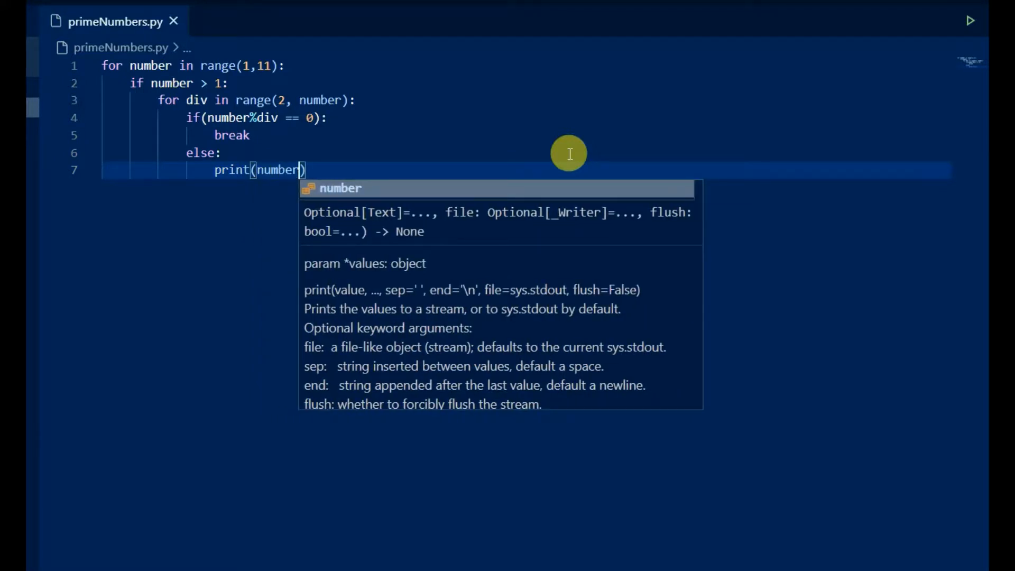
{"action": "left_click", "coordinate": [970, 20]}
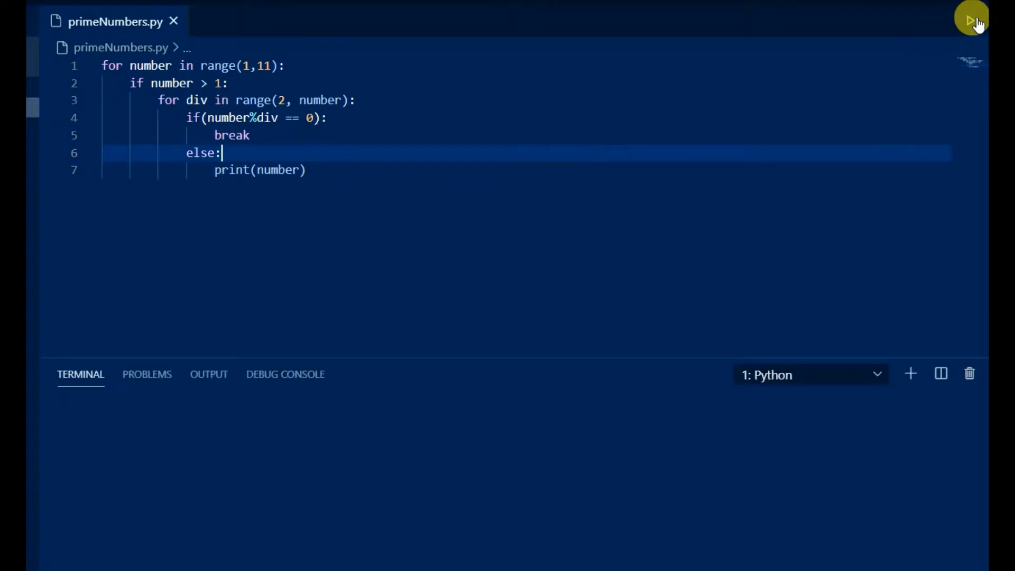
Step: Place the cursor at the top of primeNumbers.py above the loop
{"action": "left_click", "coordinate": [970, 19]}
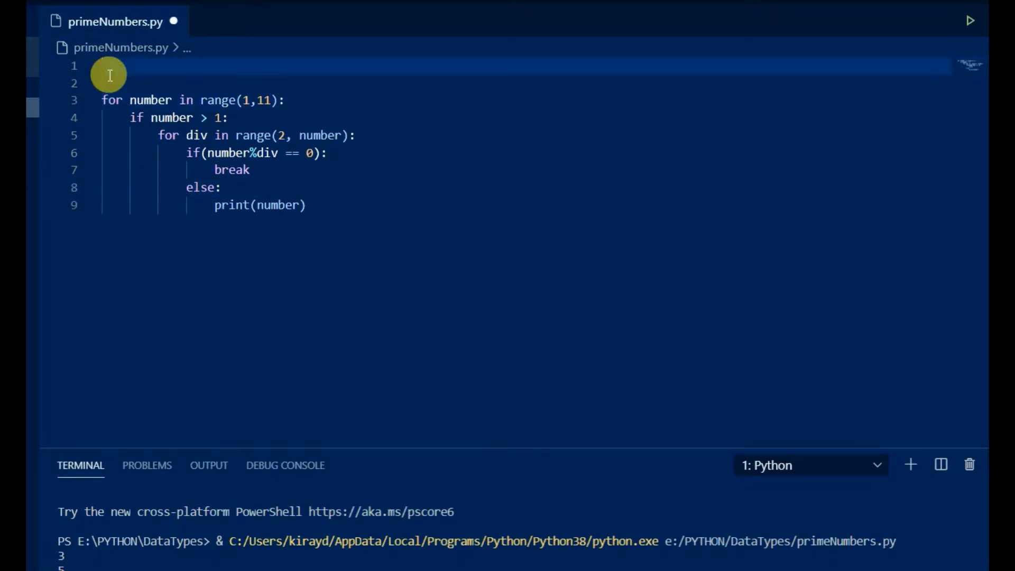
Step: Start the script with prime_list = [], append each prime to it, and print prime_list
{"action": "type", "text": "prime"}
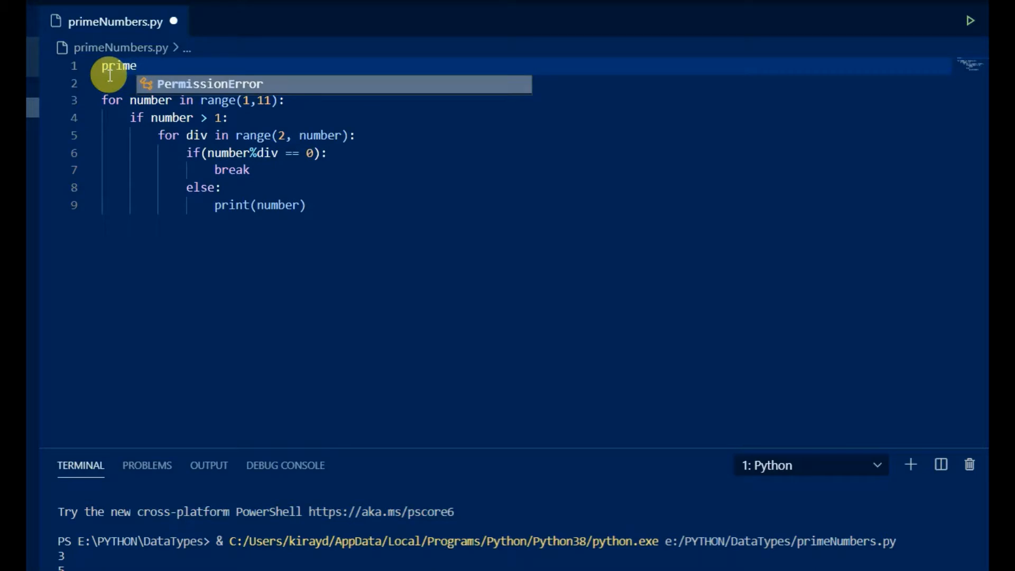
{"action": "type", "text": "_list"}
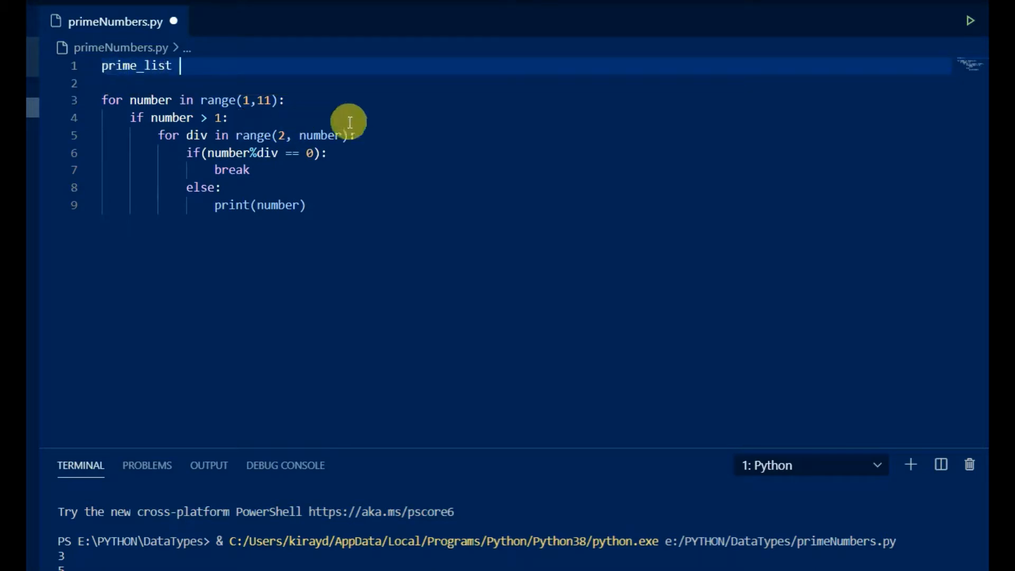
{"action": "type", "text": "= []"}
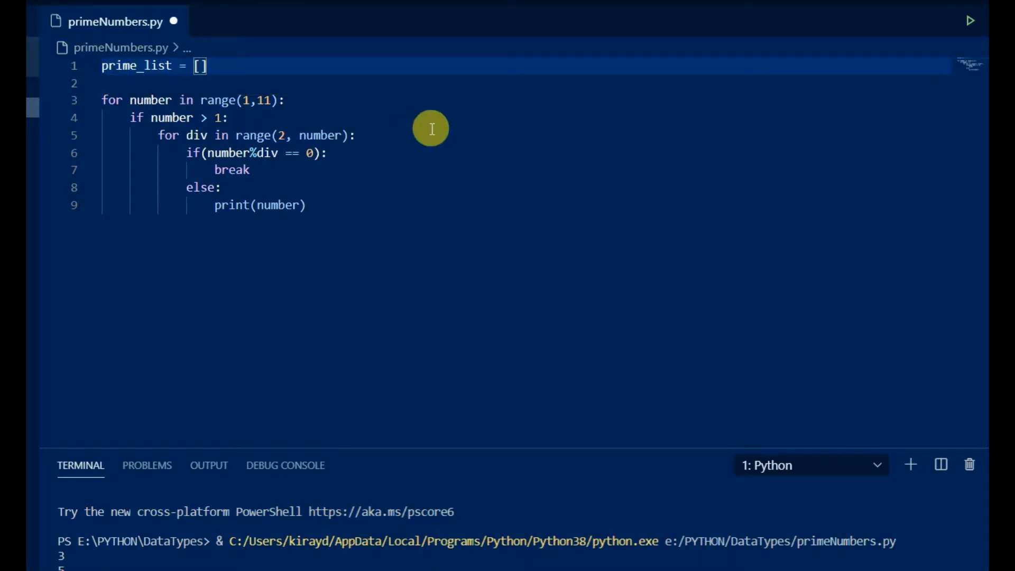
{"action": "mouse_move", "coordinate": [242, 205]}
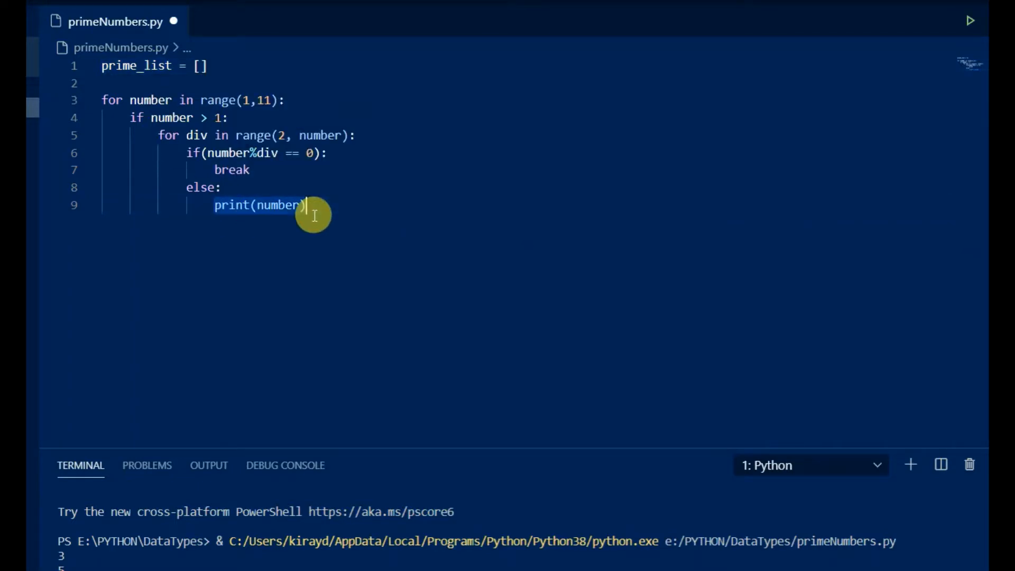
{"action": "type", "text": "prime_list.append"}
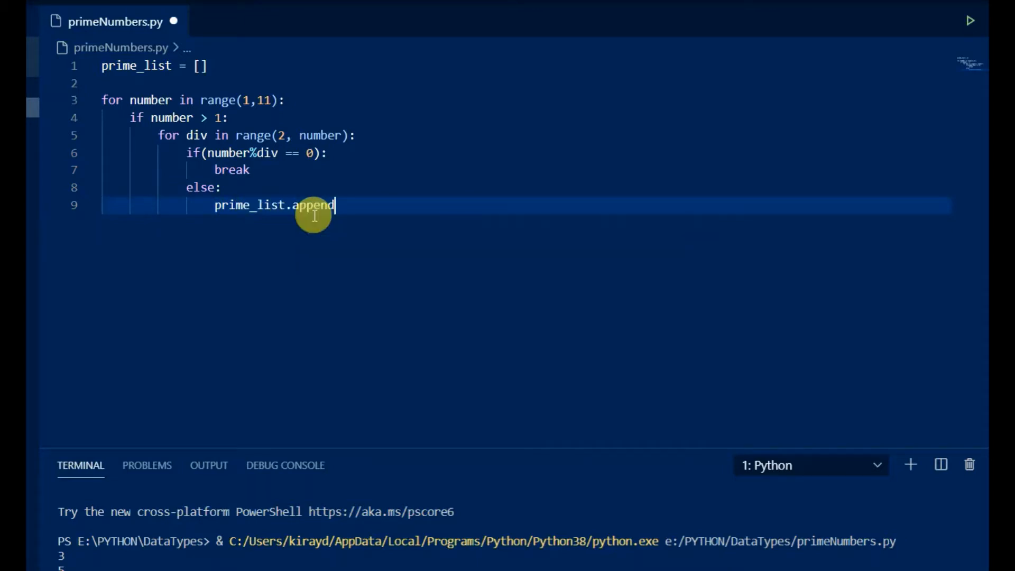
{"action": "type", "text": "(number"}
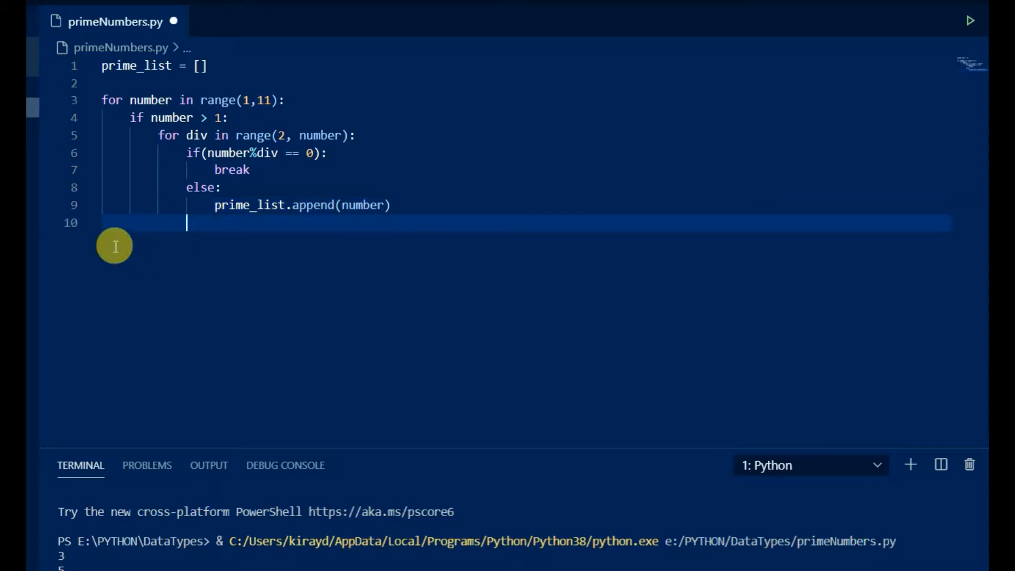
{"action": "type", "text": "pri"}
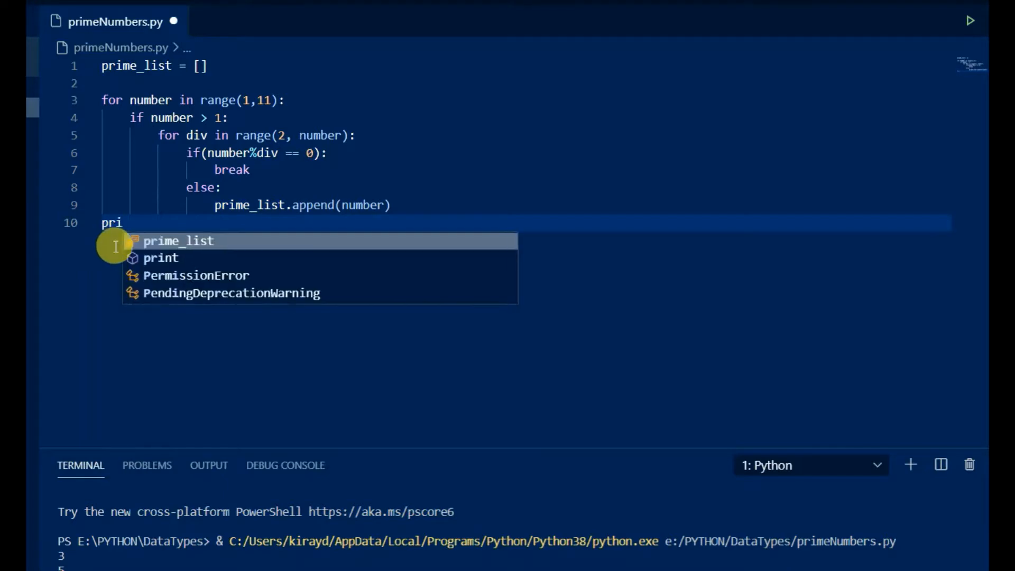
{"action": "left_click", "coordinate": [161, 258]}
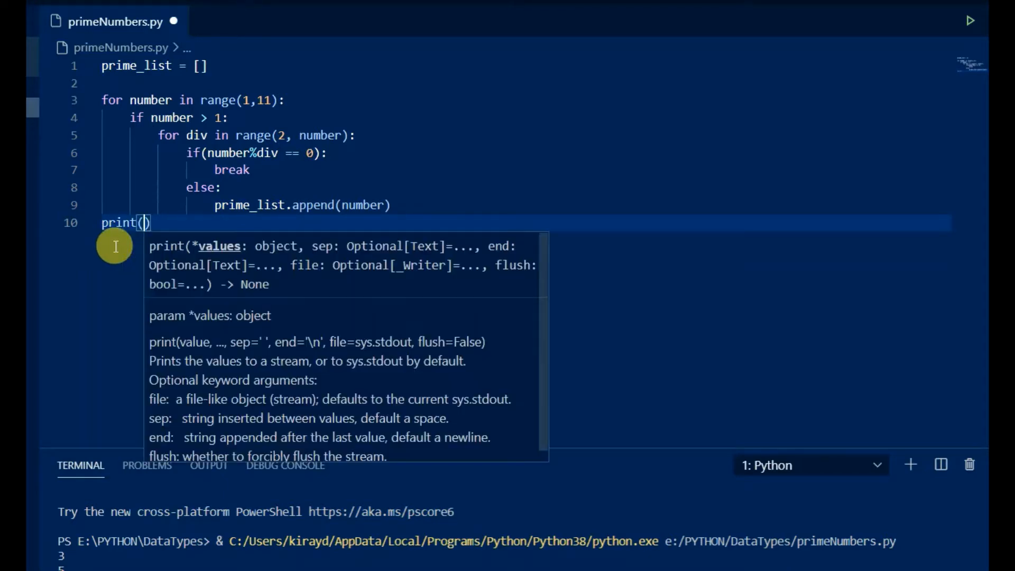
{"action": "type", "text": "prime_list"}
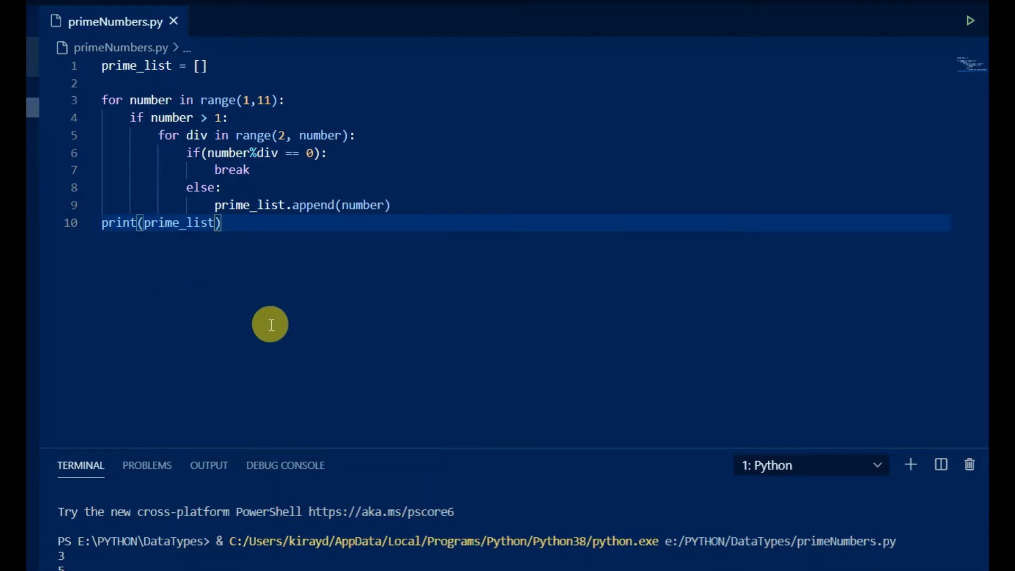
{"action": "mouse_move", "coordinate": [969, 19]}
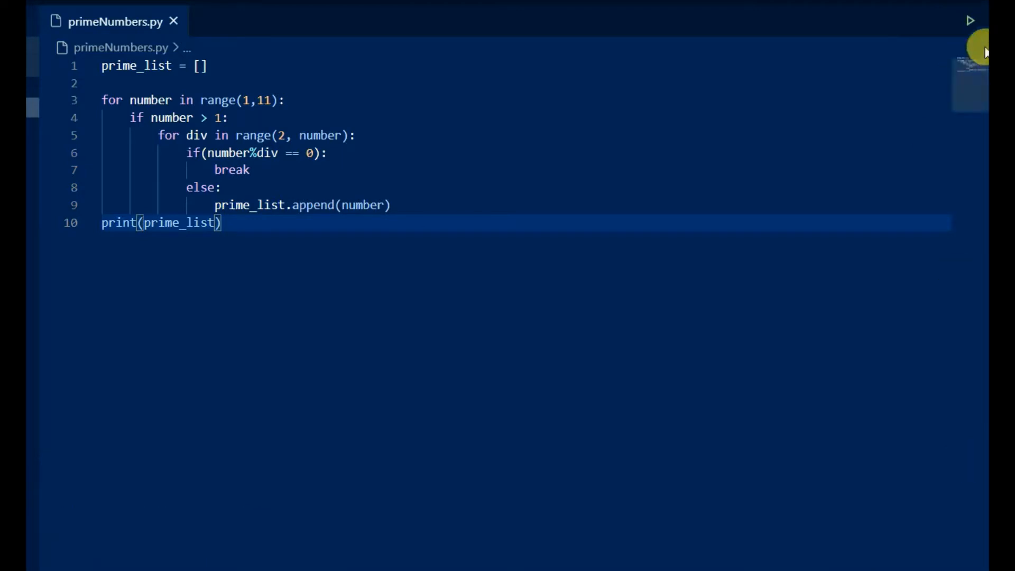
Step: Rerun the script, which prints the duplicated list [3, 5, 5, 5, 7, 7, 7, 7, 7, 9]
{"action": "left_click", "coordinate": [970, 20]}
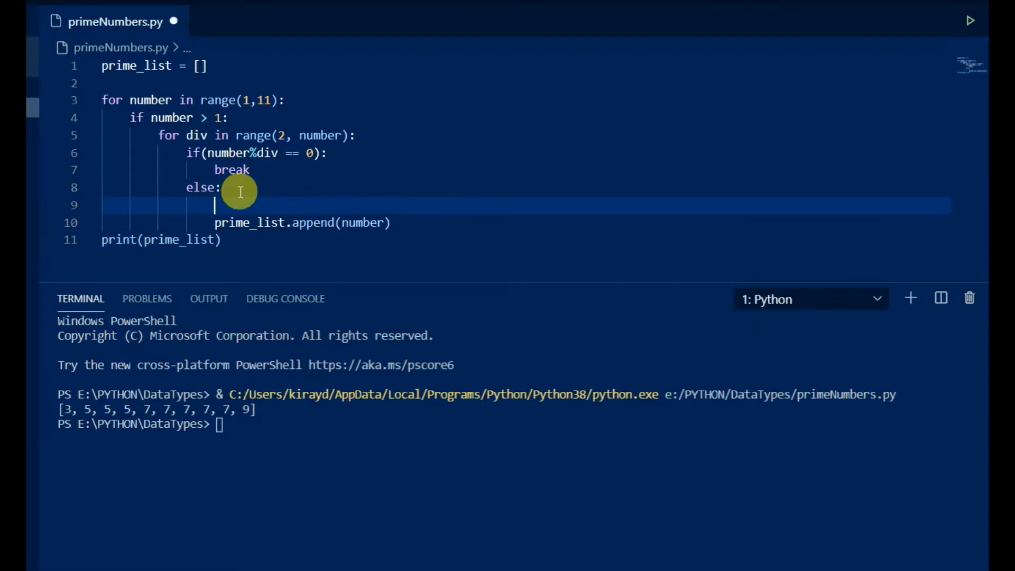
Step: Add an 'if number in prime_list: break' check with the append under else, and save
{"action": "type", "text": "if("}
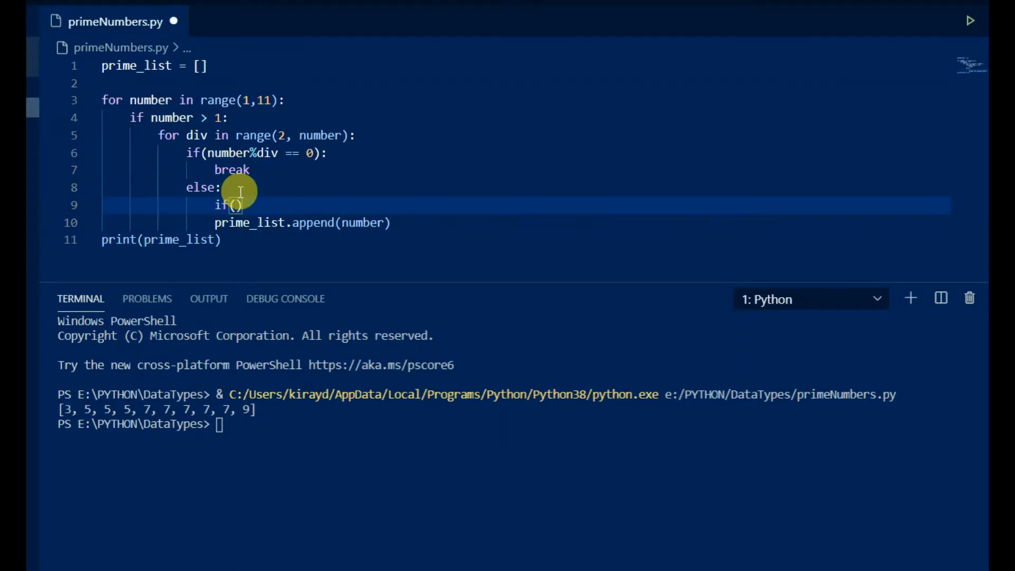
{"action": "type", "text": "number in prime_list"}
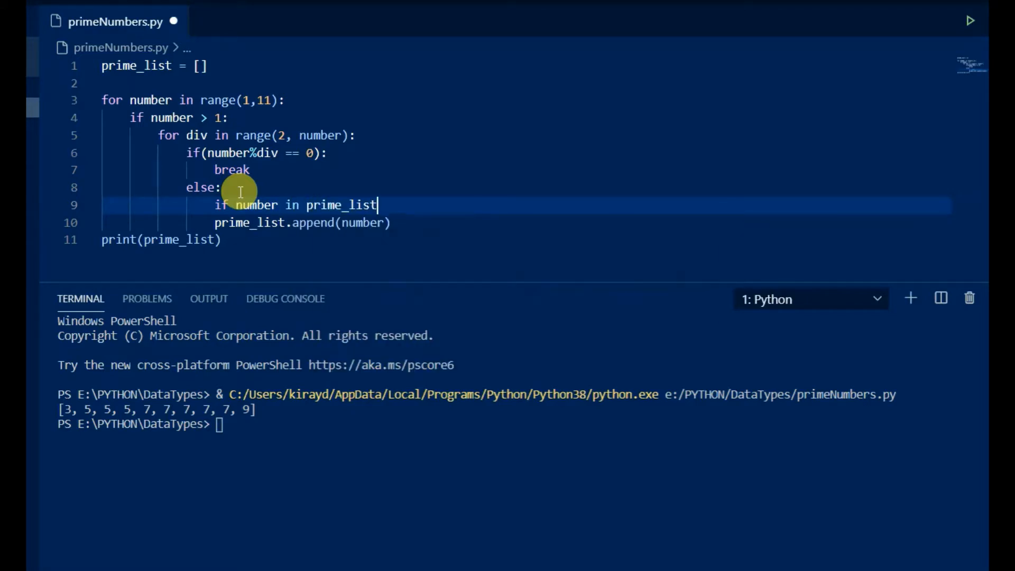
{"action": "key", "text": "Enter"}
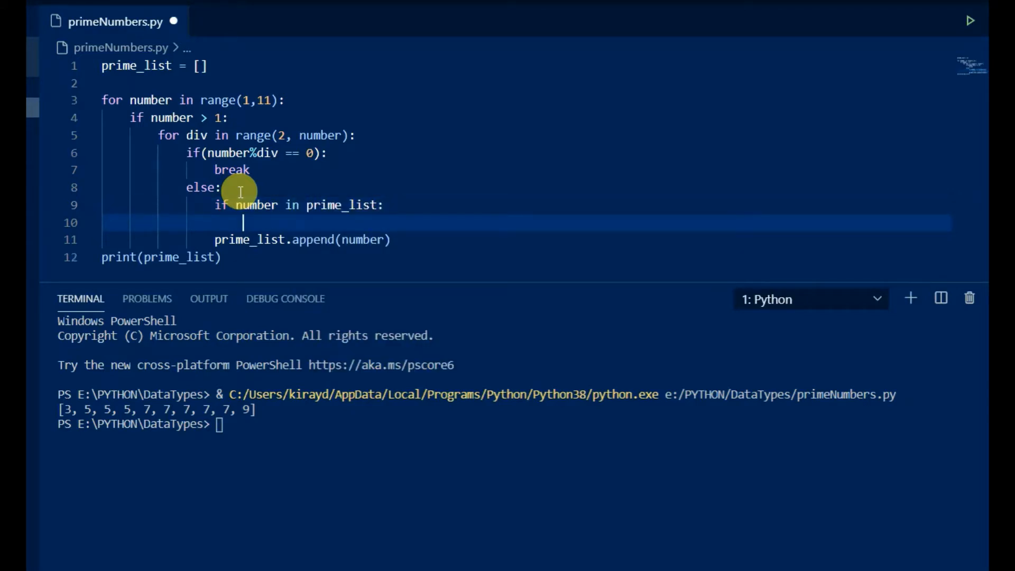
{"action": "type", "text": "break"}
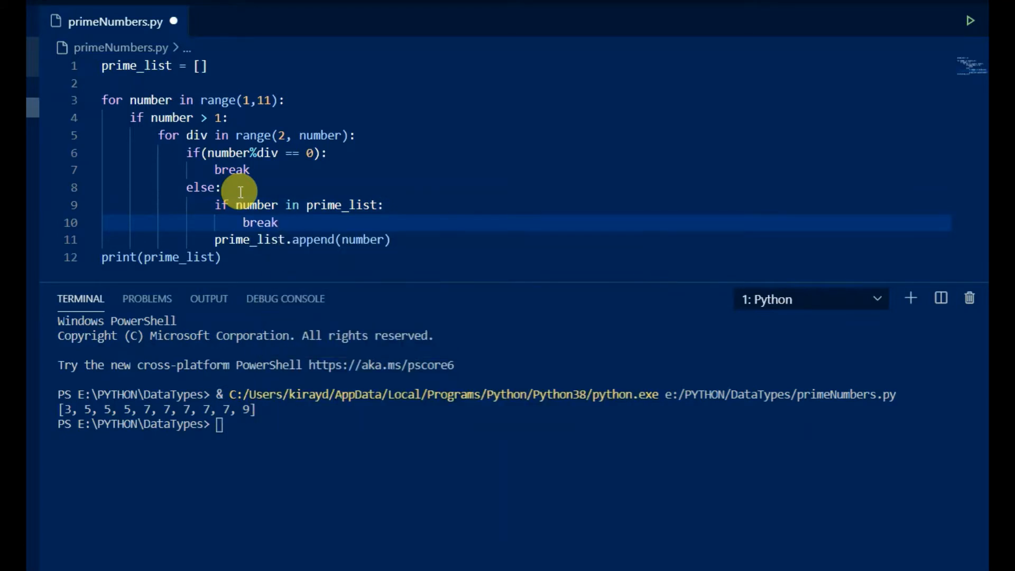
{"action": "type", "text": "else:"}
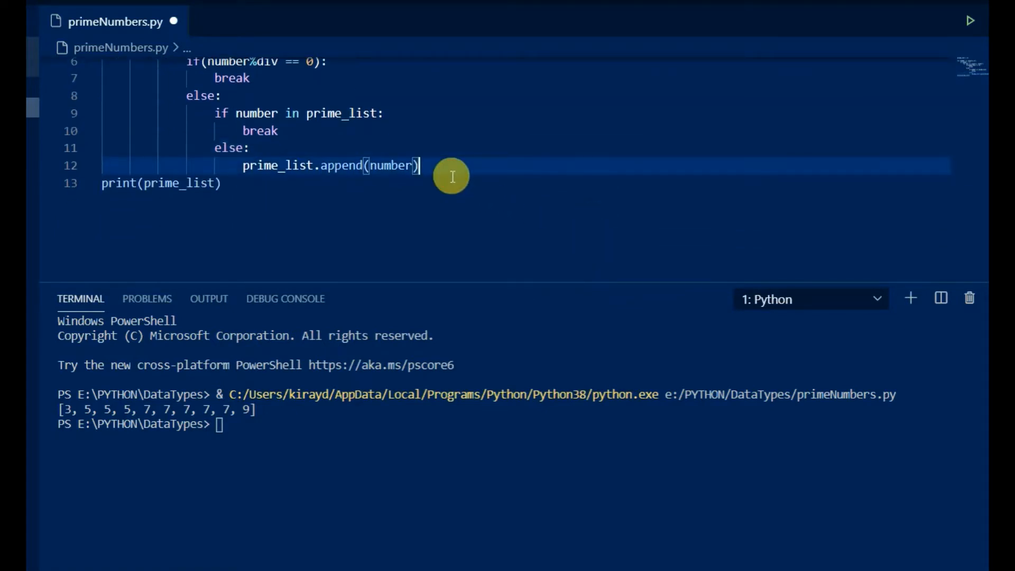
{"action": "key", "text": "enter"}
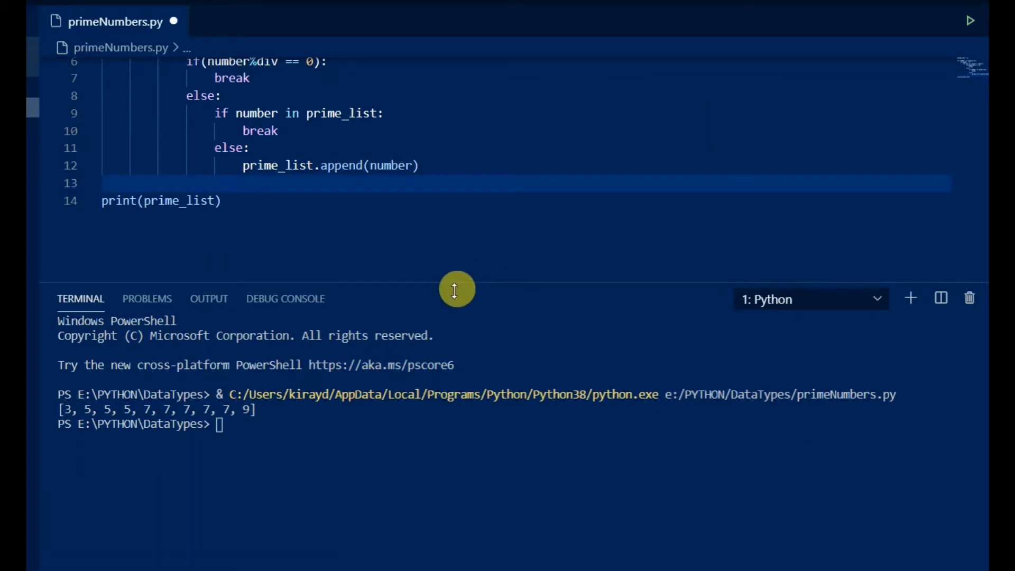
{"action": "scroll", "scroll_direction": "up", "scroll_amount": 3}
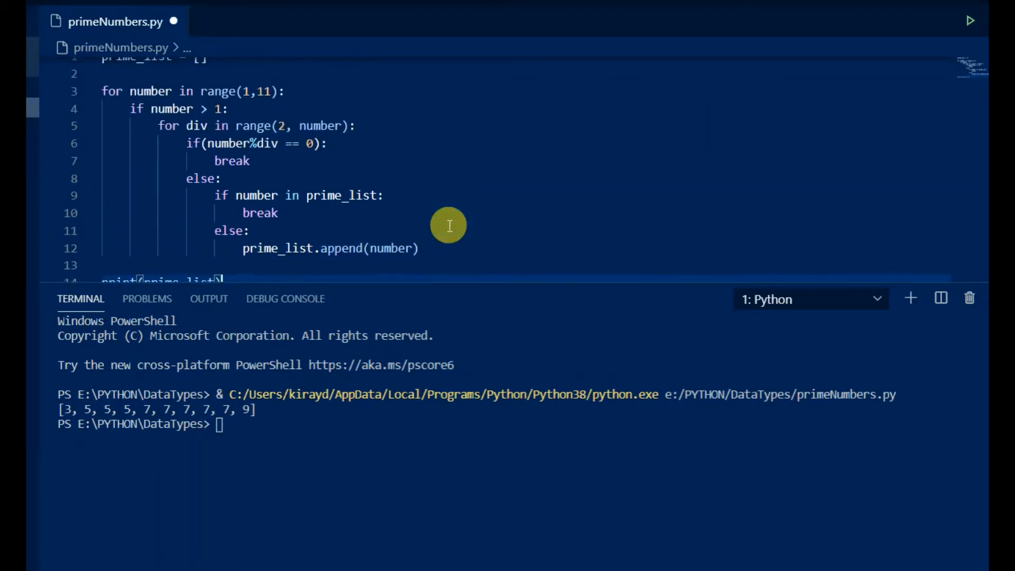
{"action": "right_click", "coordinate": [444, 222]}
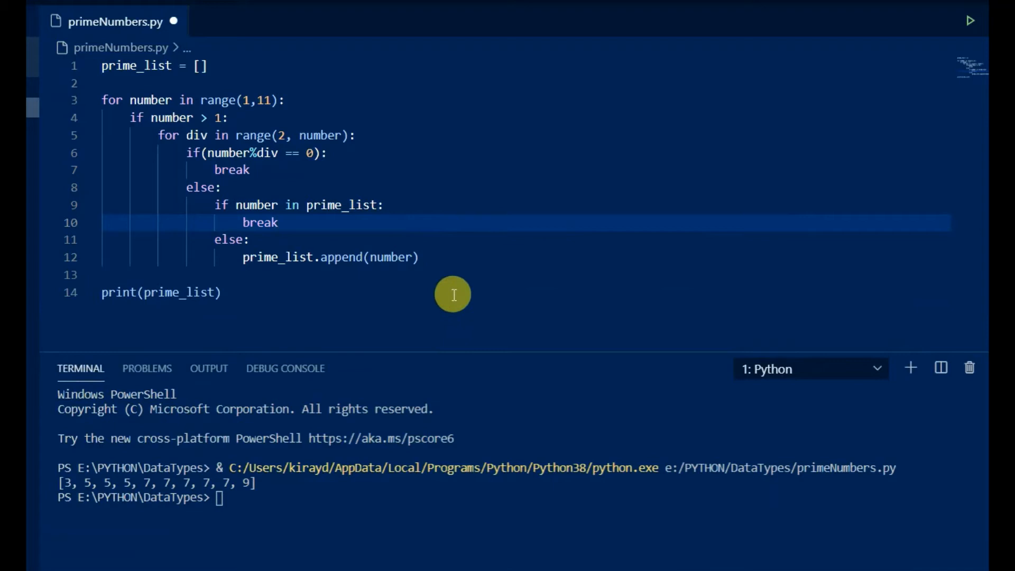
{"action": "left_click", "coordinate": [553, 193]}
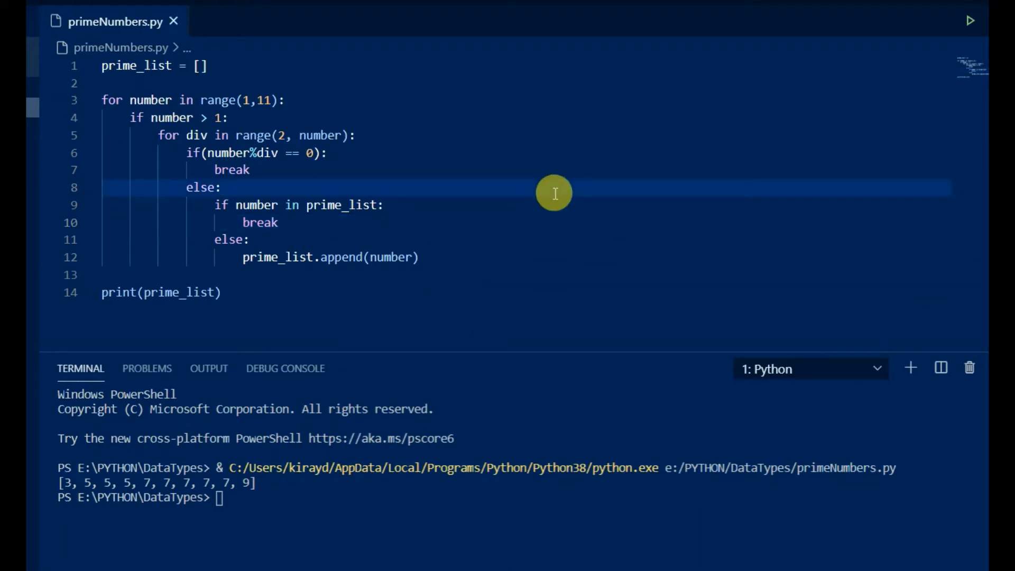
Step: Rerun to confirm the output [3, 5, 7, 9], then begin a '#pr' comment on line 2
{"action": "left_click", "coordinate": [969, 20]}
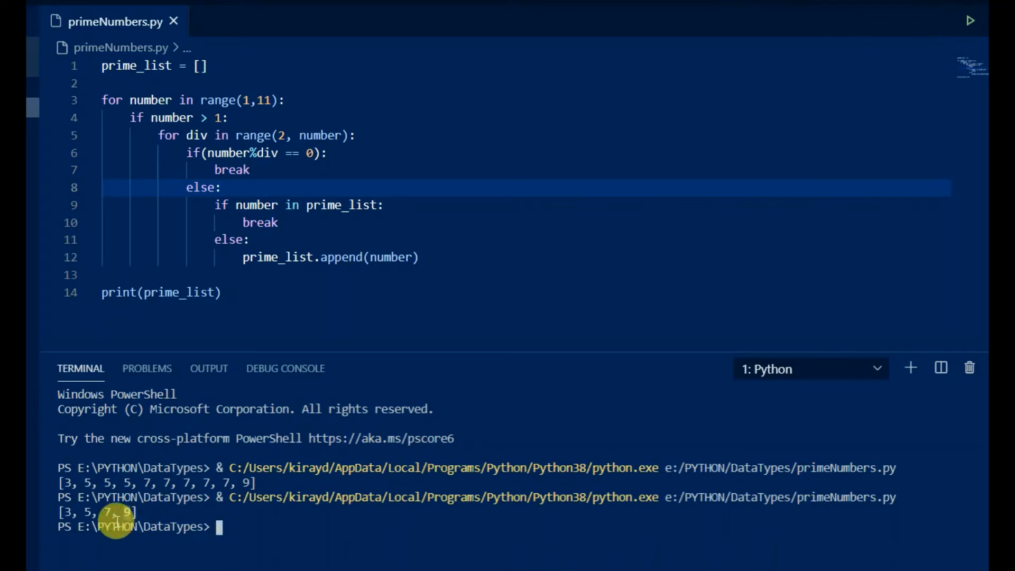
{"action": "mouse_move", "coordinate": [270, 537]}
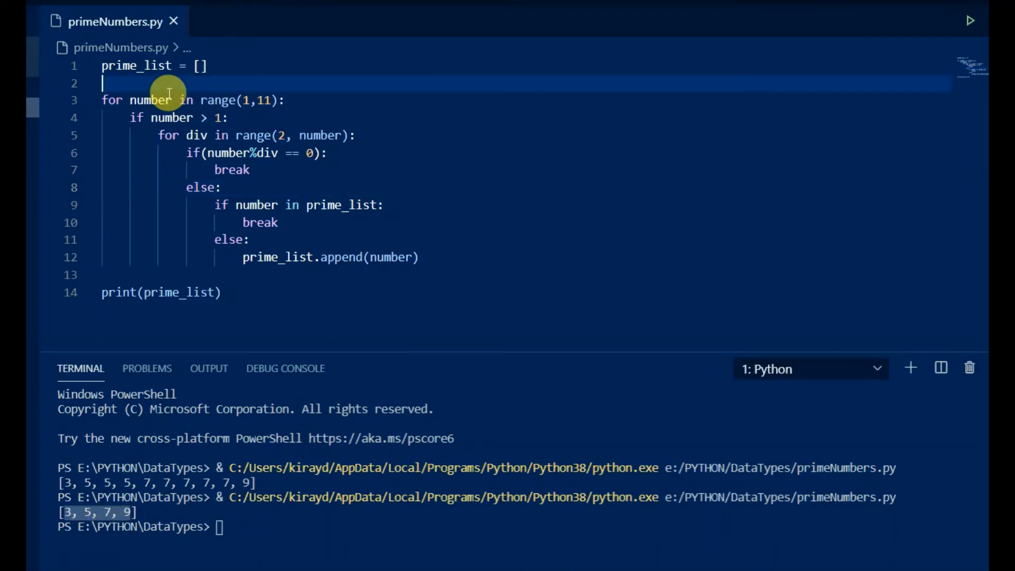
{"action": "type", "text": "#pr"}
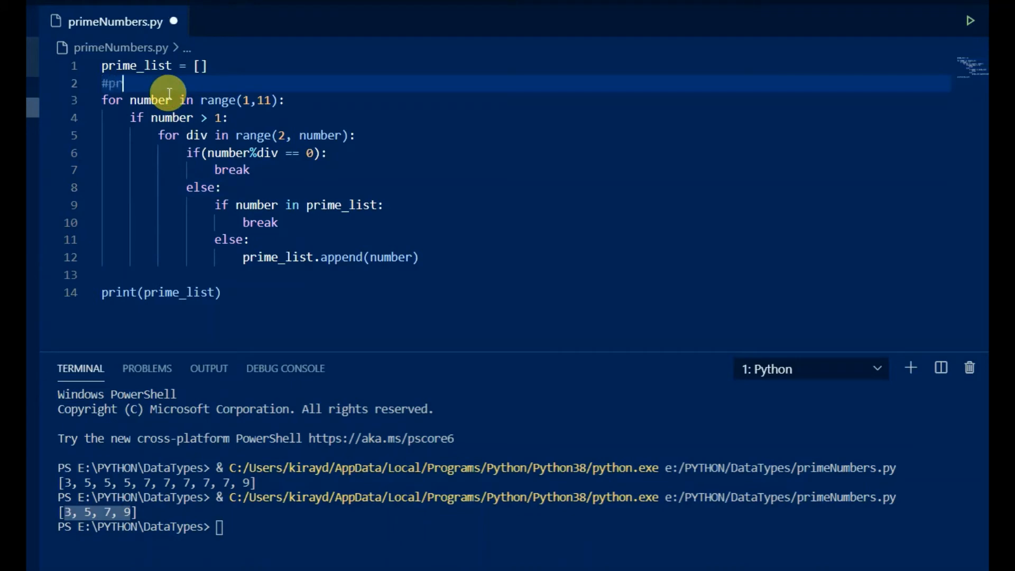